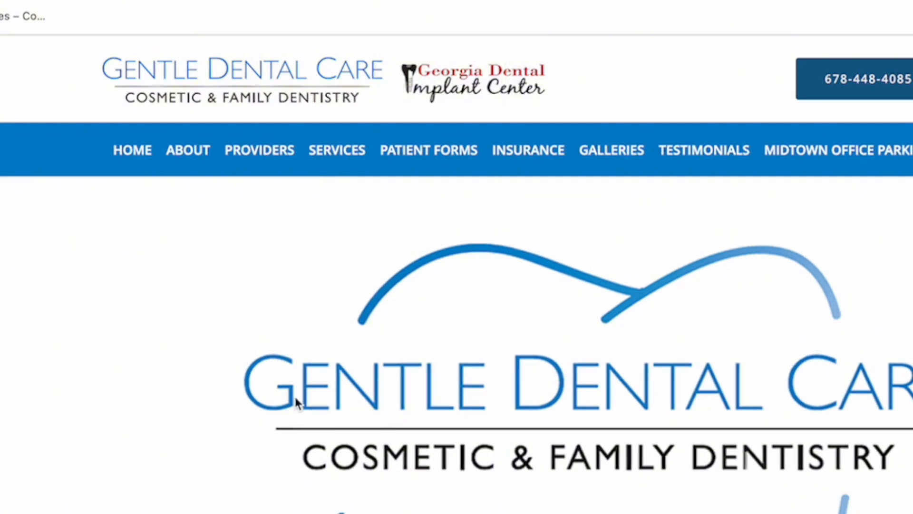
Step: Name the new webchat chatbot 'Gentle Dental Care' and create it
scroll(down, 3)
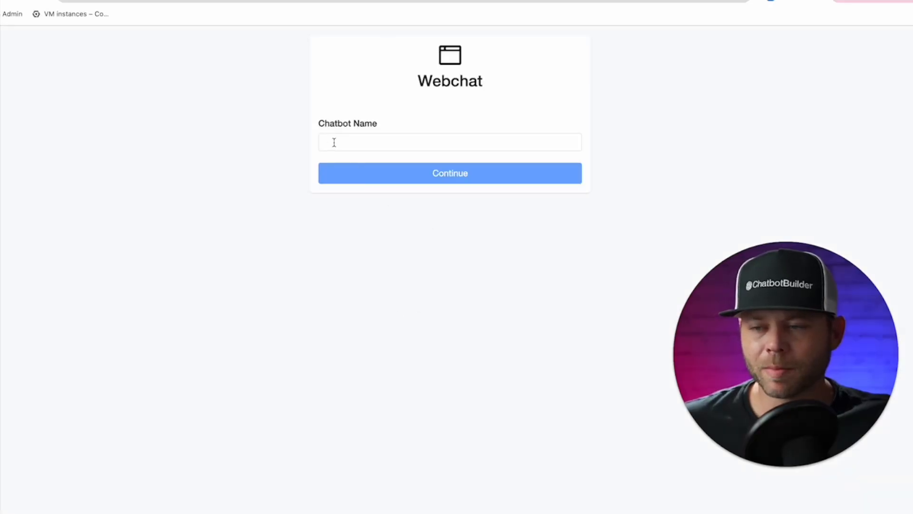
text(Gentle Dental Care)
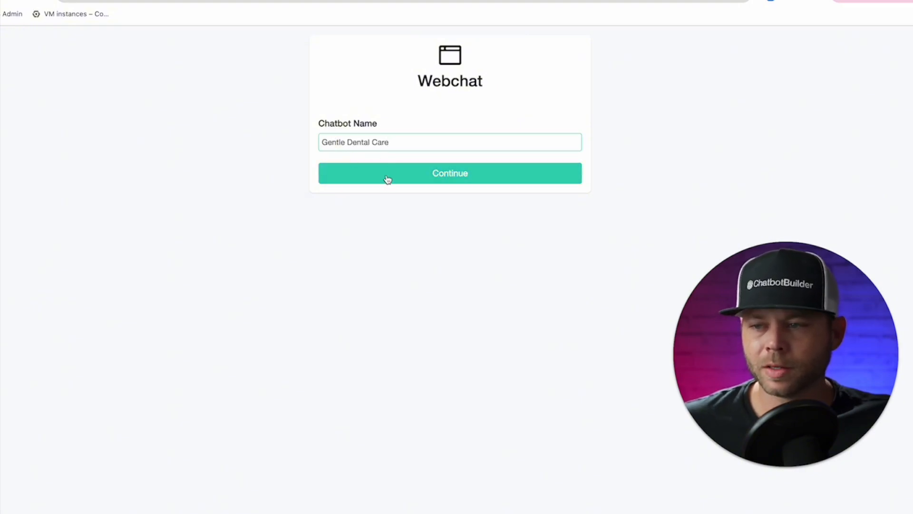
click(450, 173)
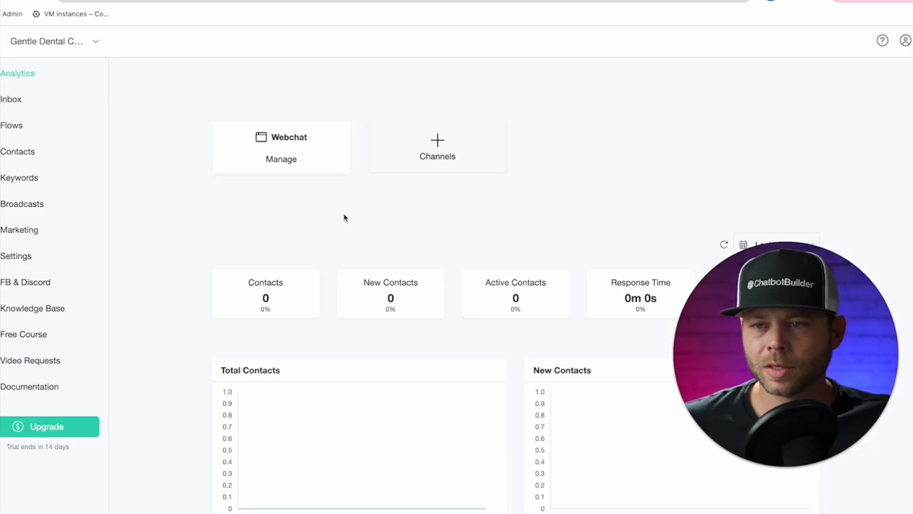
mouse_move(340, 217)
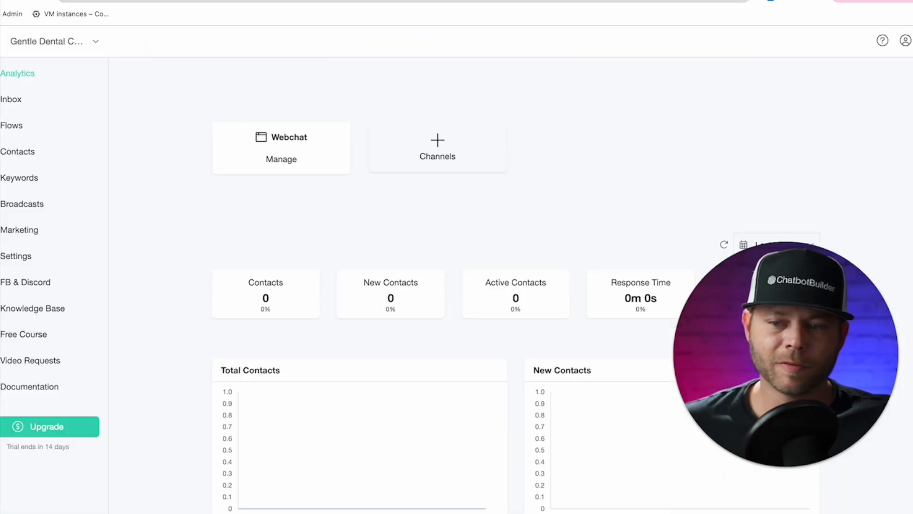
click(33, 308)
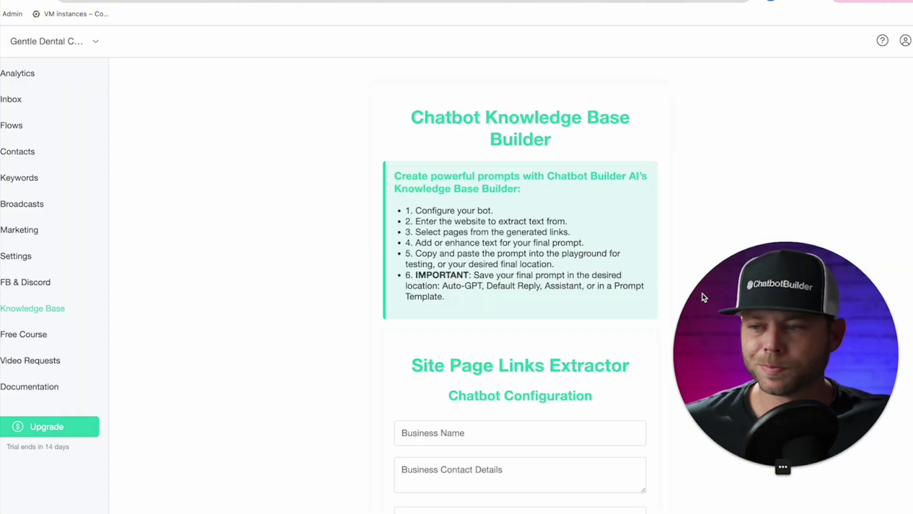
scroll(down, 3)
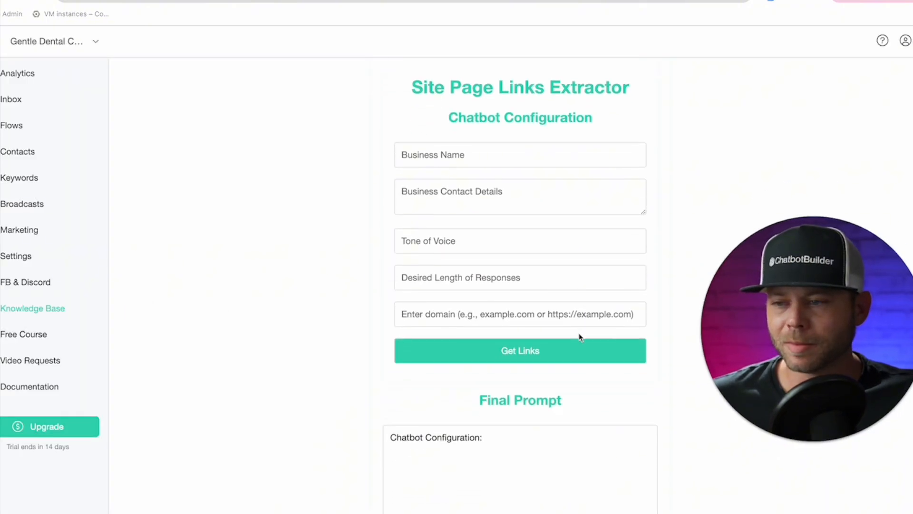
scroll(down, 3)
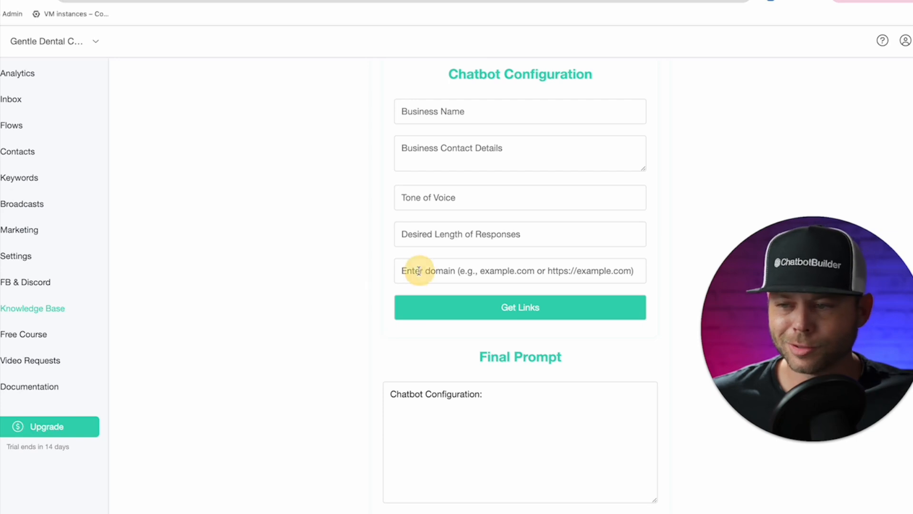
text(https://www.atlgentledental.com/)
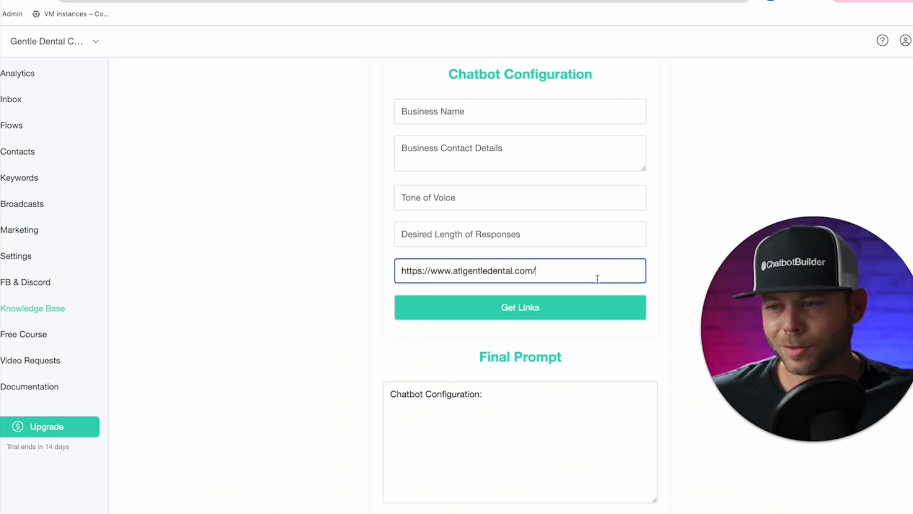
Step: Fetch the site's page links and extract the selected pages' content
click(519, 307)
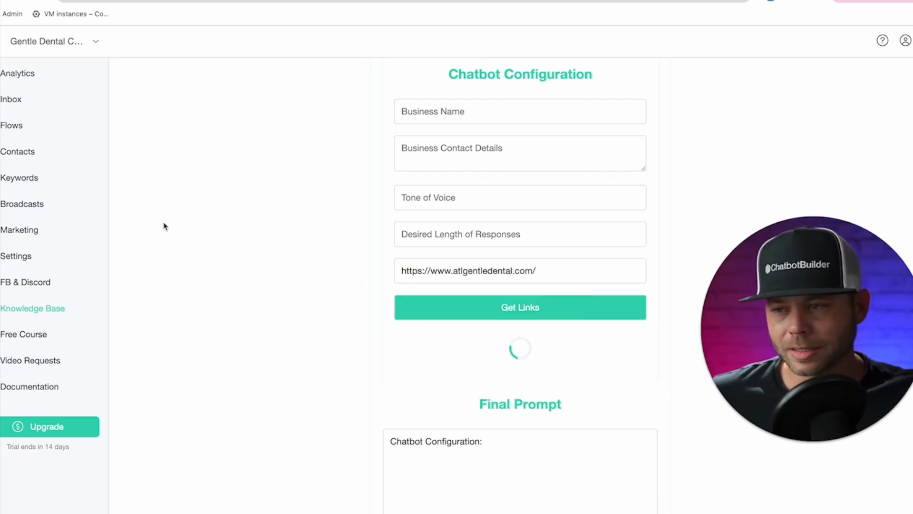
click(519, 307)
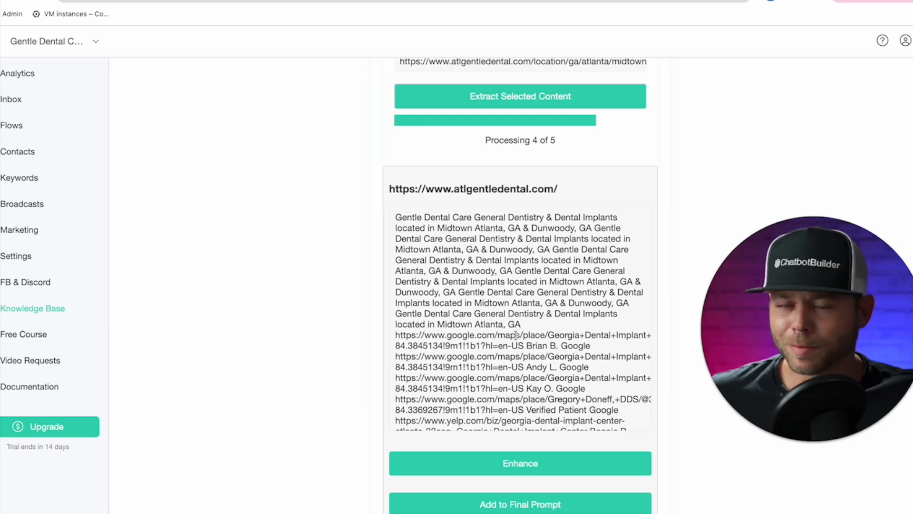
scroll(down, 3)
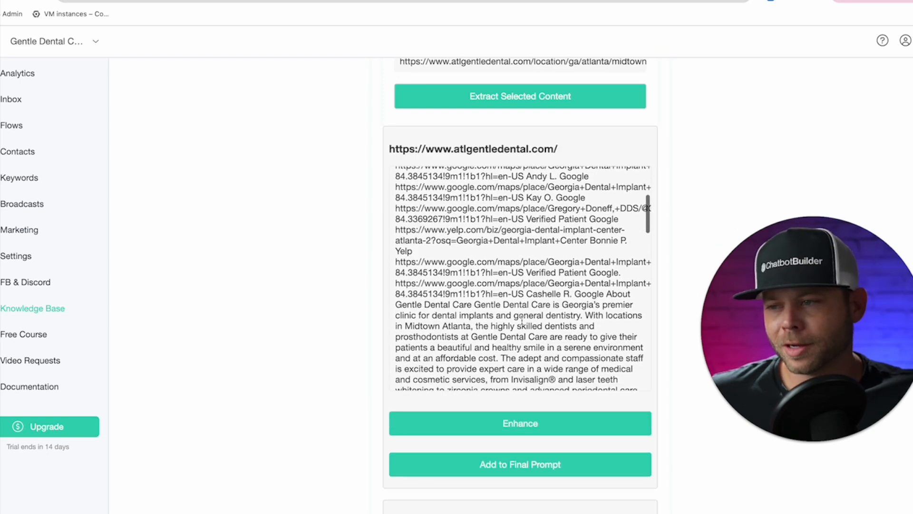
scroll(down, 3)
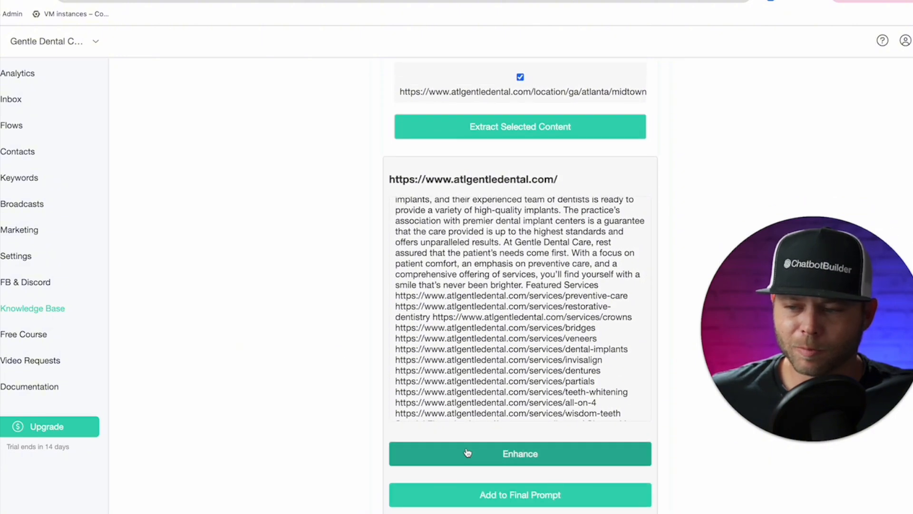
Step: Enhance the homepage text with AI and add it to the final prompt
click(519, 454)
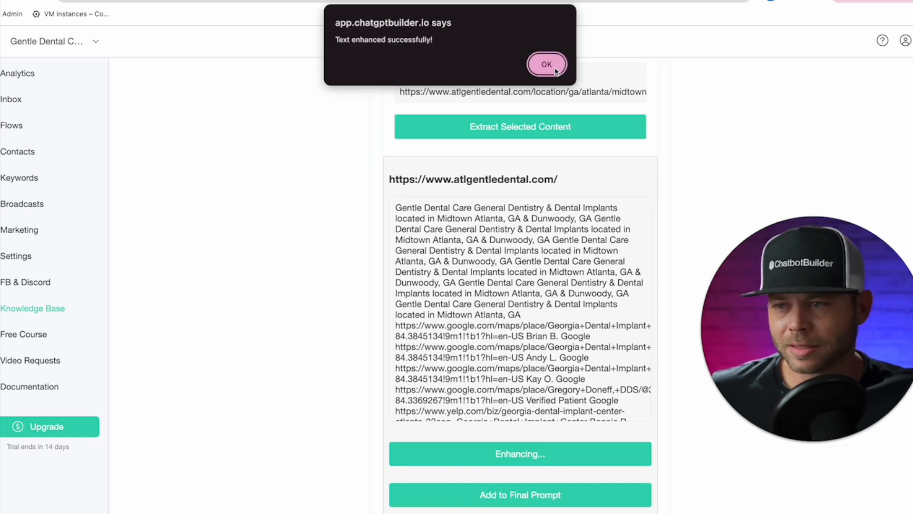
click(546, 64)
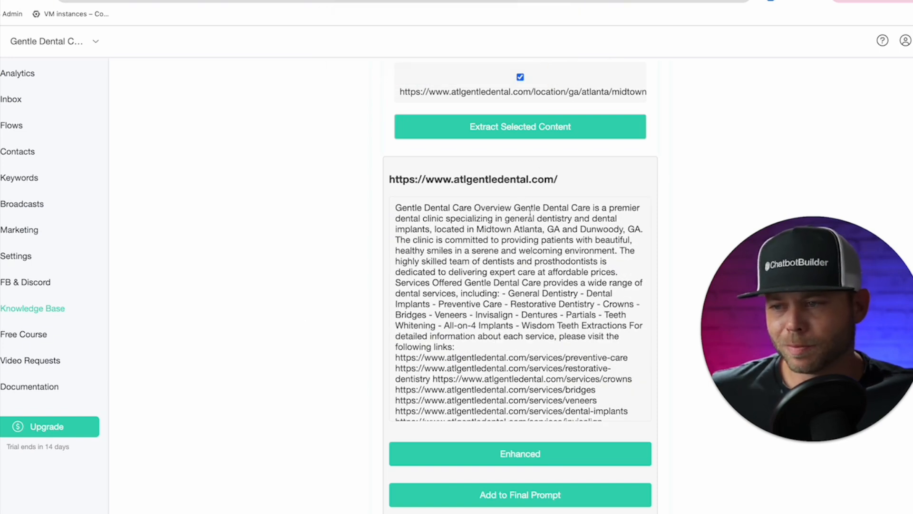
mouse_move(362, 230)
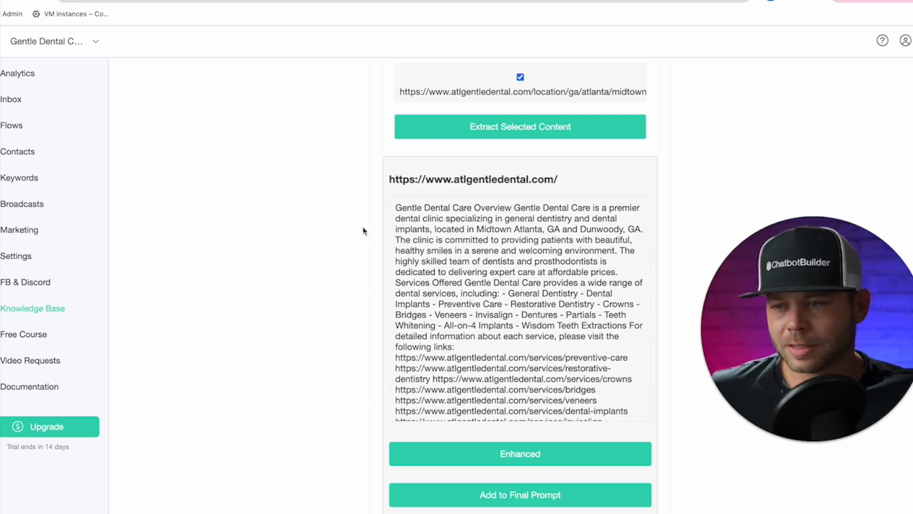
click(520, 494)
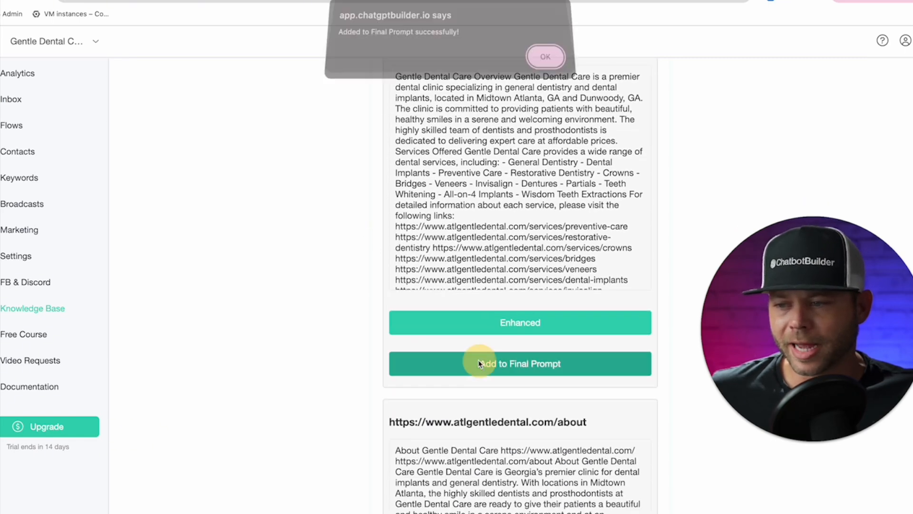
click(544, 56)
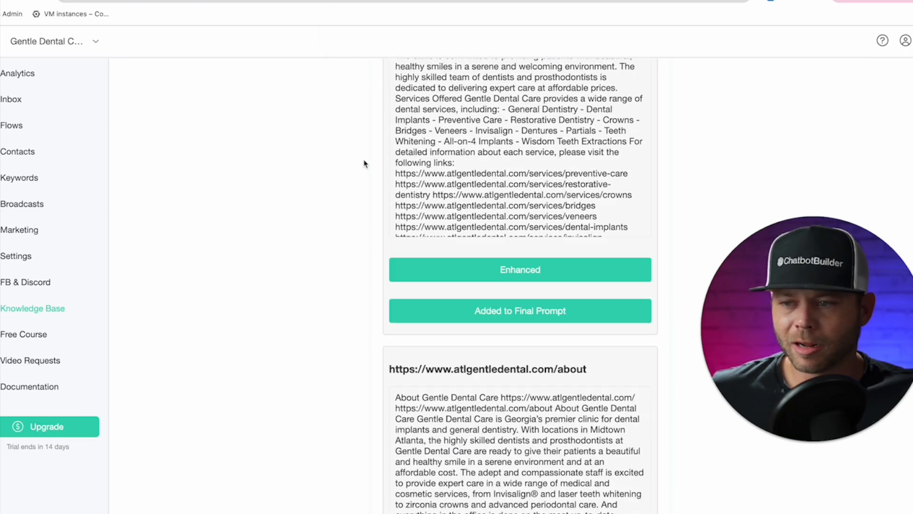
Step: Add the about page text to the final prompt as well
click(519, 310)
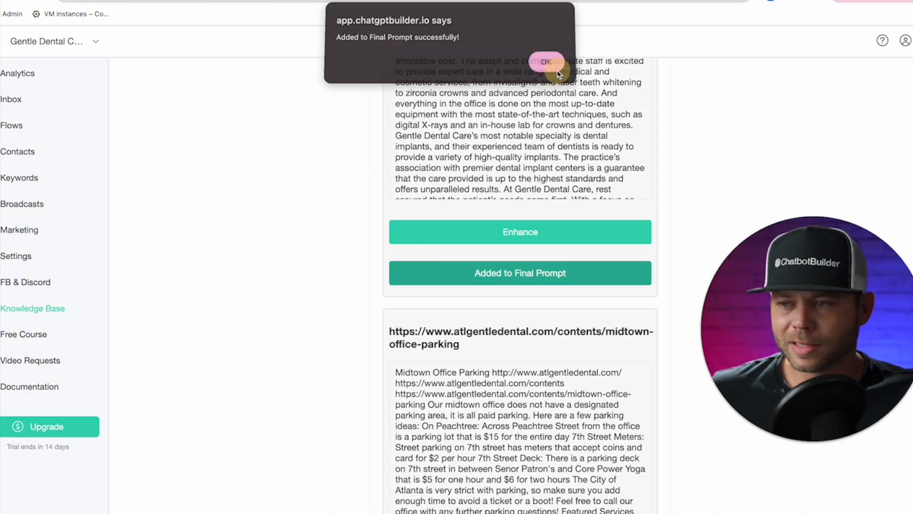
click(545, 61)
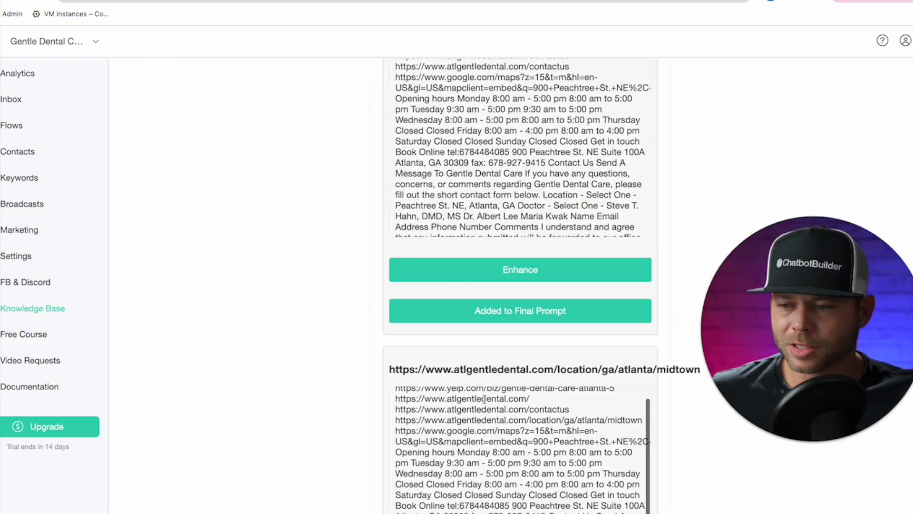
Step: Enhance the combined final prompt with AI into an organised clinic overview
scroll(down, 3)
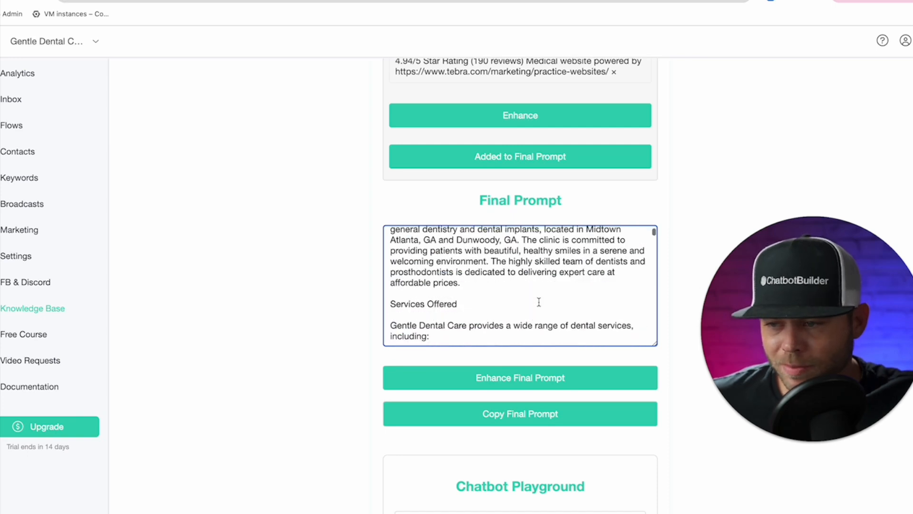
scroll(down, 3)
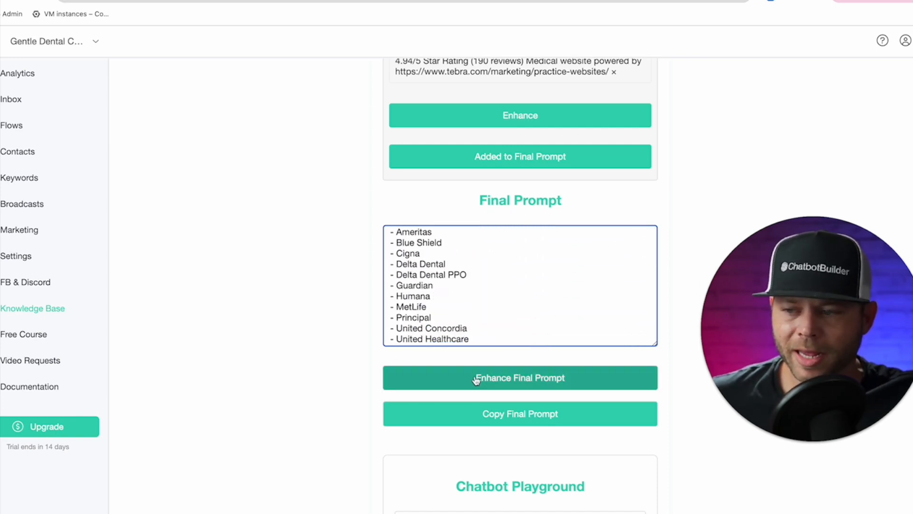
click(519, 377)
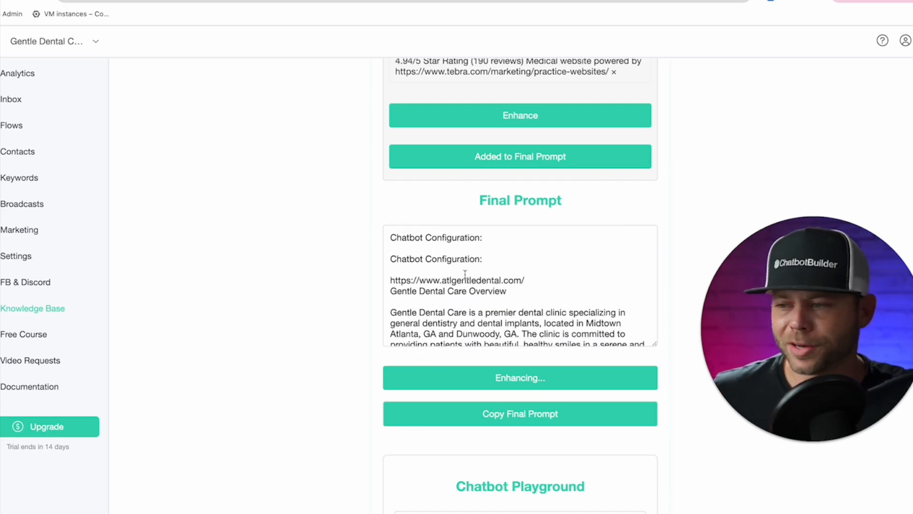
mouse_move(302, 170)
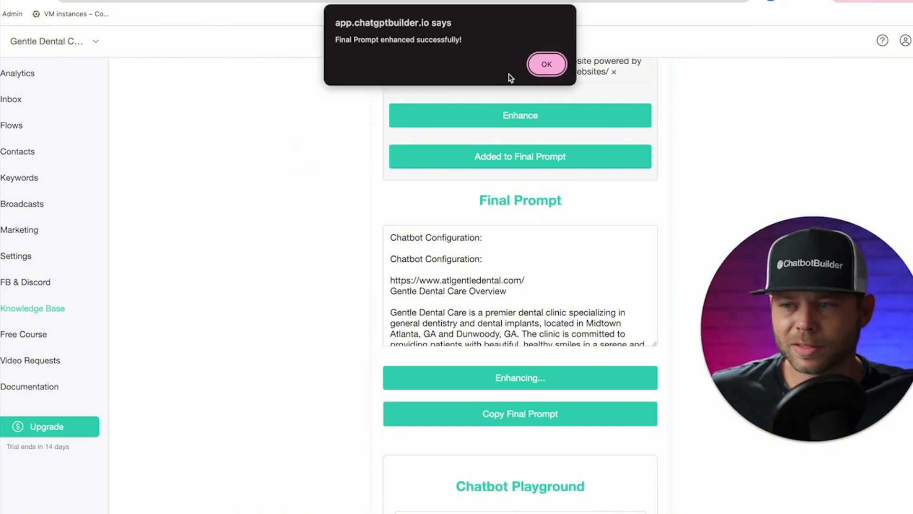
click(546, 64)
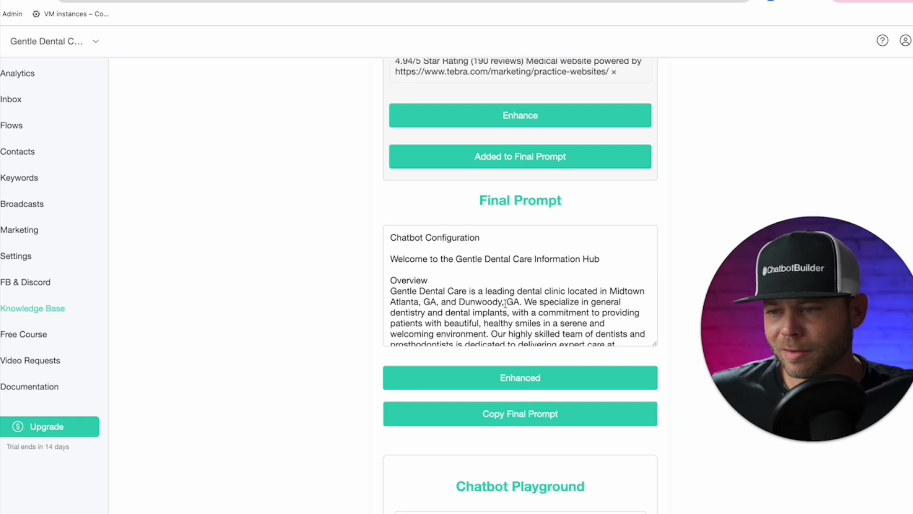
scroll(down, 3)
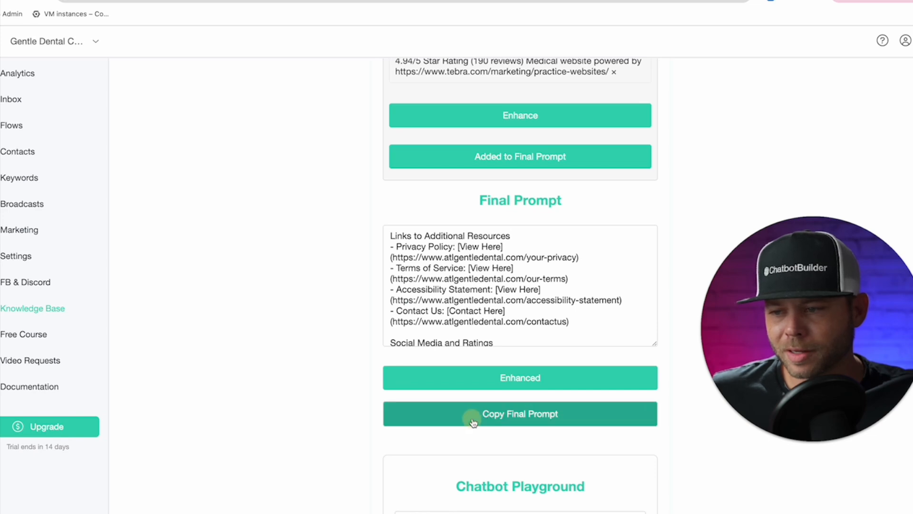
mouse_move(333, 181)
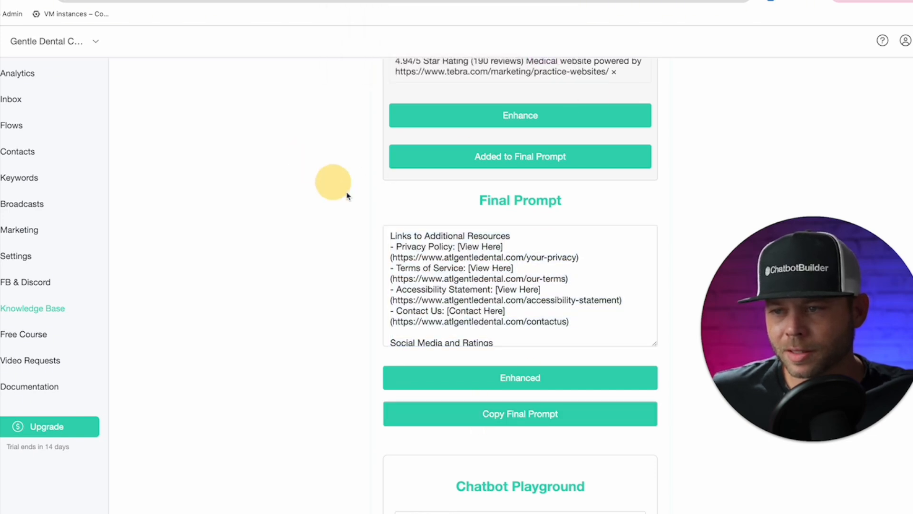
Step: Ask the playground bot 'who are you and where are you located?' and get the Midtown Atlanta answer
scroll(down, 3)
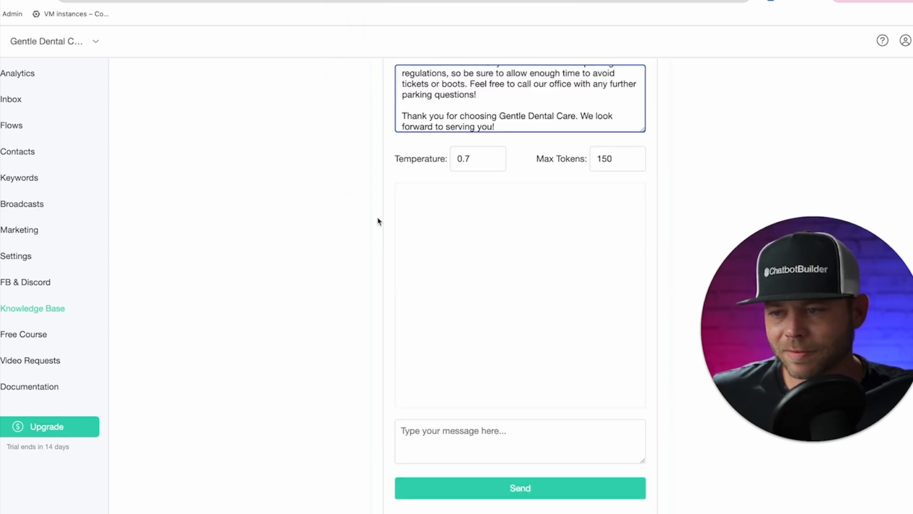
text(who)
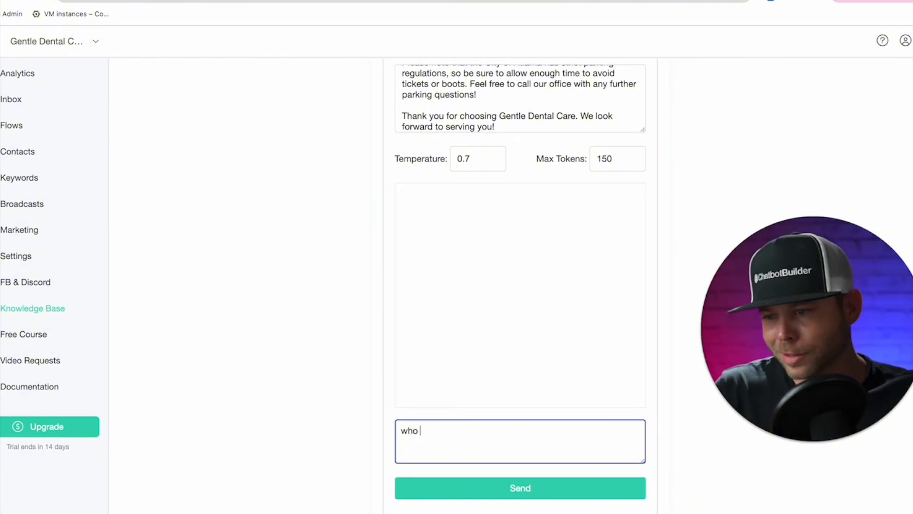
text(are you)
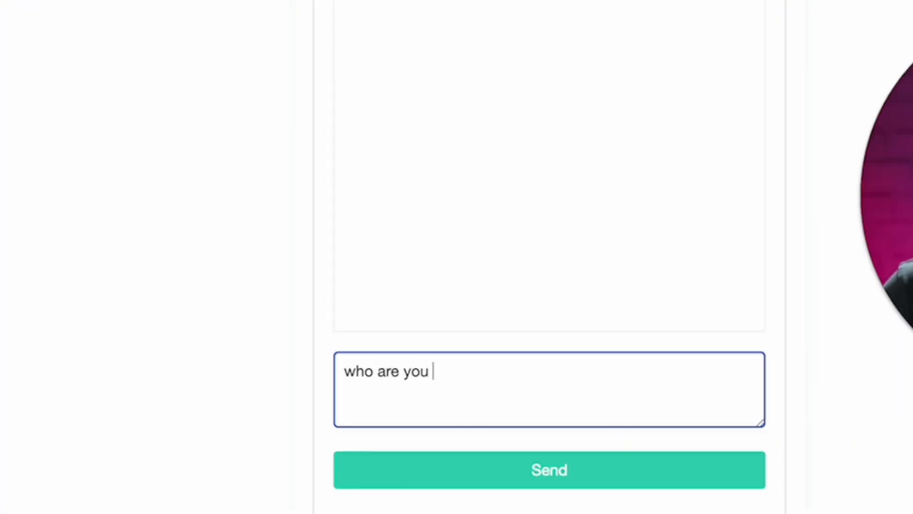
text(and where are)
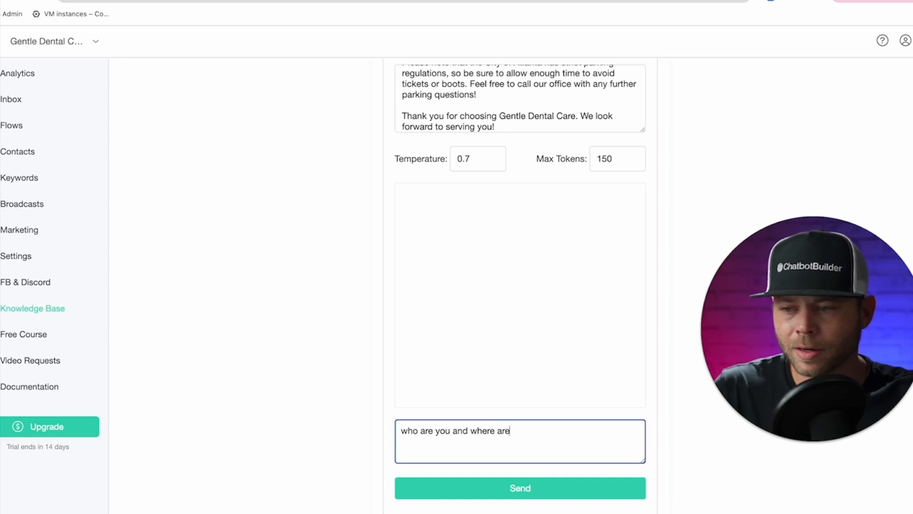
text(you located?)
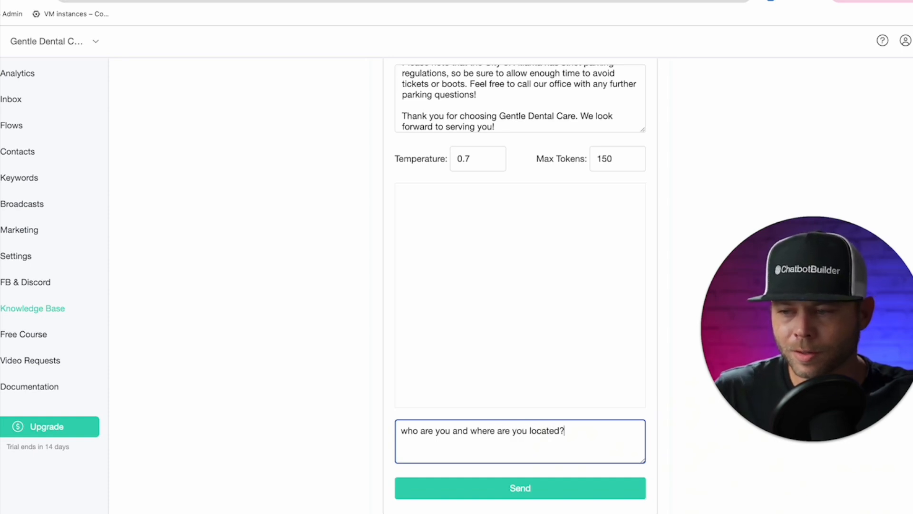
click(519, 487)
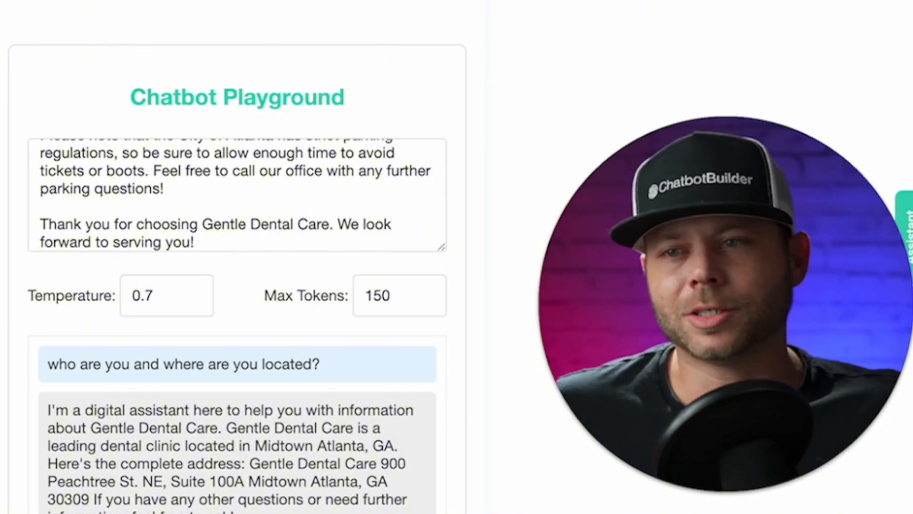
click(33, 308)
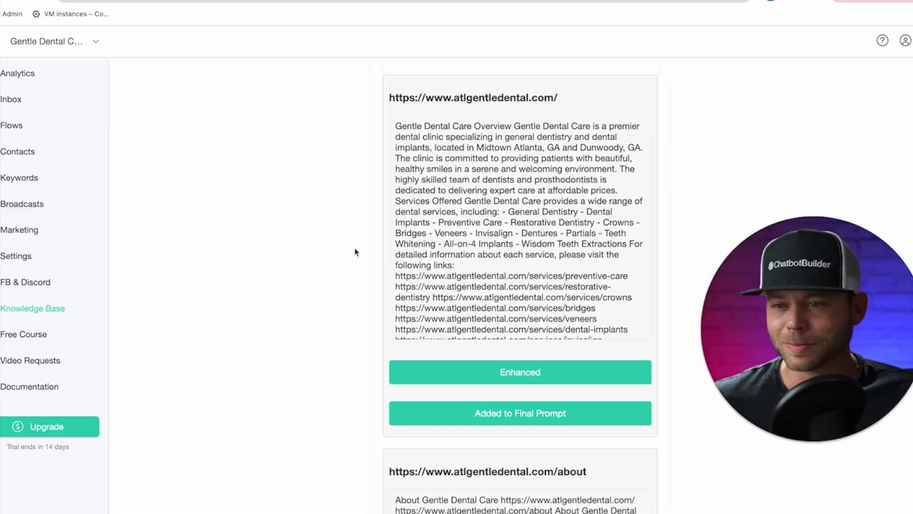
mouse_move(250, 155)
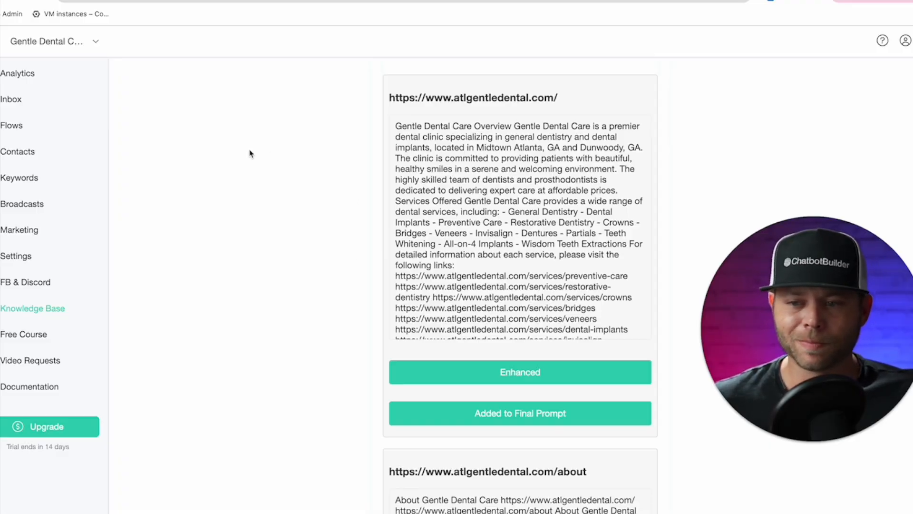
mouse_move(7, 125)
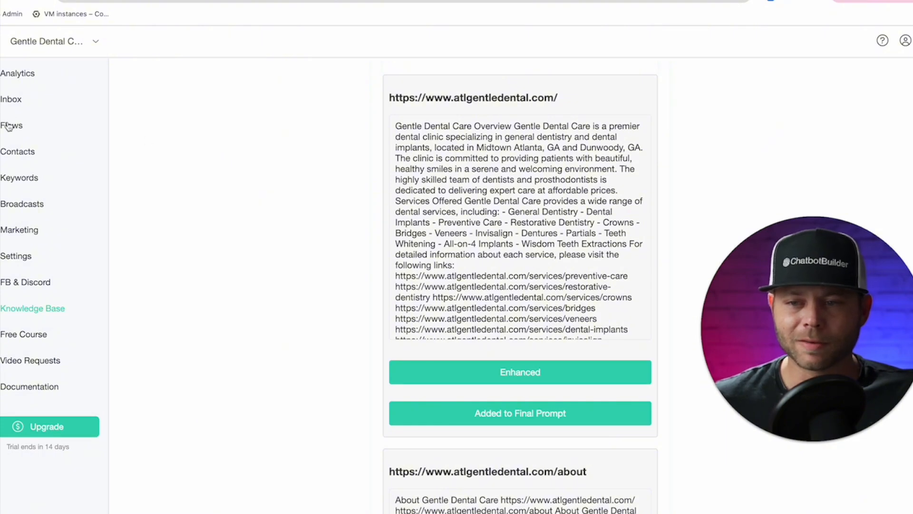
Step: Go to the Custom Fields page under Flows to see the Account Fields section
click(11, 125)
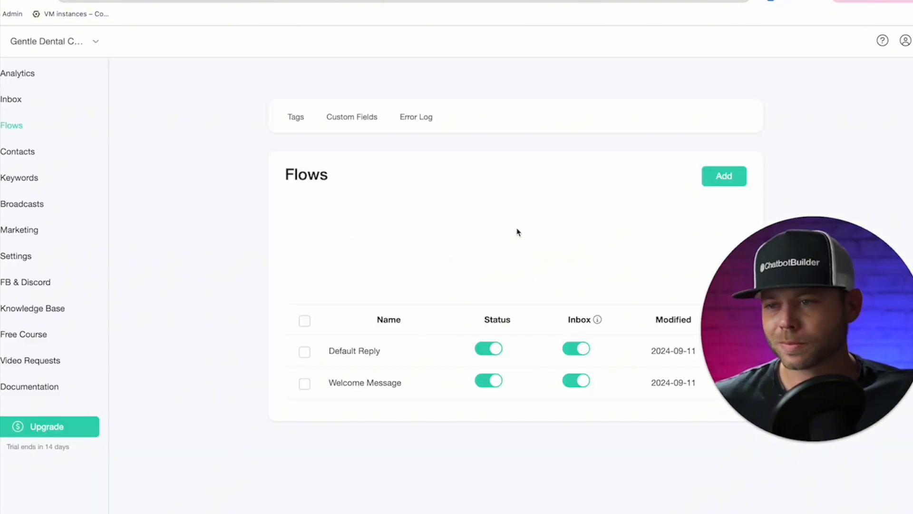
mouse_move(351, 116)
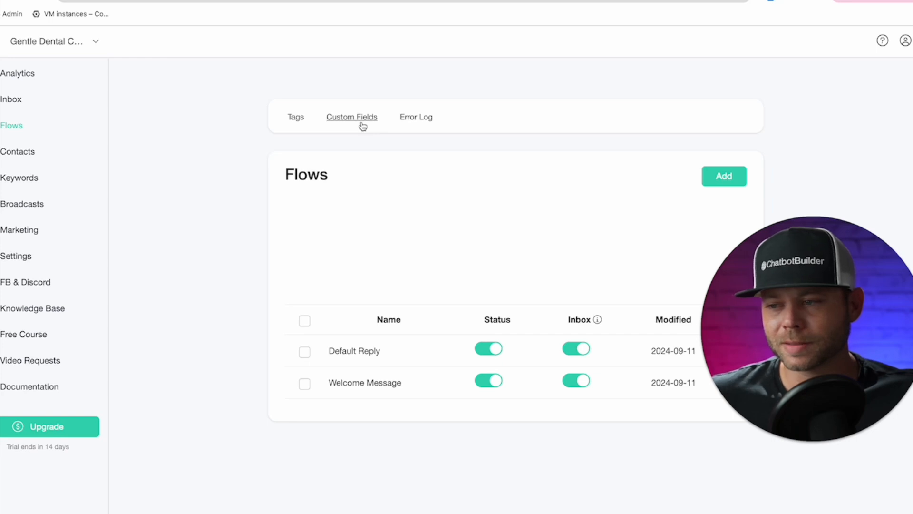
click(351, 117)
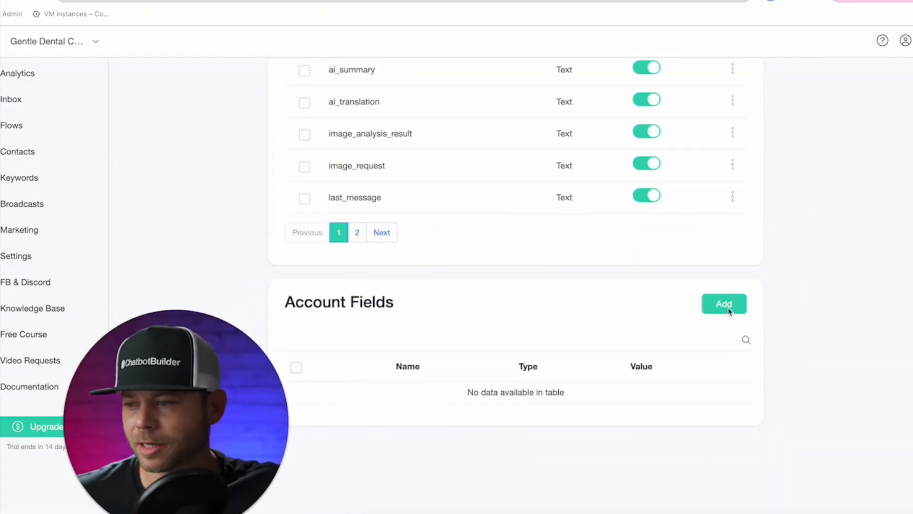
Step: Start a Long Text account field named 'prompt' with the clinic's full prompt as its value
click(724, 303)
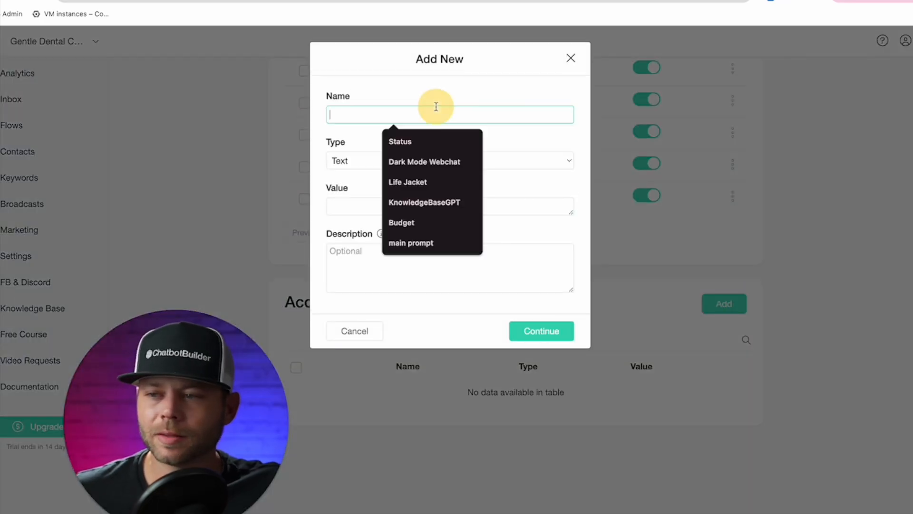
text(prompt)
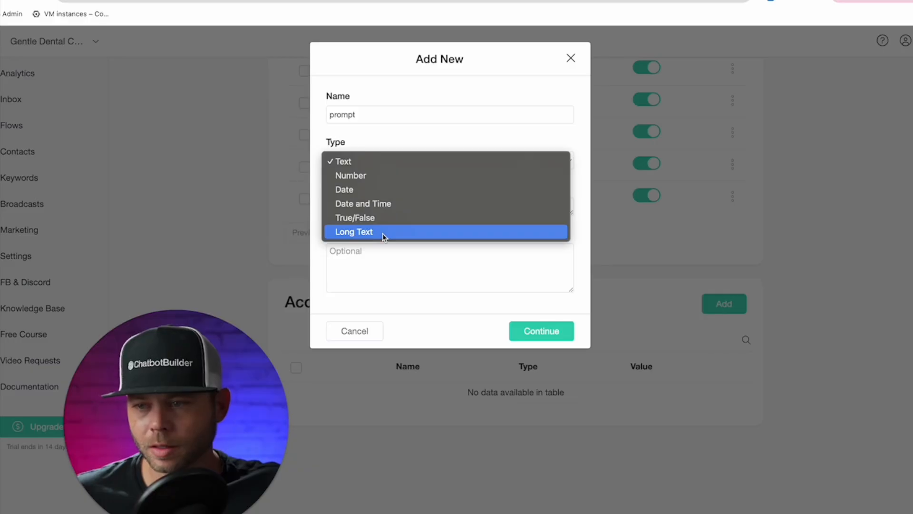
click(353, 231)
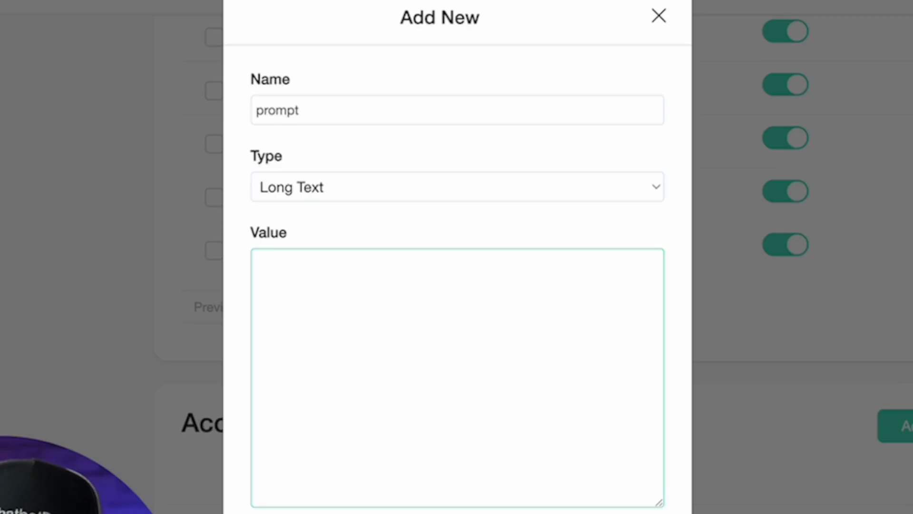
click(278, 291)
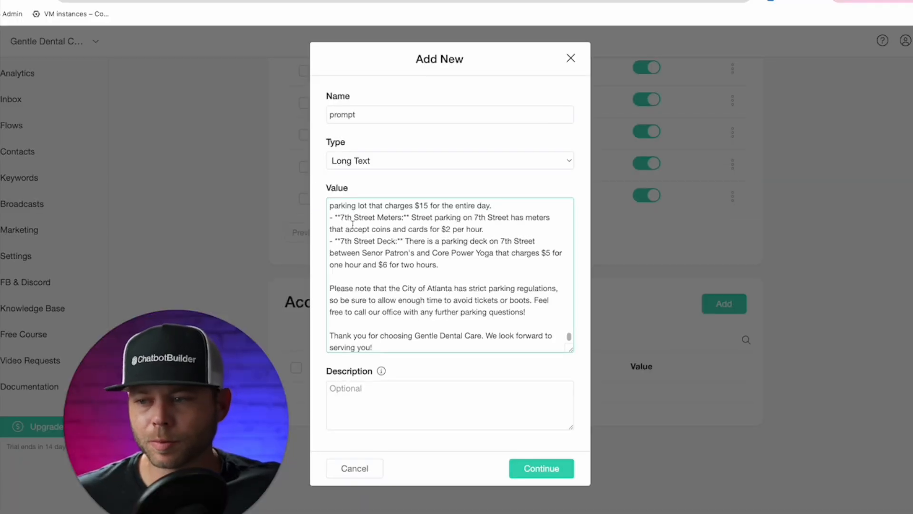
scroll(up, 3)
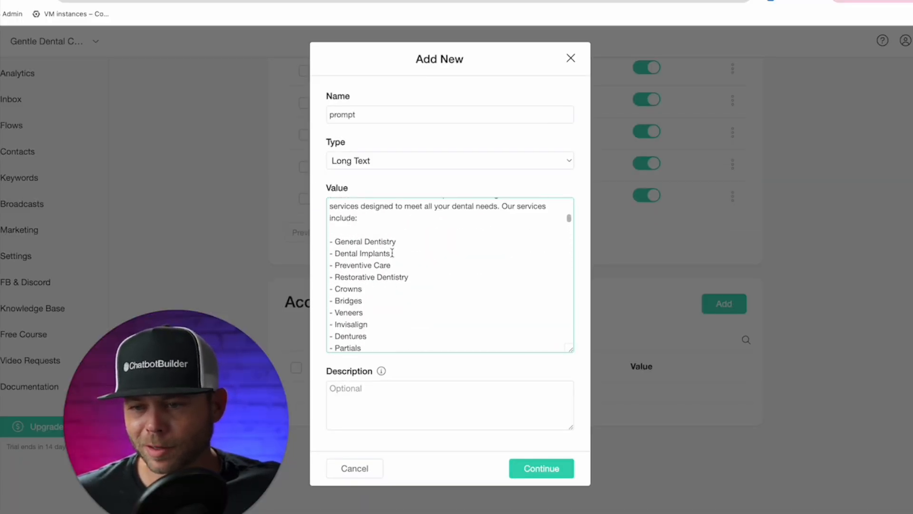
scroll(up, 3)
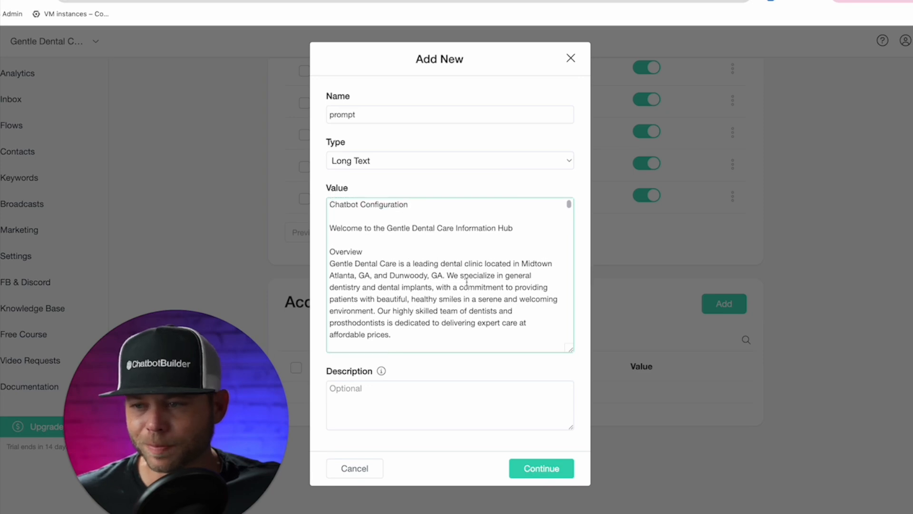
Step: Describe it as the main business prompt and save the field
click(449, 405)
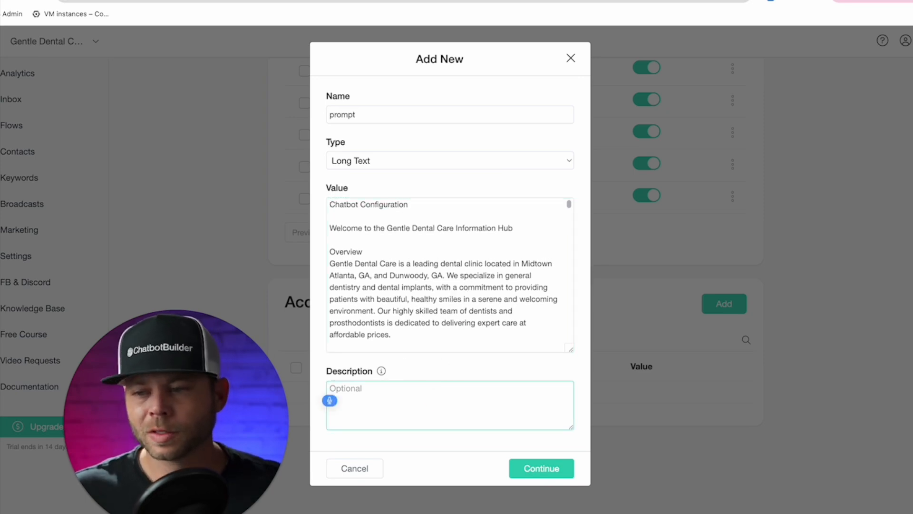
text(This is our main business prompt.)
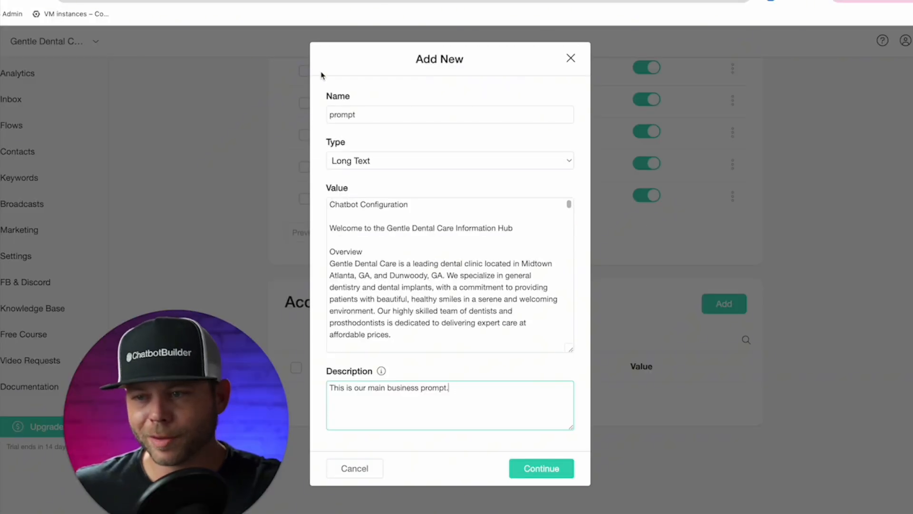
click(541, 468)
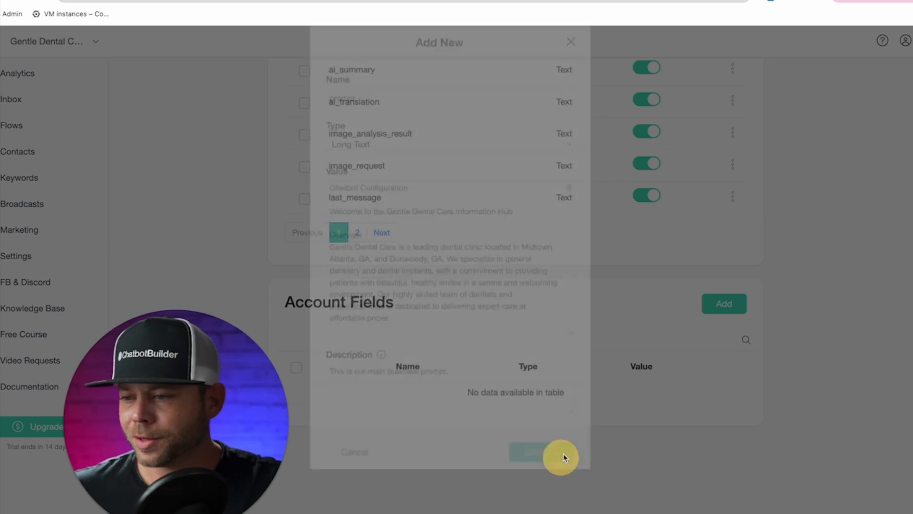
Step: Go to Settings > Integrations and scroll to the connected OpenAI section
click(571, 41)
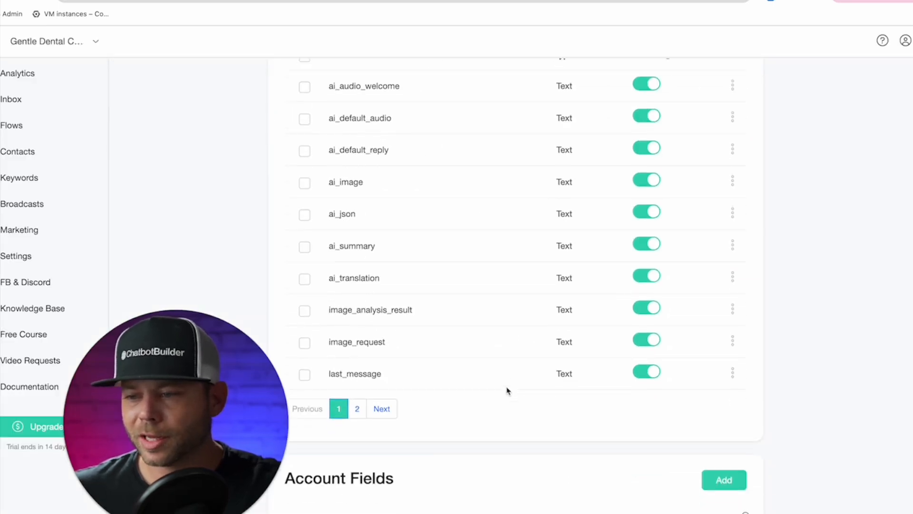
scroll(up, 3)
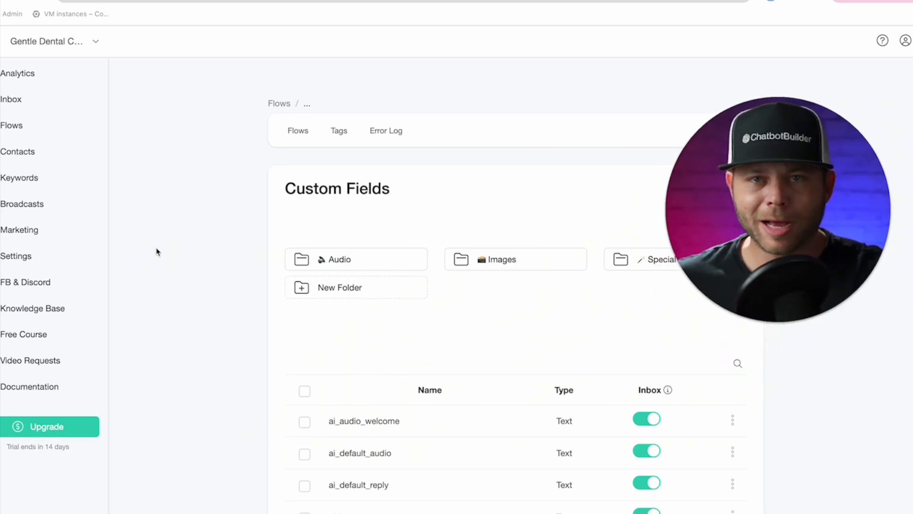
mouse_move(16, 256)
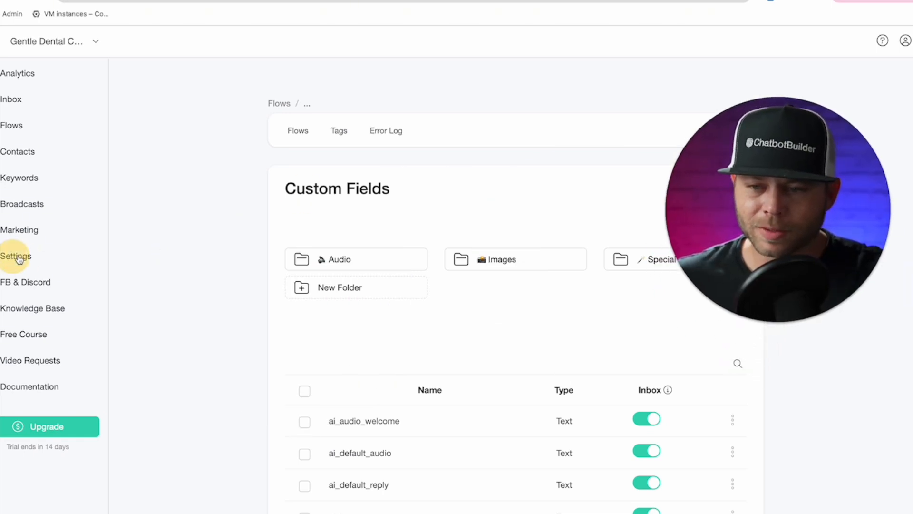
click(16, 256)
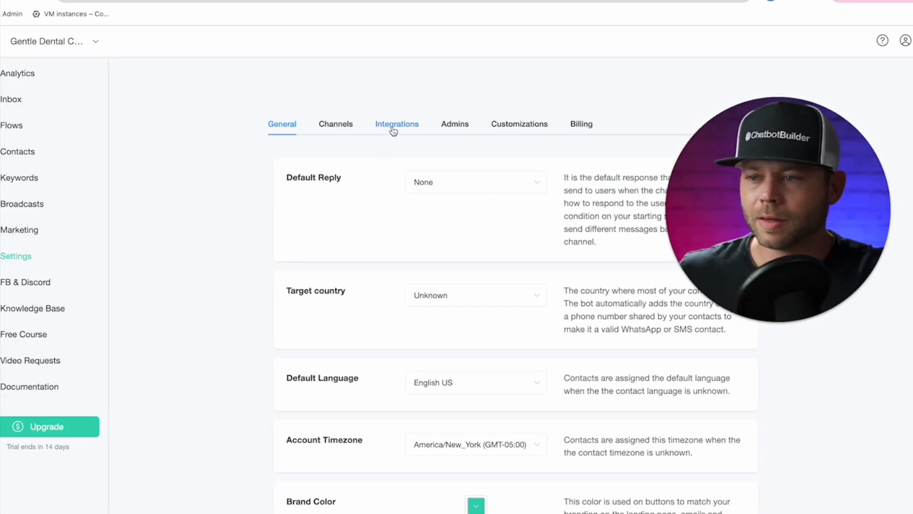
click(397, 124)
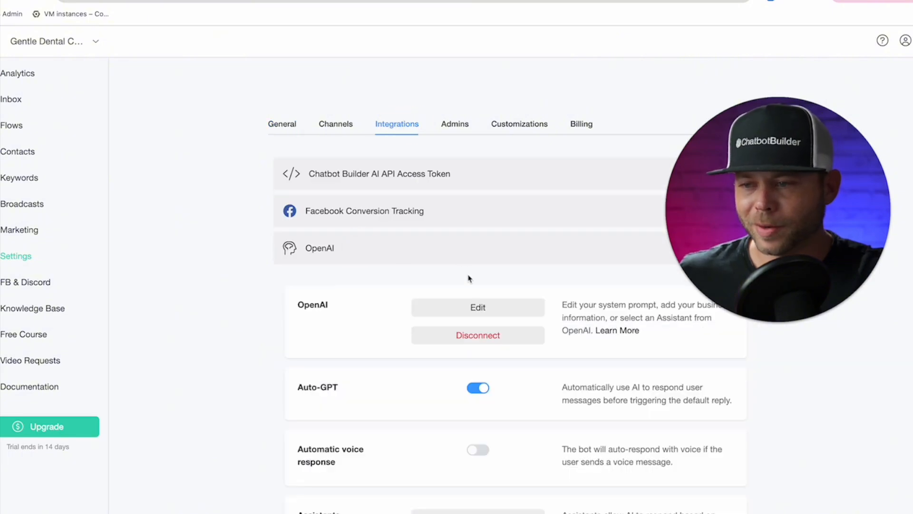
scroll(down, 3)
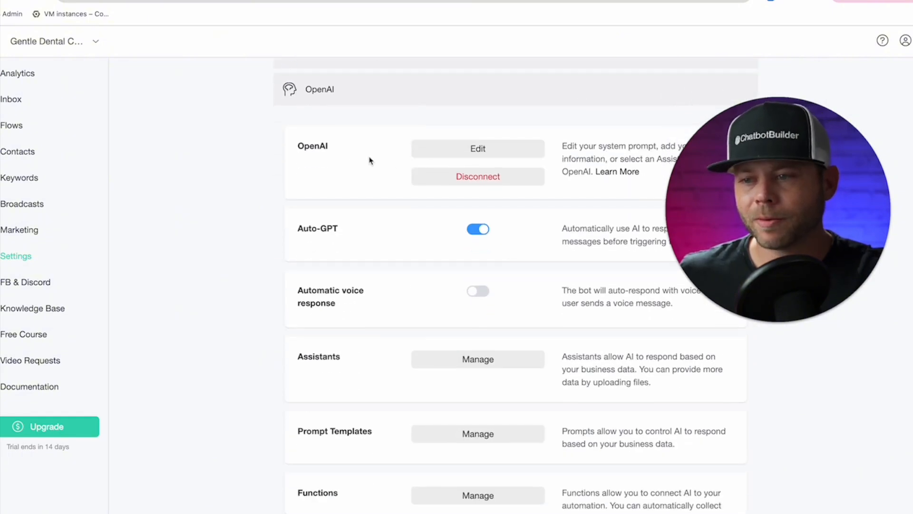
mouse_move(491, 224)
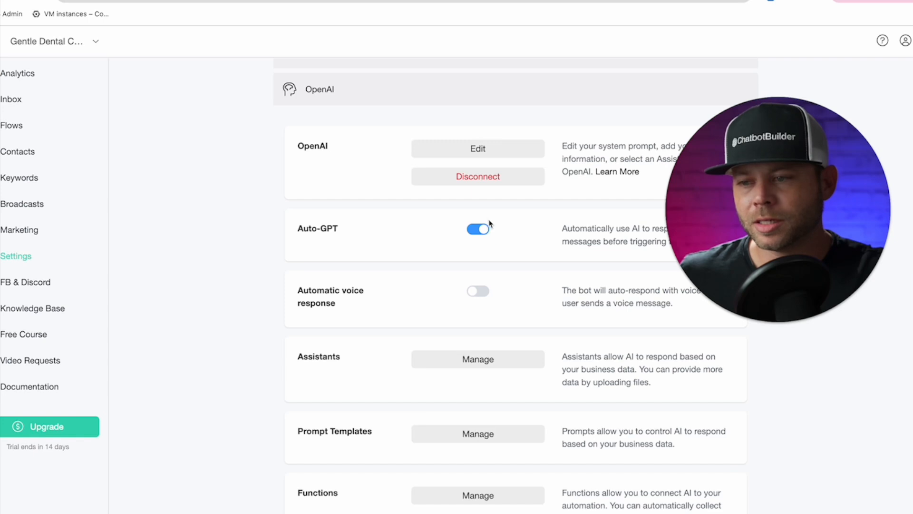
mouse_move(487, 222)
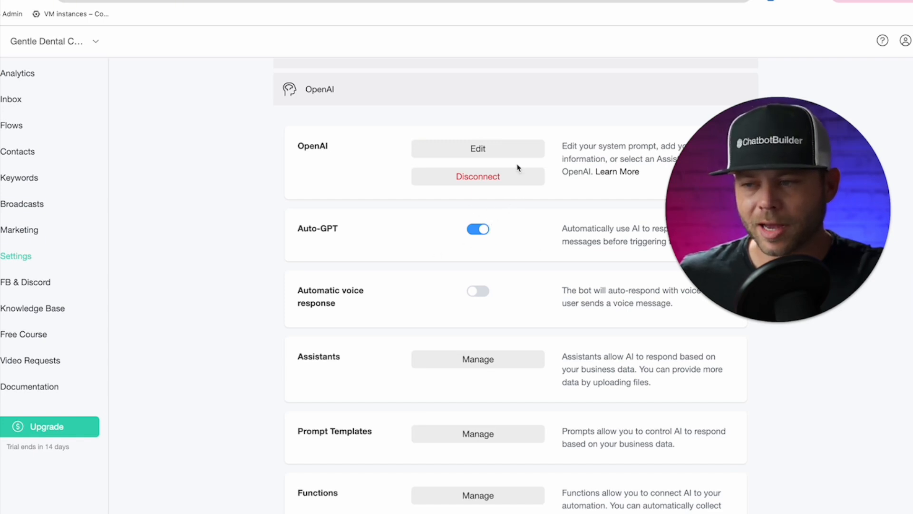
Step: Set the OpenAI business information prompt to {{prompt}} and save it
click(477, 148)
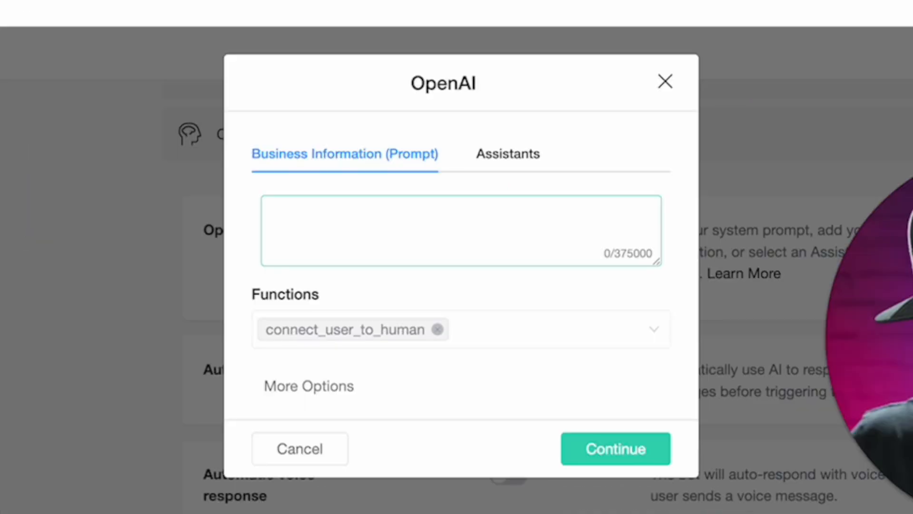
text({{pt)
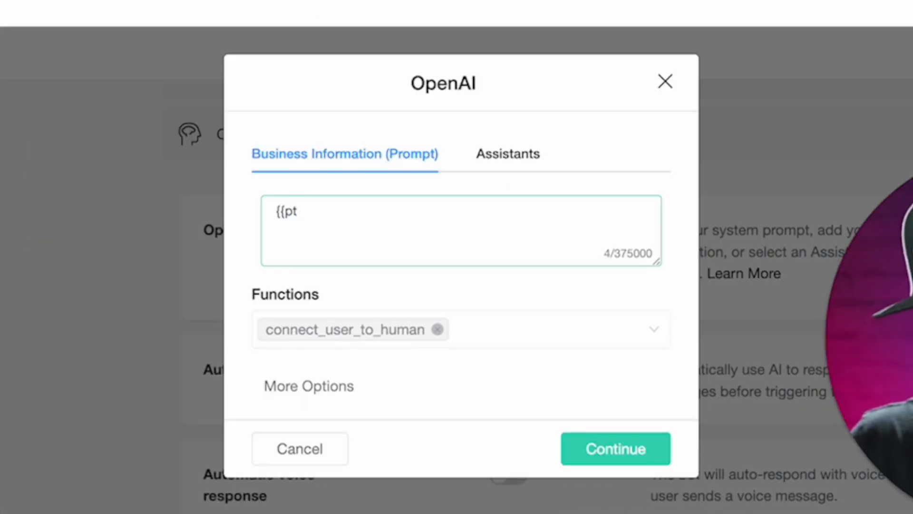
text(omp)
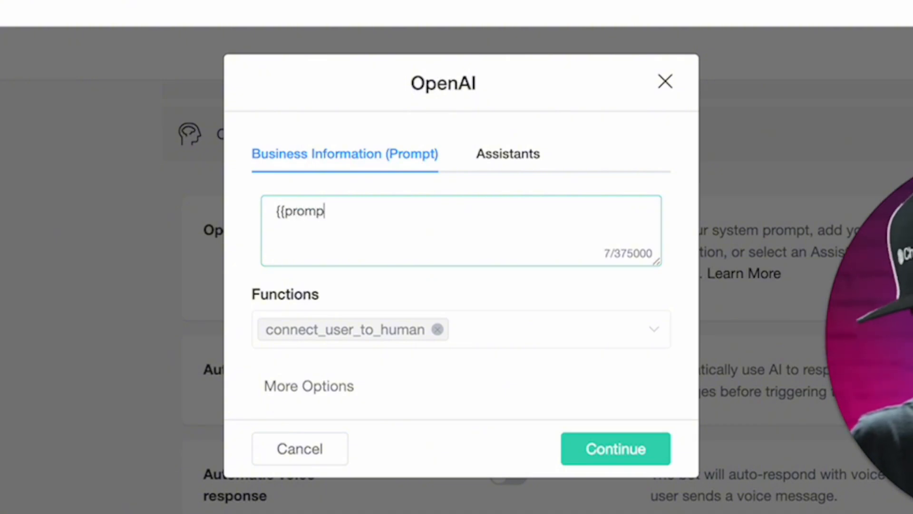
text(t}})
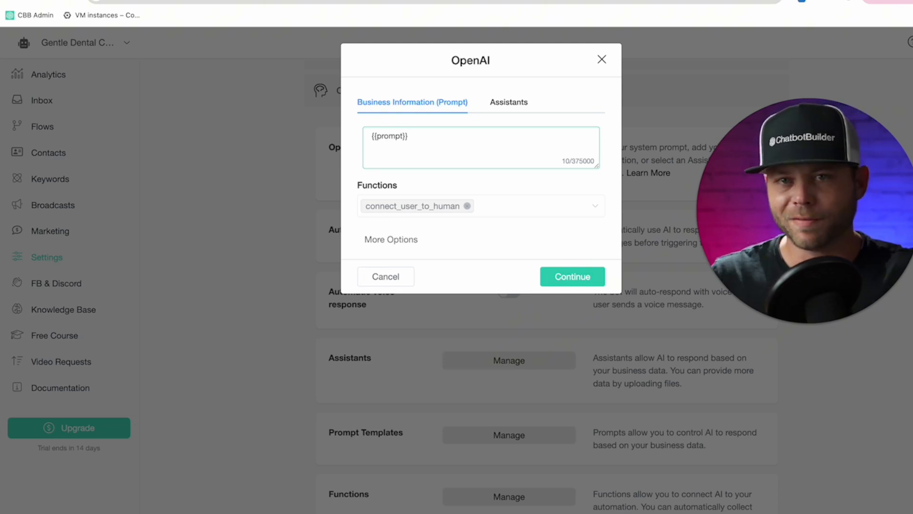
mouse_move(521, 258)
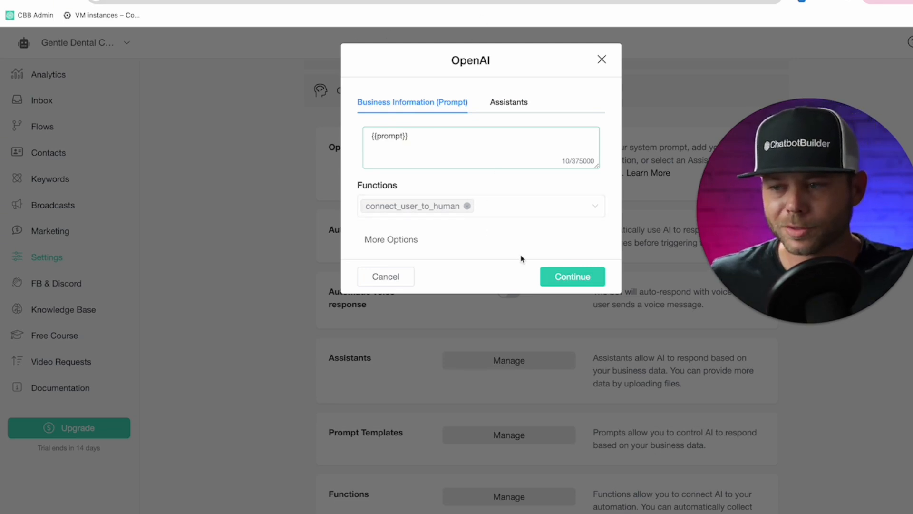
click(385, 276)
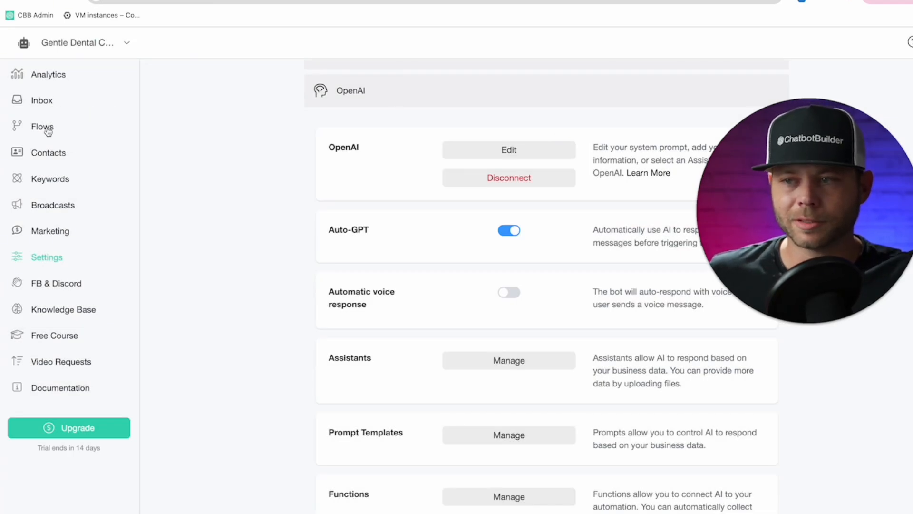
Step: Get the sharing link for the Welcome Message flow and land on the webchat page
click(42, 126)
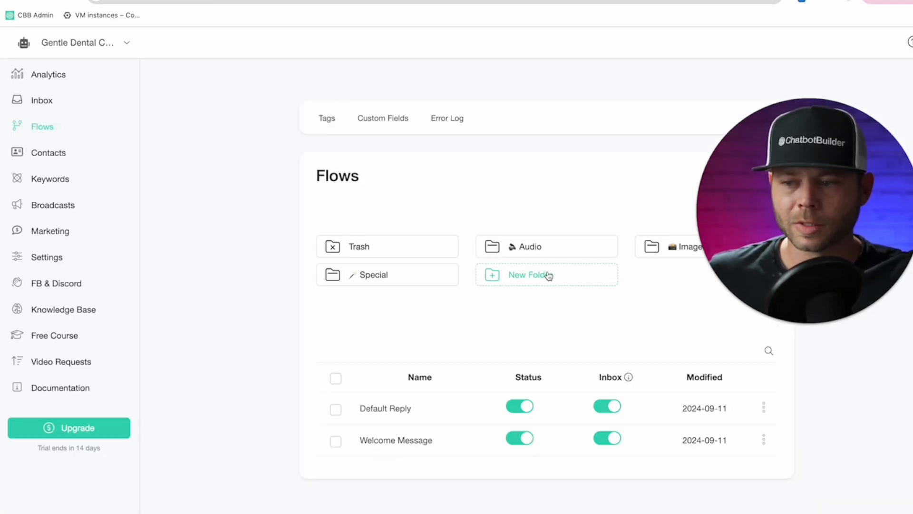
click(763, 439)
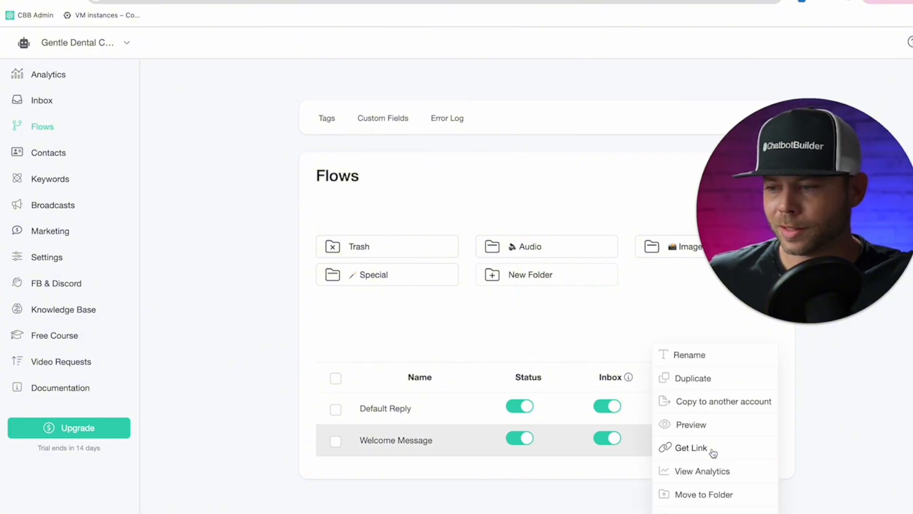
click(690, 447)
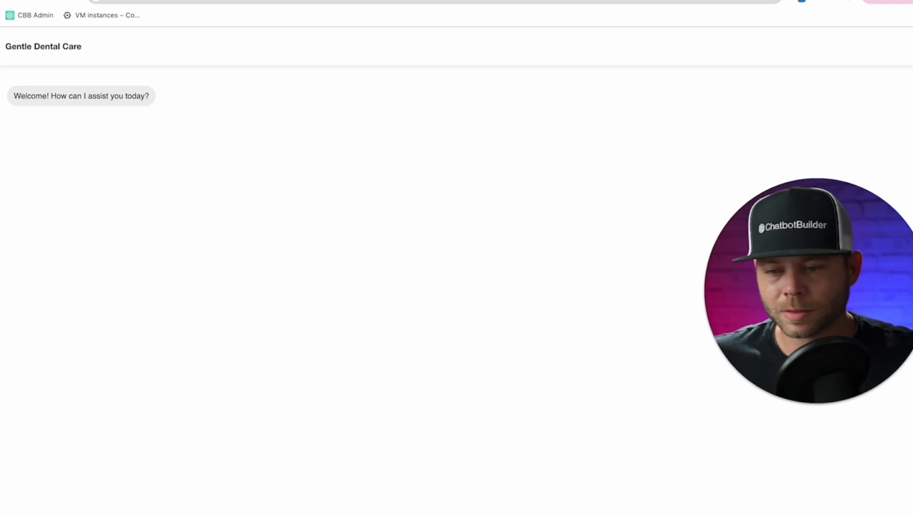
mouse_move(381, 367)
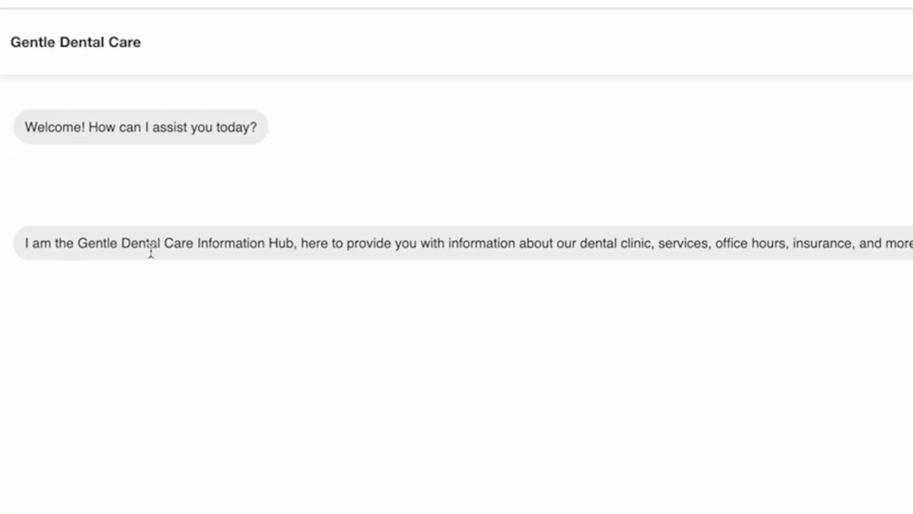
mouse_move(389, 460)
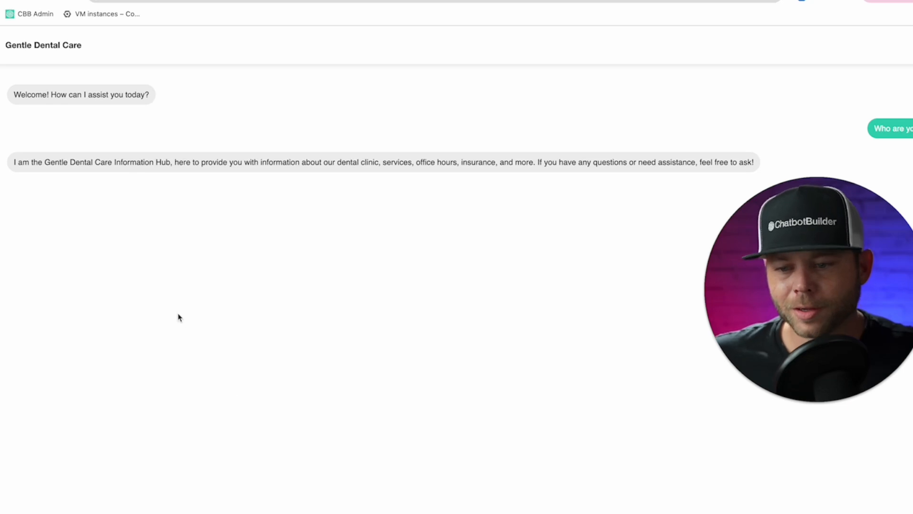
mouse_move(212, 280)
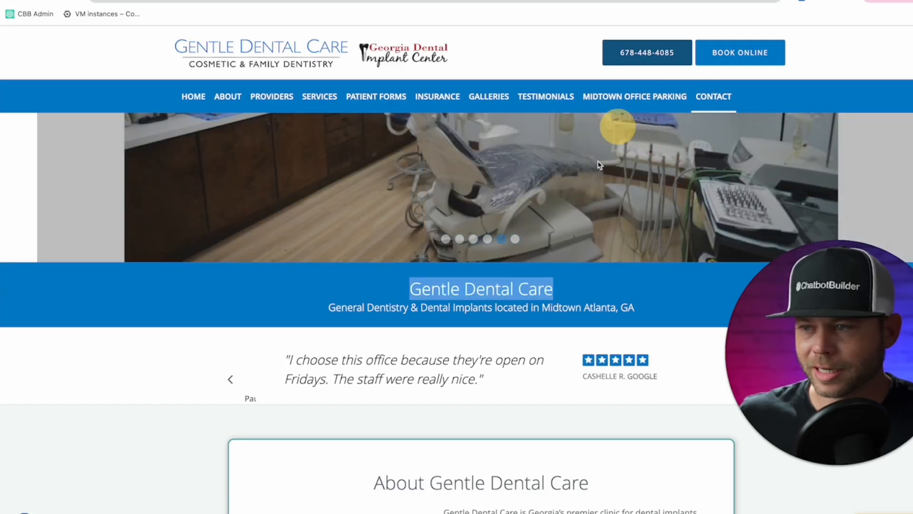
Step: Compare the webchat's who-and-where answers with the clinic's office-hours page and dismiss the sharing links dialog
scroll(down, 3)
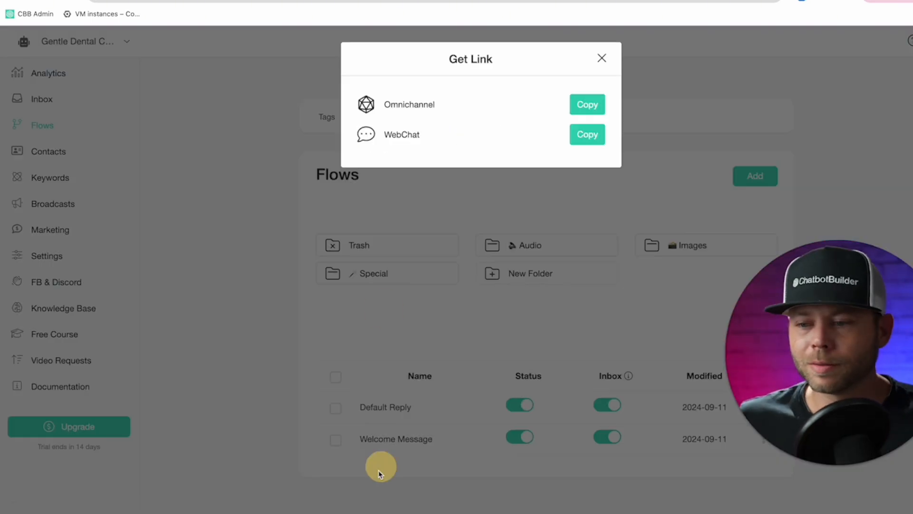
click(587, 134)
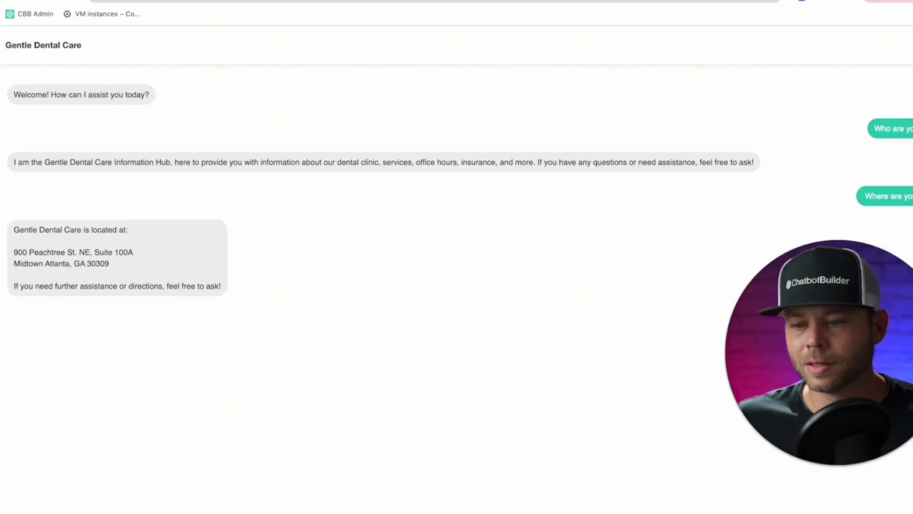
mouse_move(766, 351)
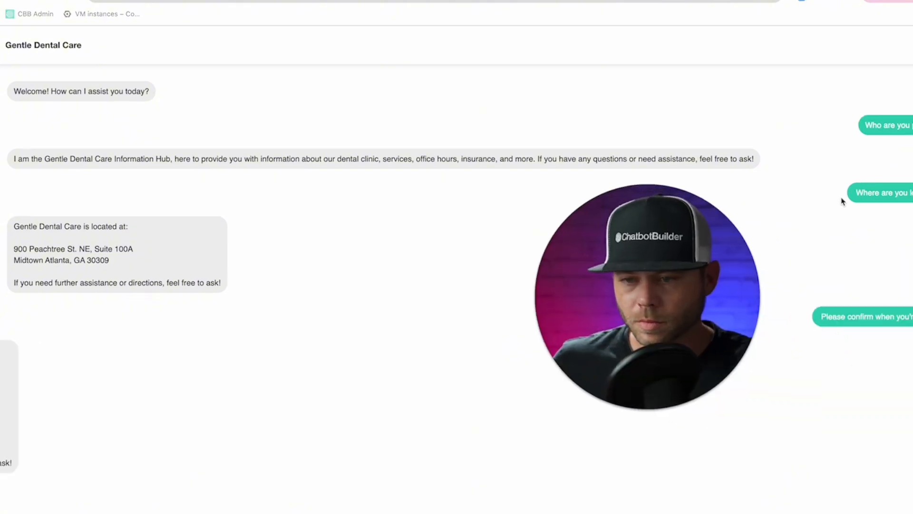
scroll(down, 3)
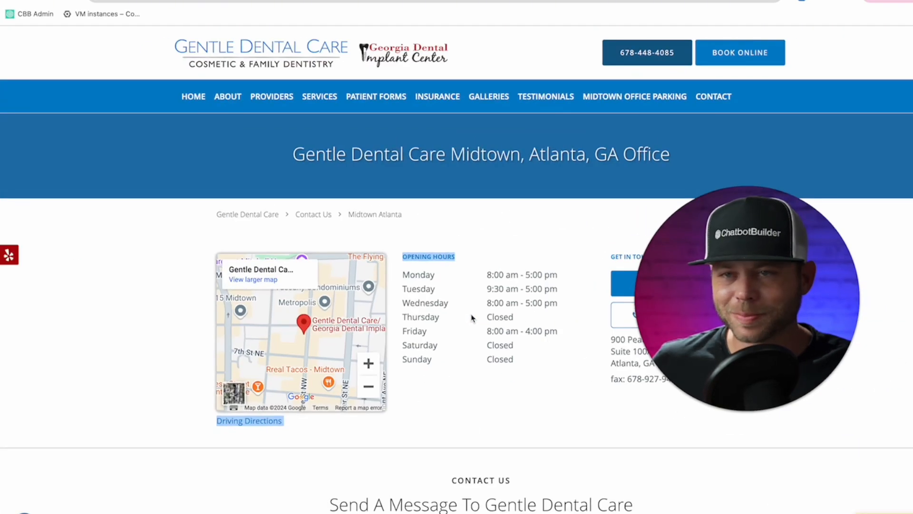
mouse_move(479, 224)
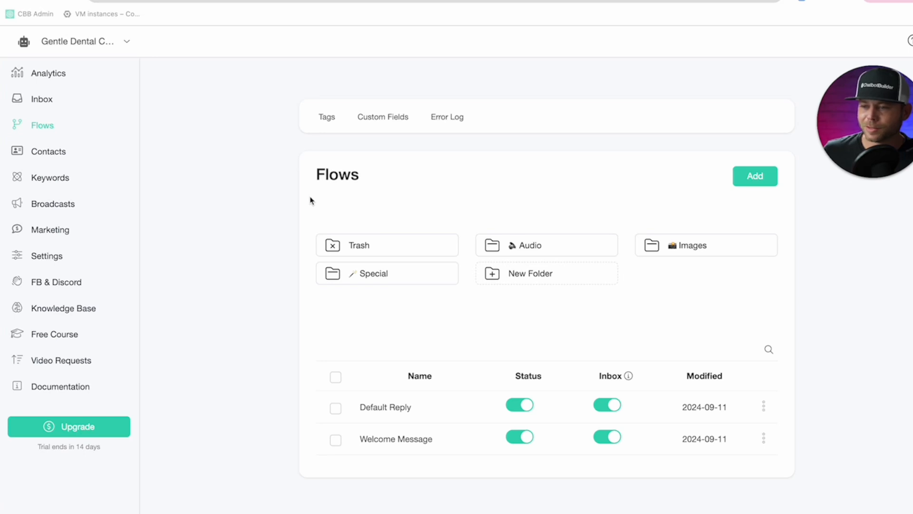
Step: Add a new flow named 'Update KB' and continue into its editor
click(754, 175)
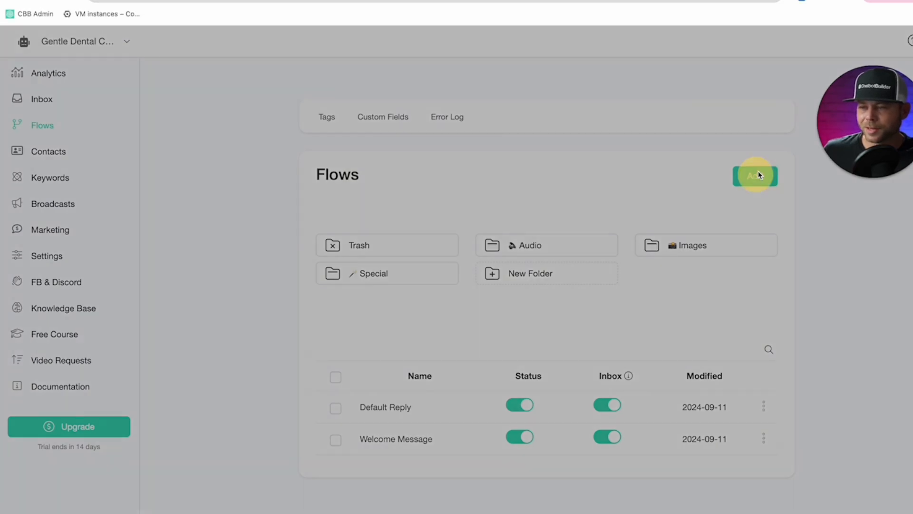
click(755, 175)
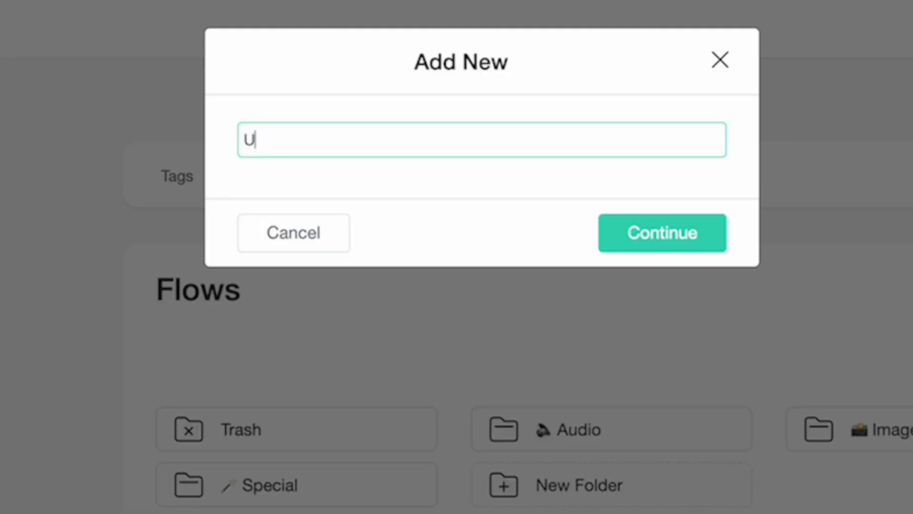
text(pdate KB)
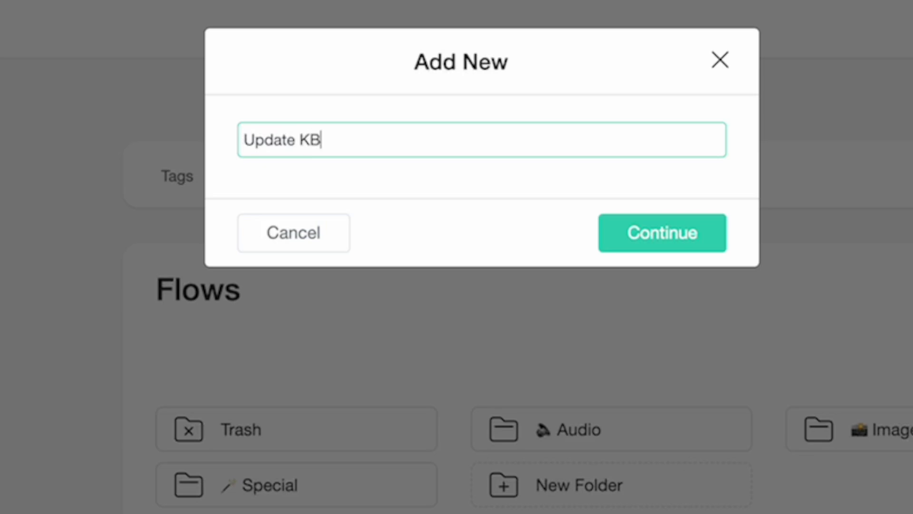
click(661, 233)
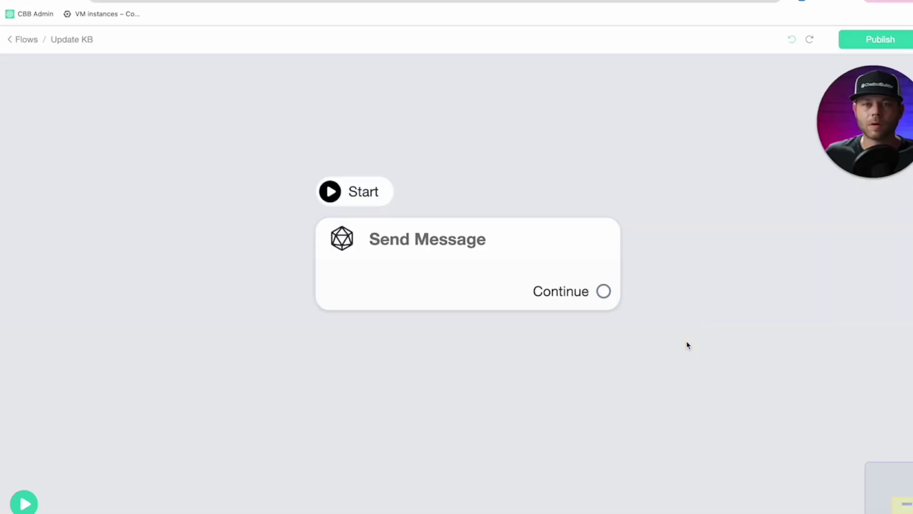
Step: Add a Get User Data block asking 'Welcome back how can we help update your prompt?'
click(467, 263)
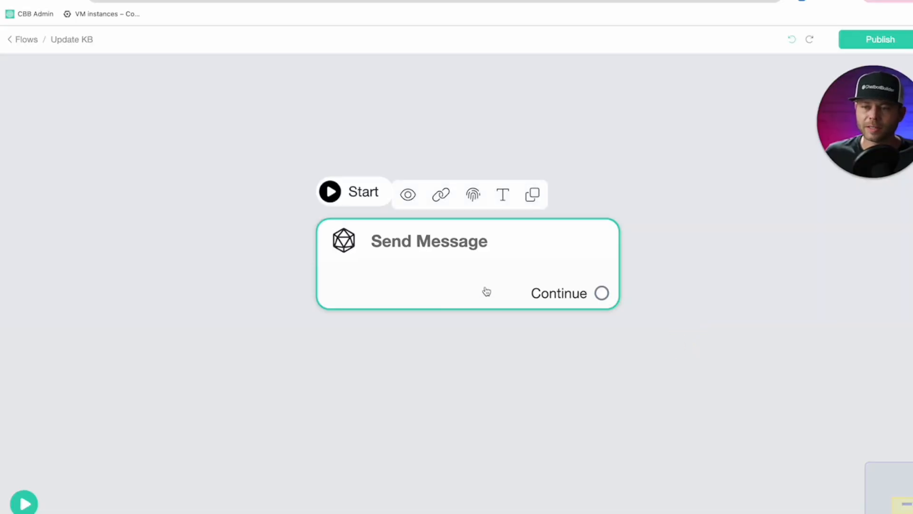
click(428, 241)
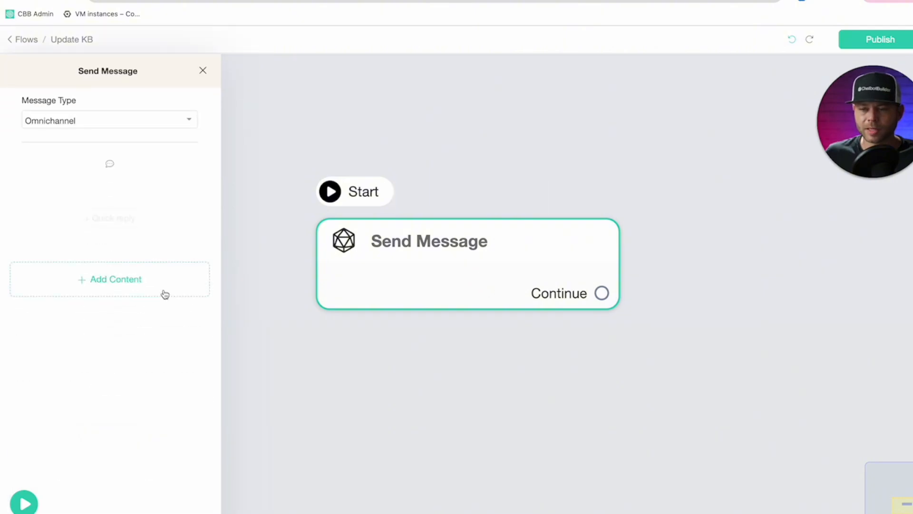
click(108, 278)
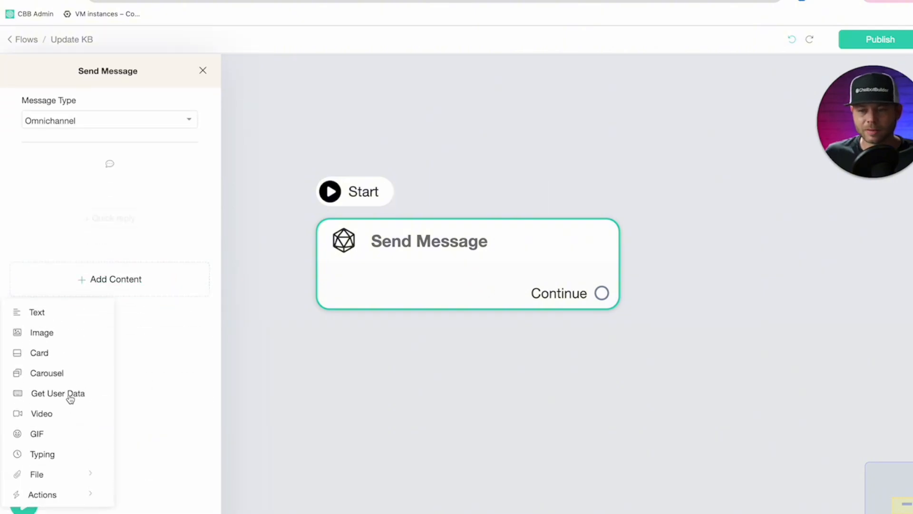
click(57, 393)
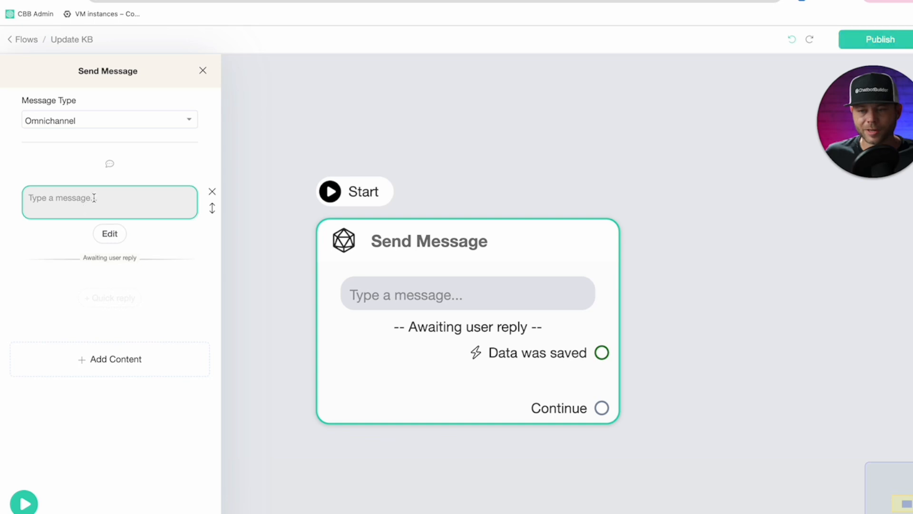
text(Welcome back how can we help update your prompt?)
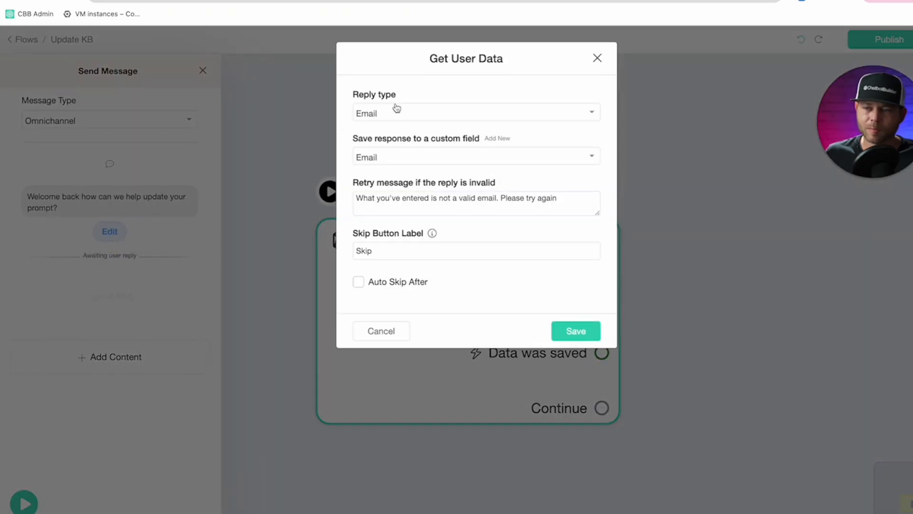
Step: Set the reply type to Text, store it in a new new_info field, and save
click(474, 112)
text(new)
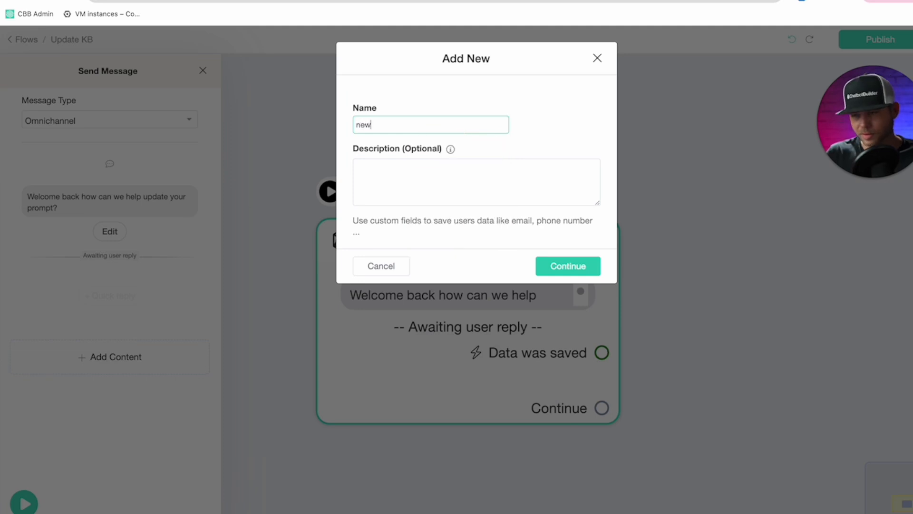
text(info)
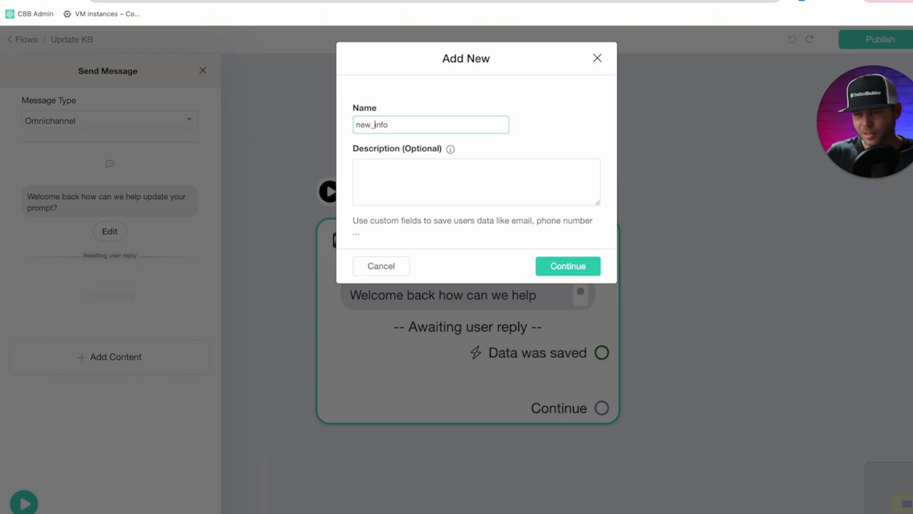
click(567, 265)
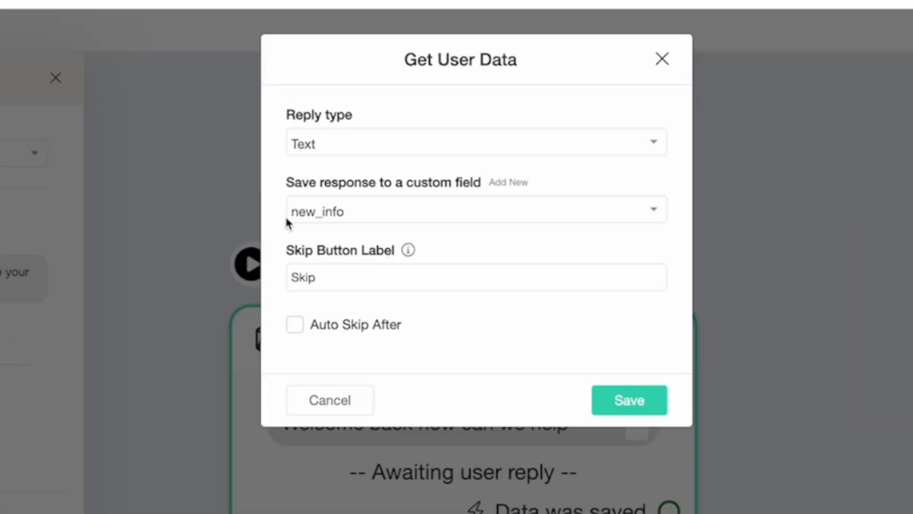
mouse_move(383, 233)
text(Cancel)
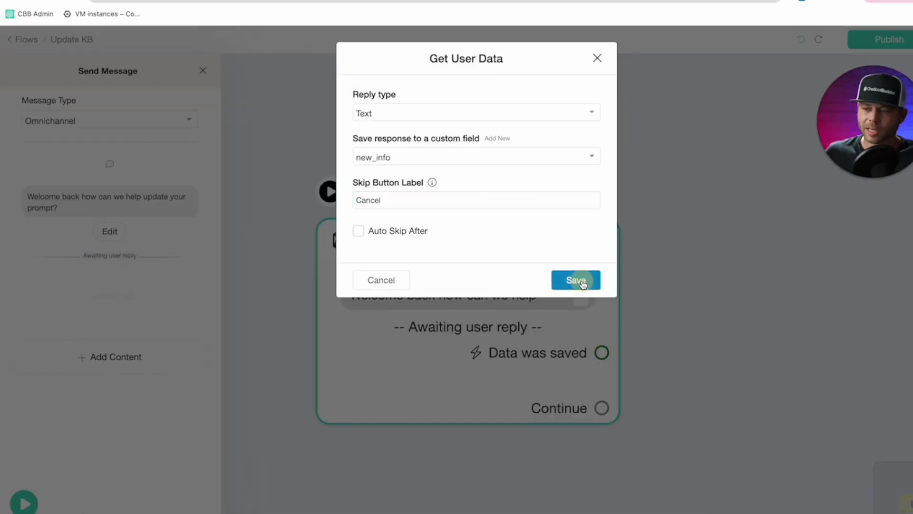
click(574, 279)
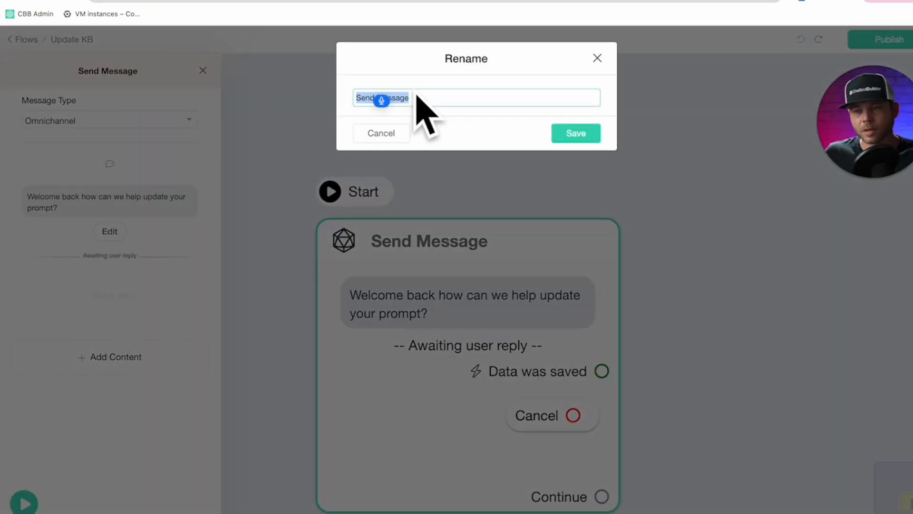
Step: Rename the first step to 'Request the update'
text(Request the update)
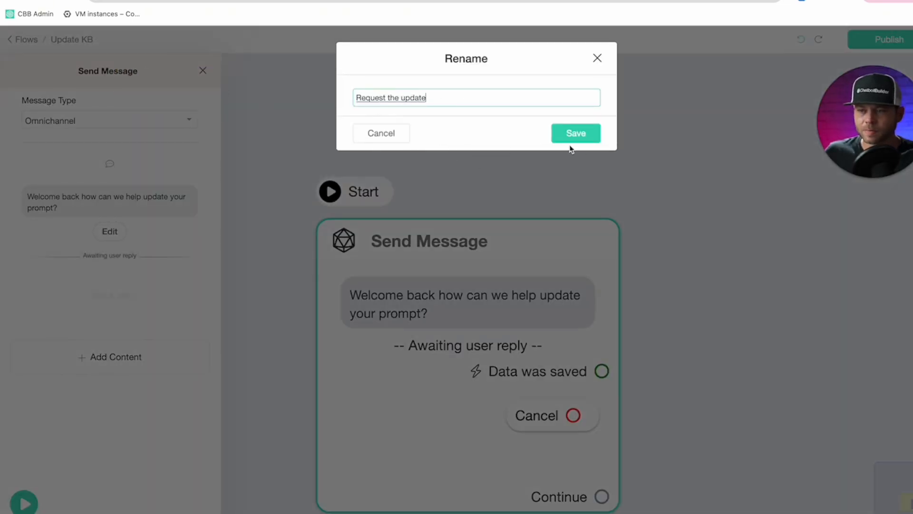
click(575, 133)
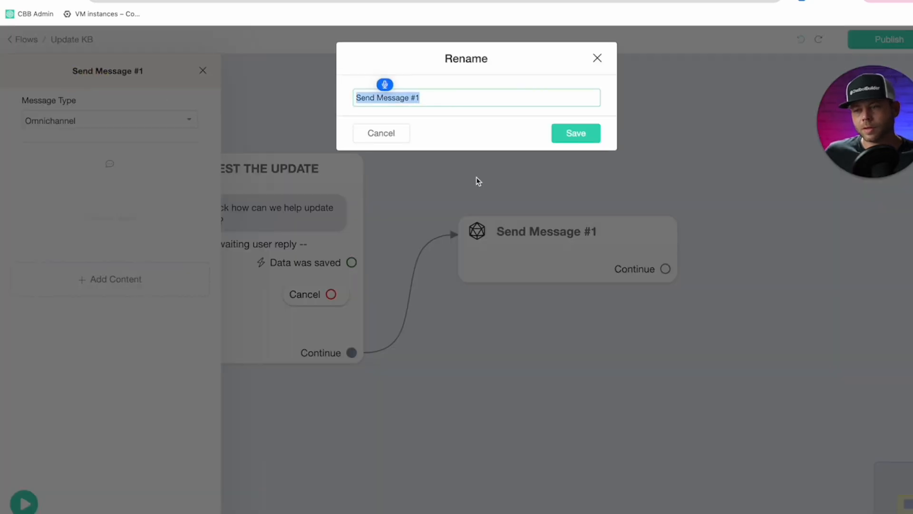
Step: Create a connected 'Update the prompt' step and begin adding content to it
text(Update the prom)
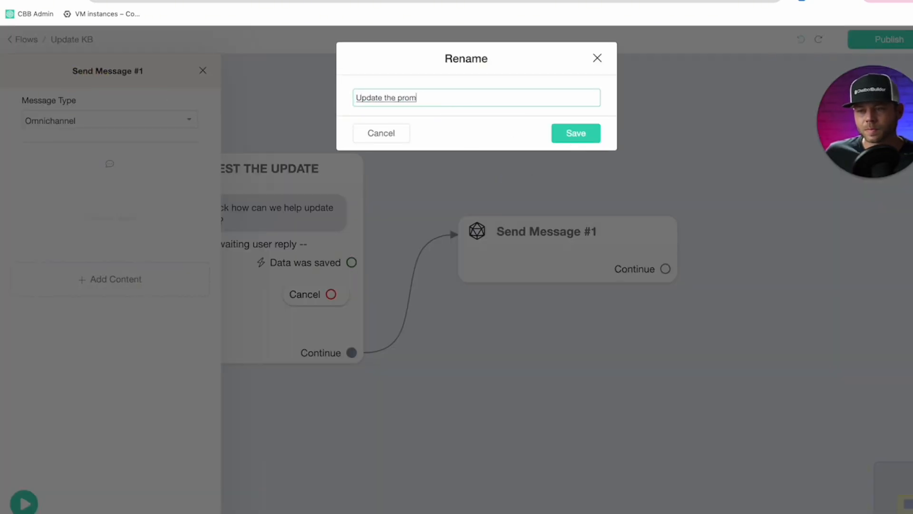
click(575, 133)
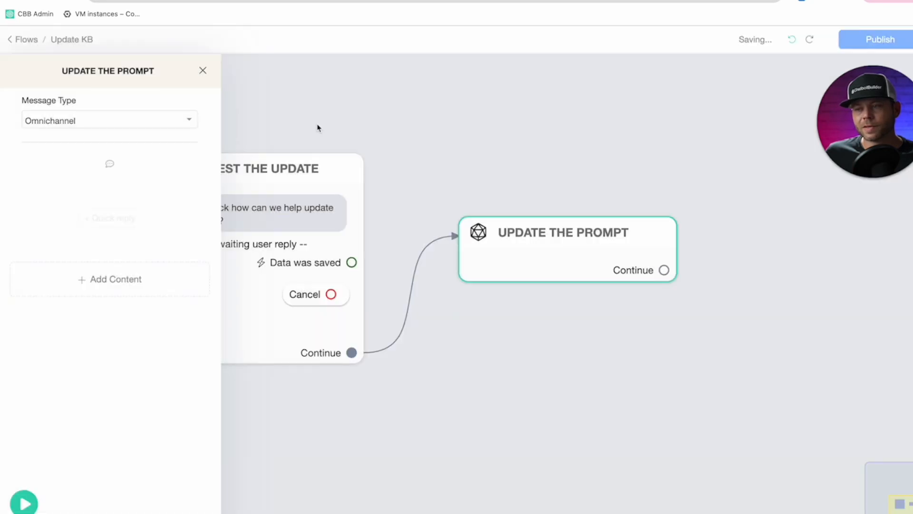
click(109, 279)
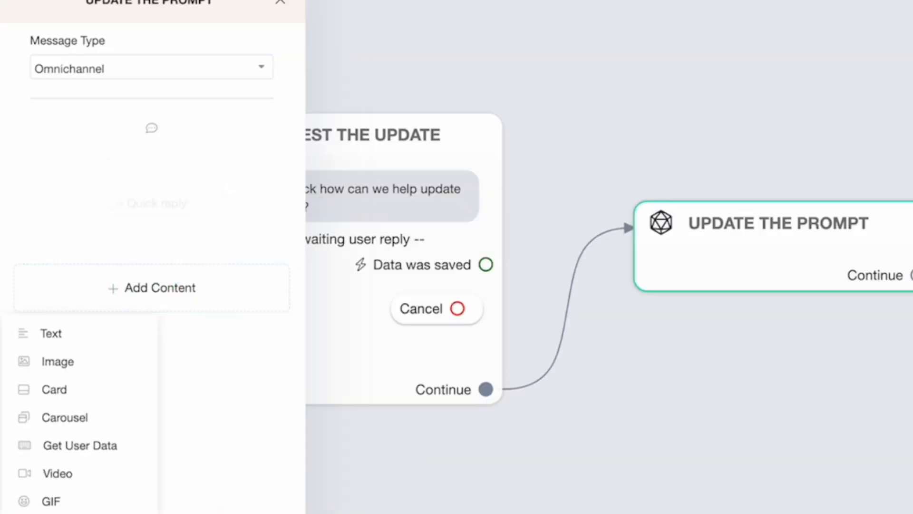
Step: Add a Set Custom Field action to the step and open its settings
click(74, 479)
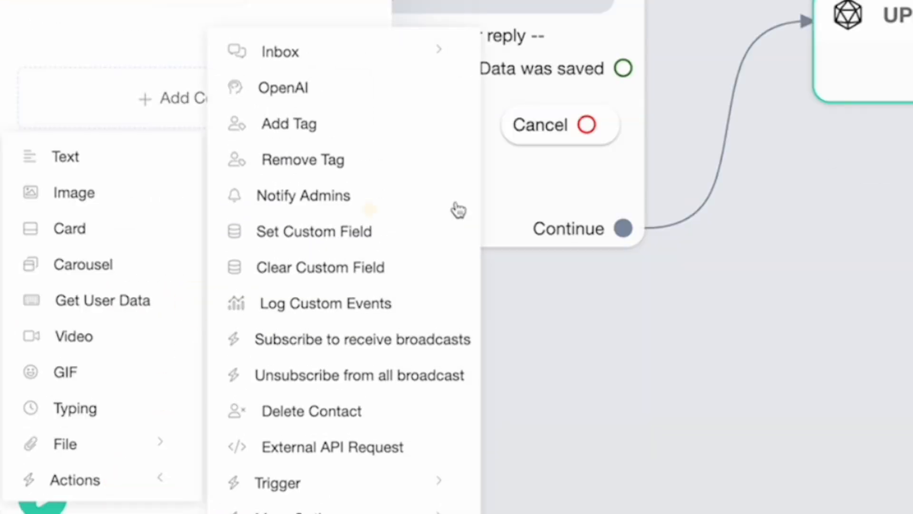
click(312, 230)
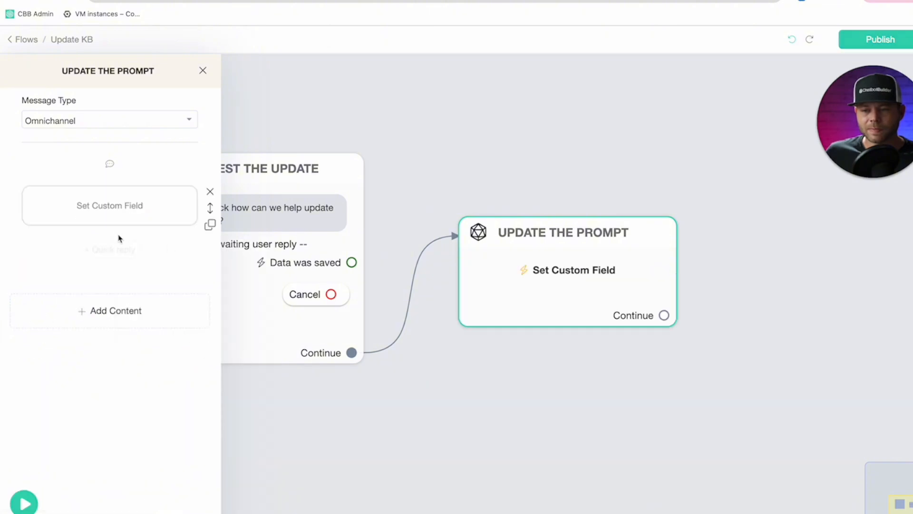
click(109, 205)
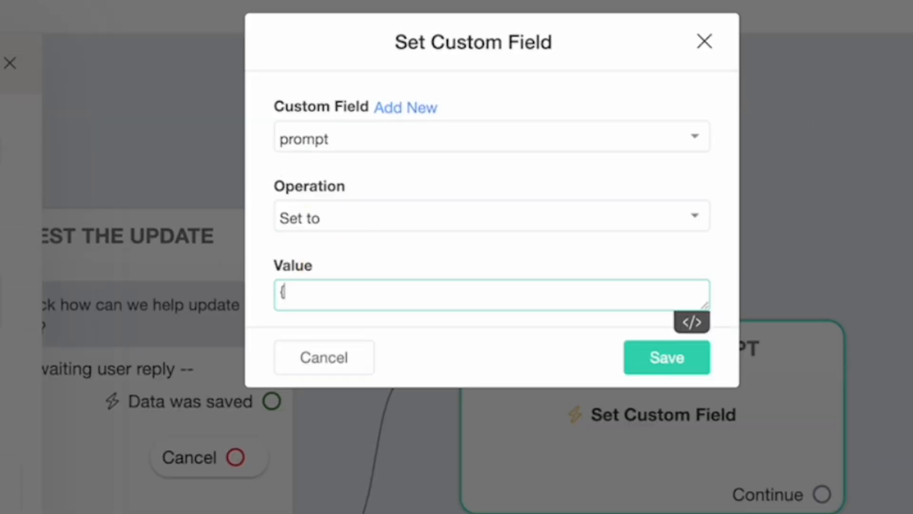
Step: Set the prompt field to '{{prompt}} {{new_info}}', save, and return to the flow
text({pr)
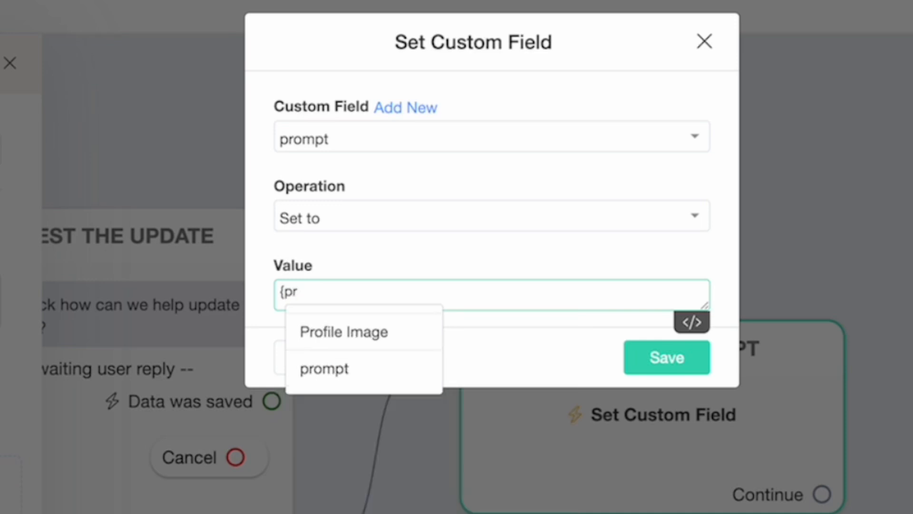
text(ompt}} {)
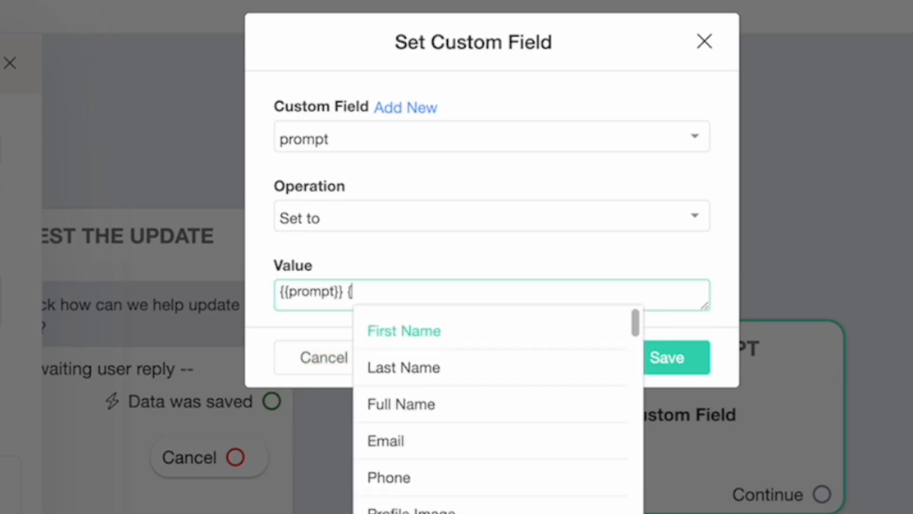
text(new)
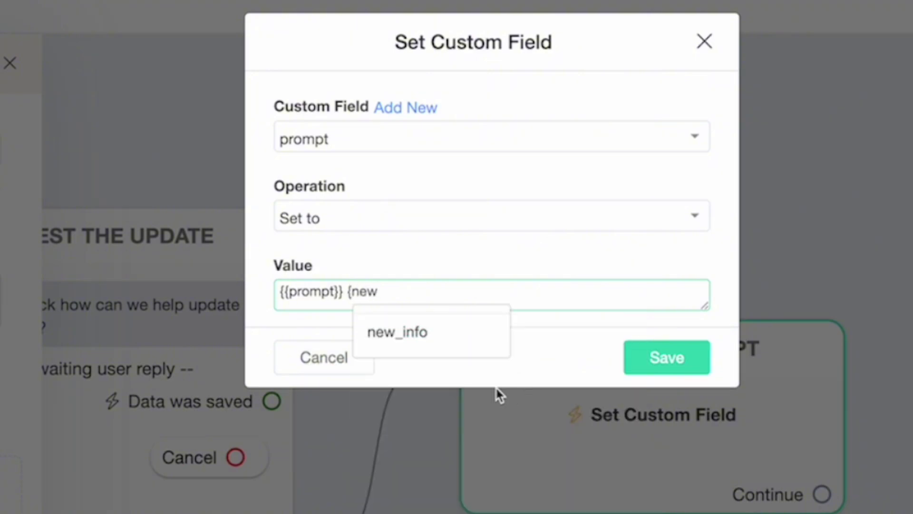
click(397, 331)
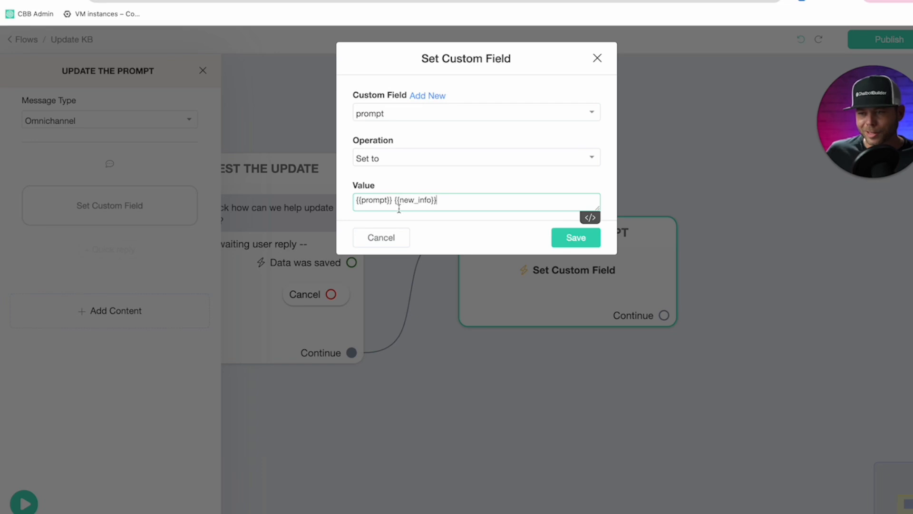
click(574, 237)
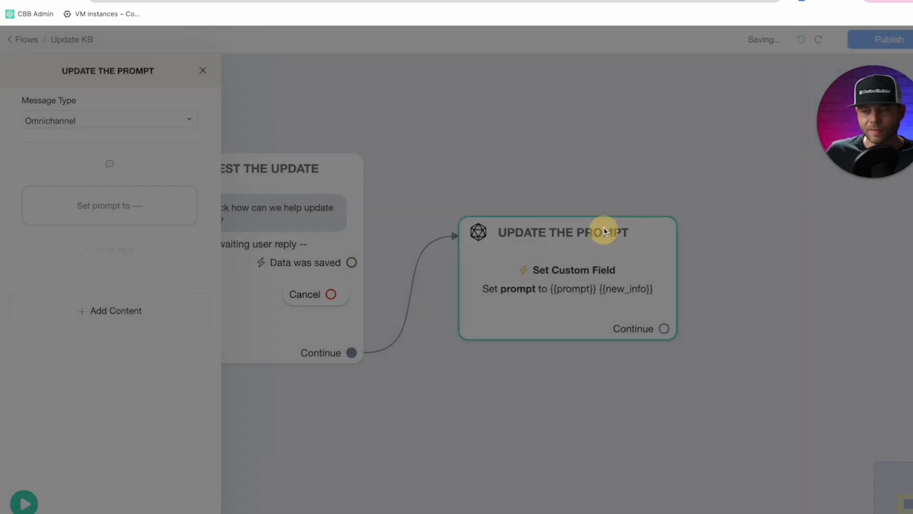
click(203, 69)
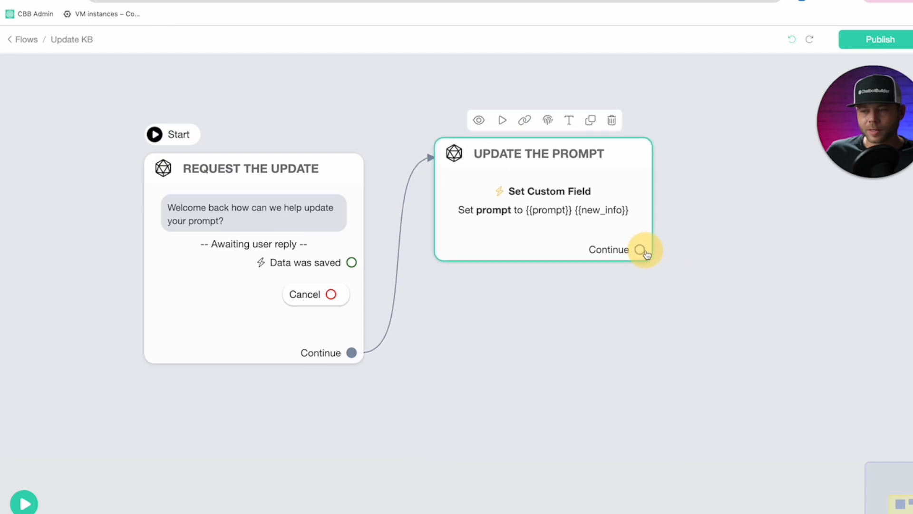
Step: Add a Send Message step saying 'Perfect your prompt has been updated!' with a second text block
click(642, 251)
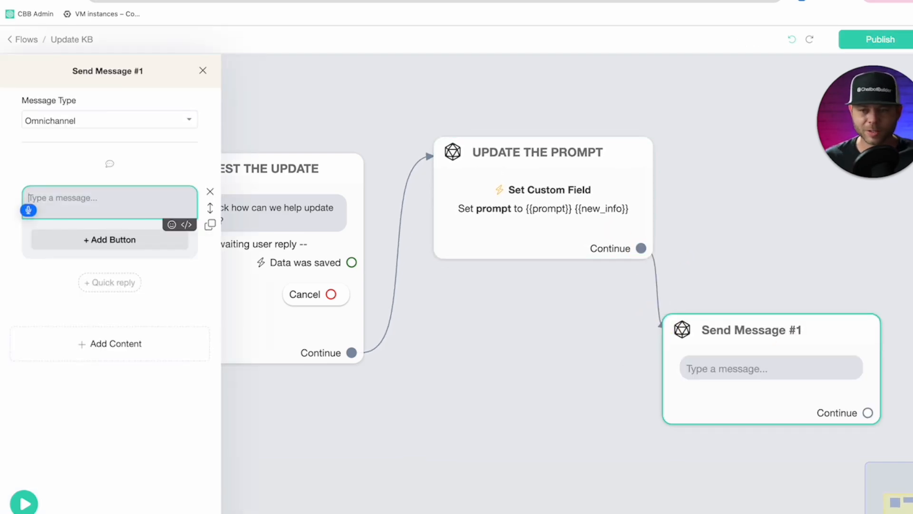
text(Perfect your prompt has been updated!)
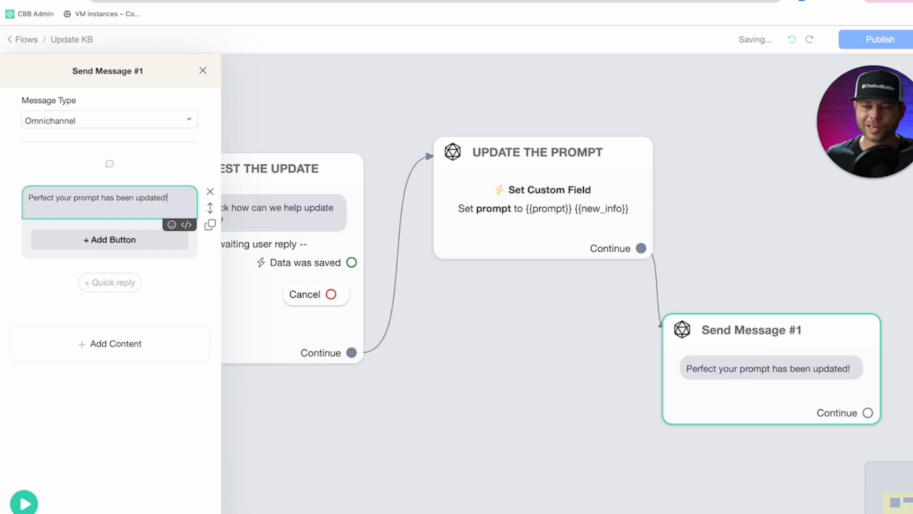
click(109, 120)
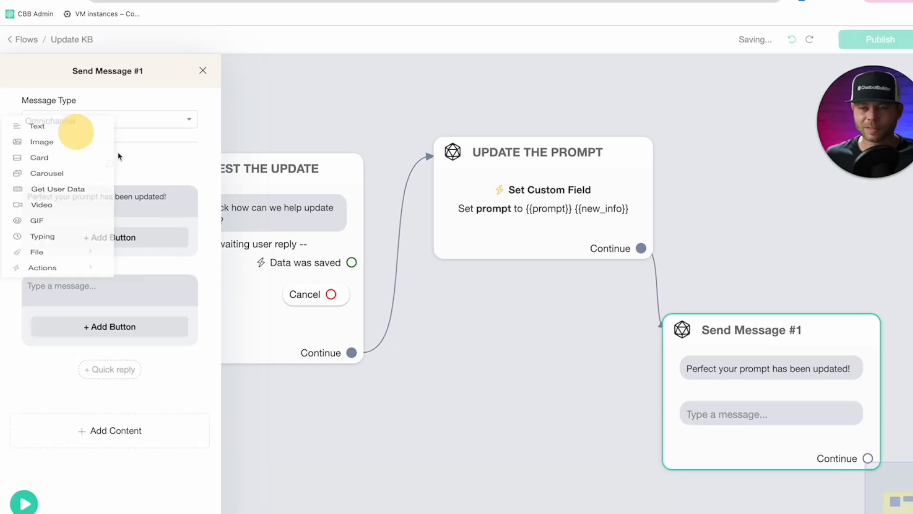
click(109, 286)
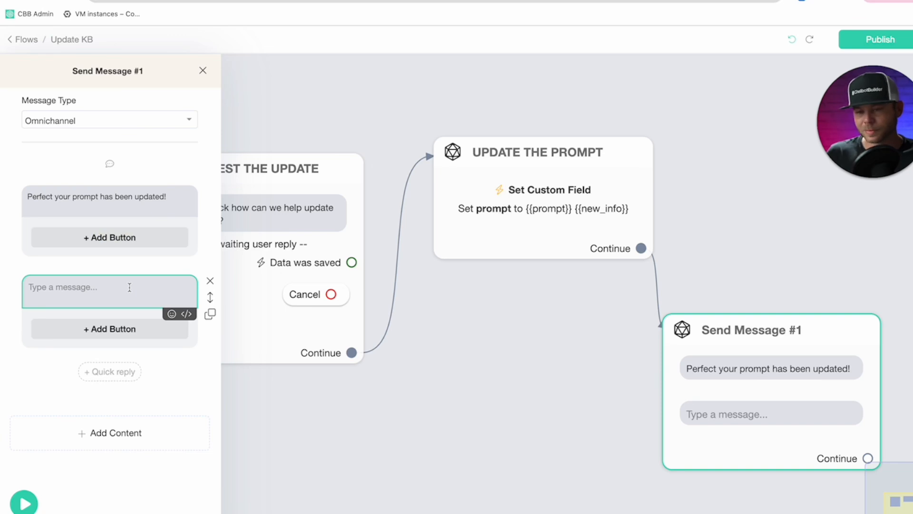
Step: Fill the second block with 'New Prompt: {{prompt}}' and rename the step 'Confirmation'
text(New)
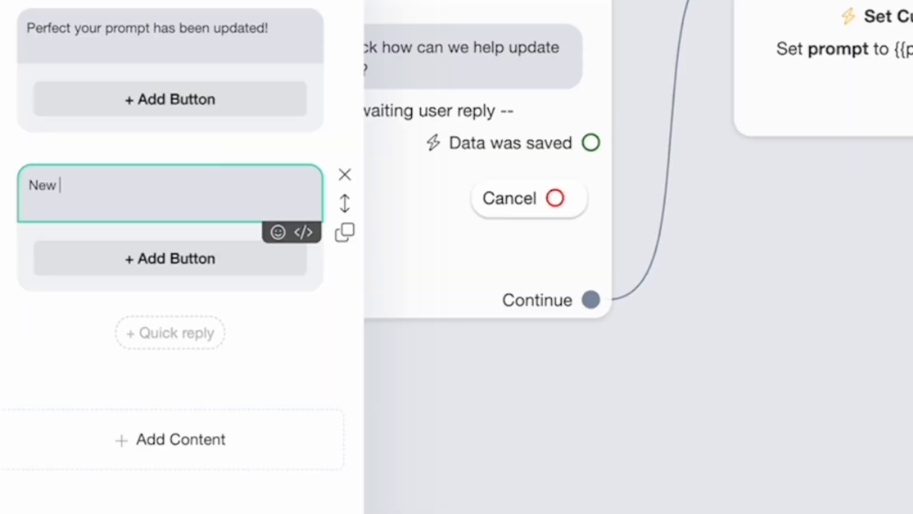
text(Prompt:)
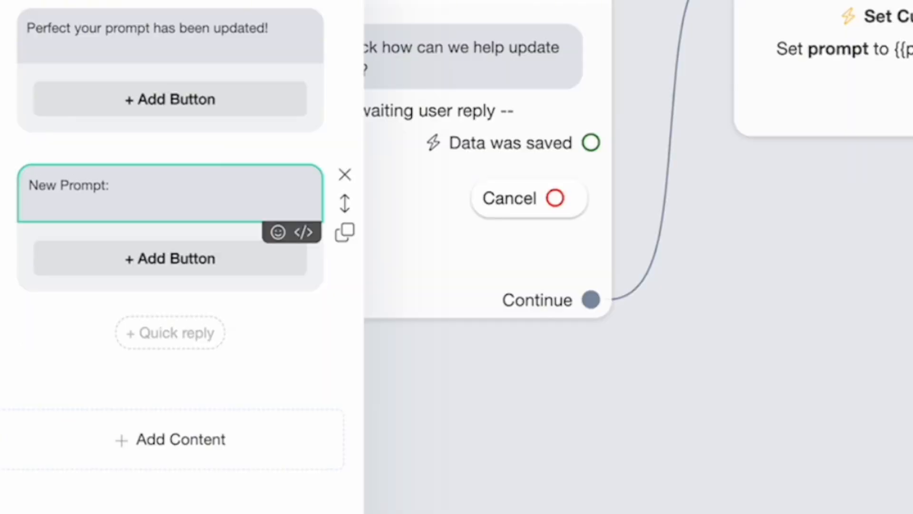
text({prom)
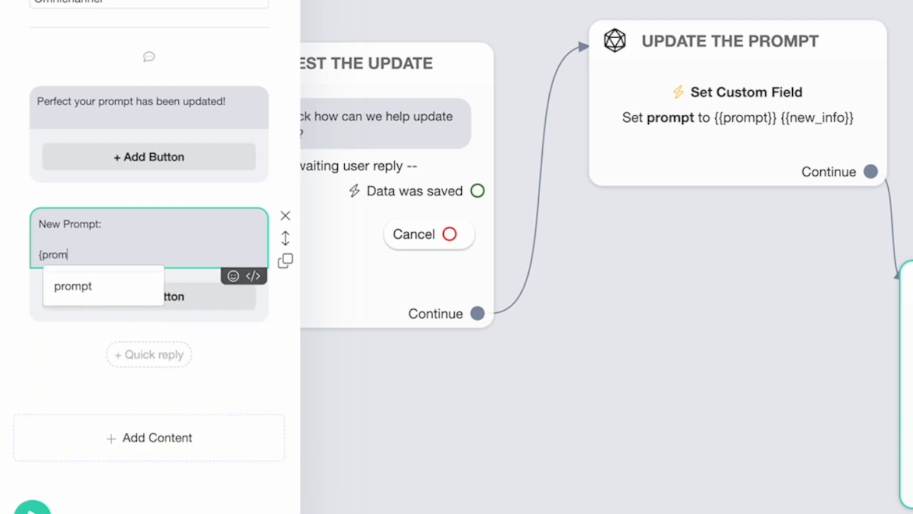
click(73, 287)
text(C)
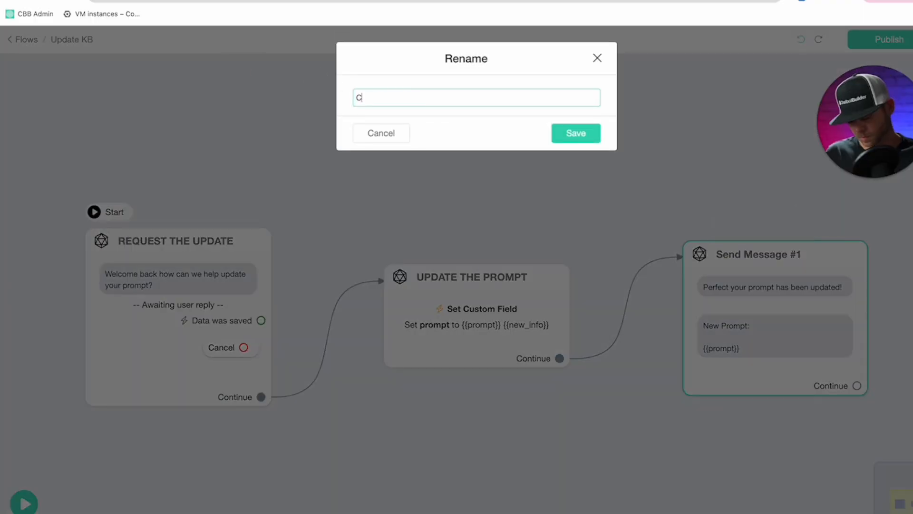
text(onfirmati)
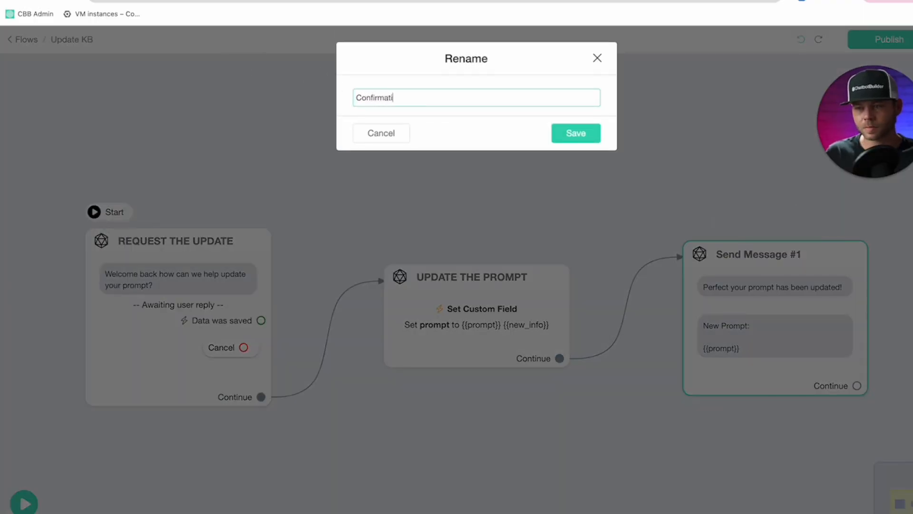
click(575, 133)
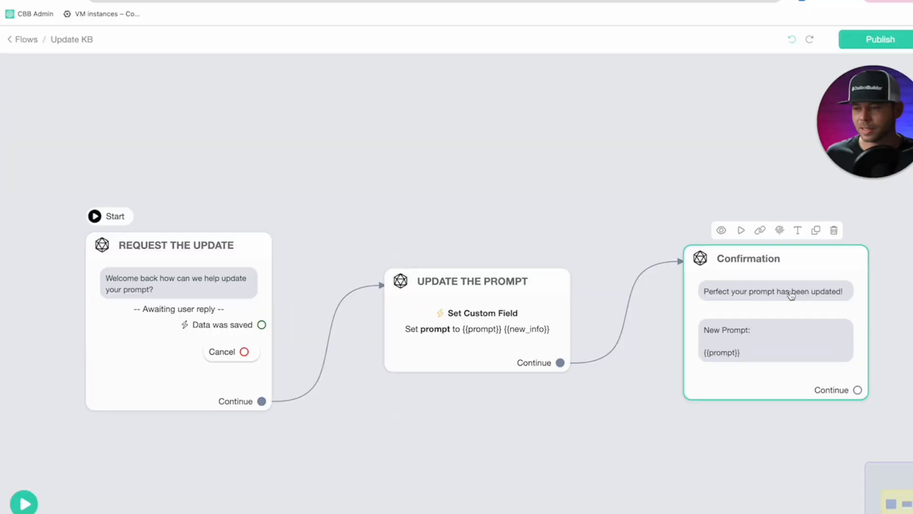
mouse_move(760, 357)
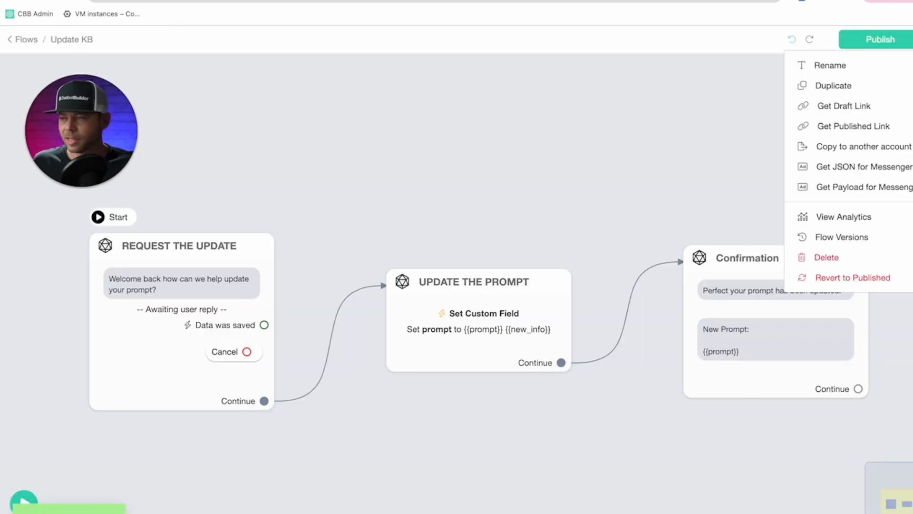
Step: Get the flow's draft link and open its live chat page in a new tab
click(845, 106)
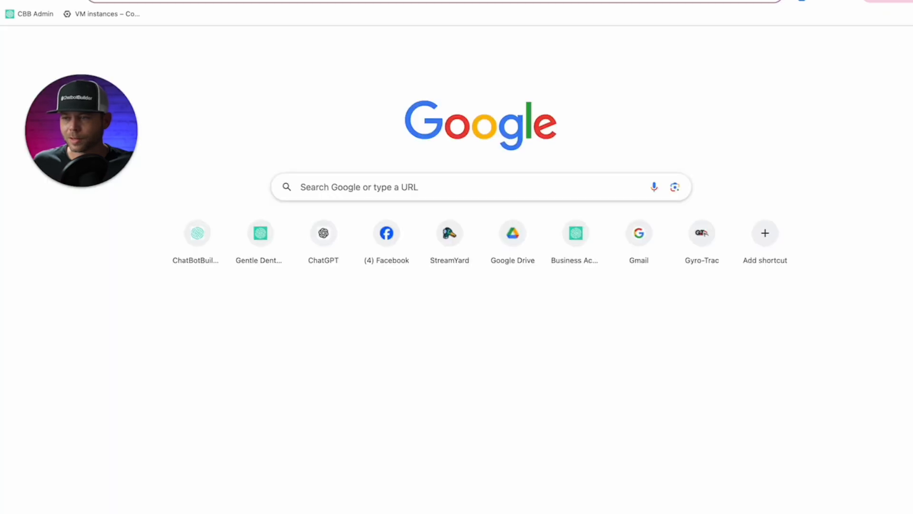
click(259, 233)
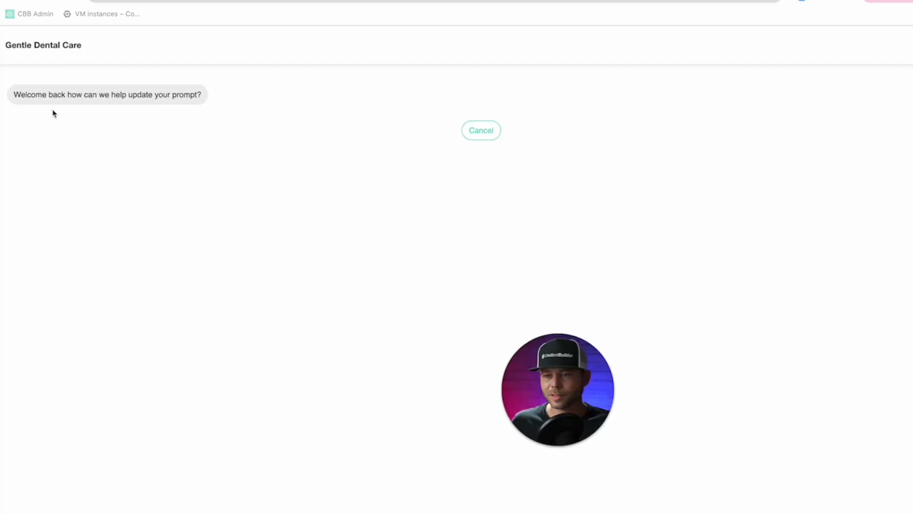
mouse_move(422, 496)
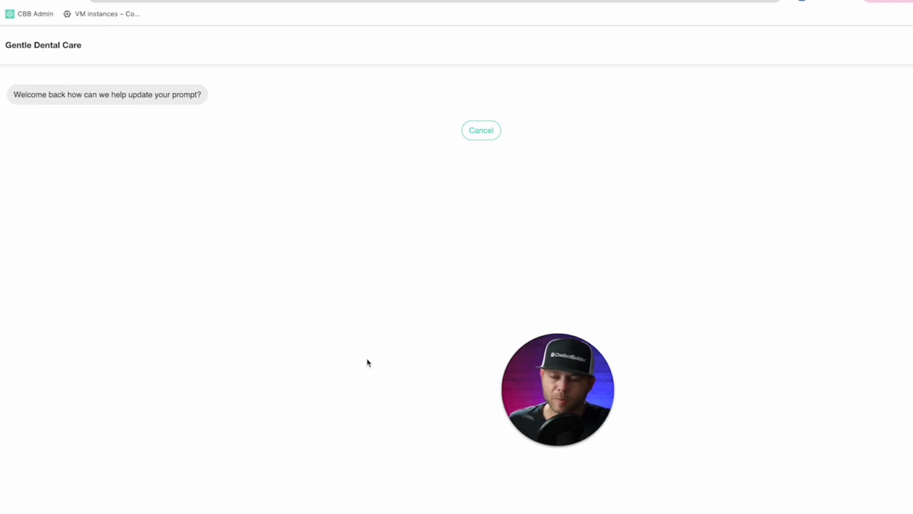
mouse_move(295, 348)
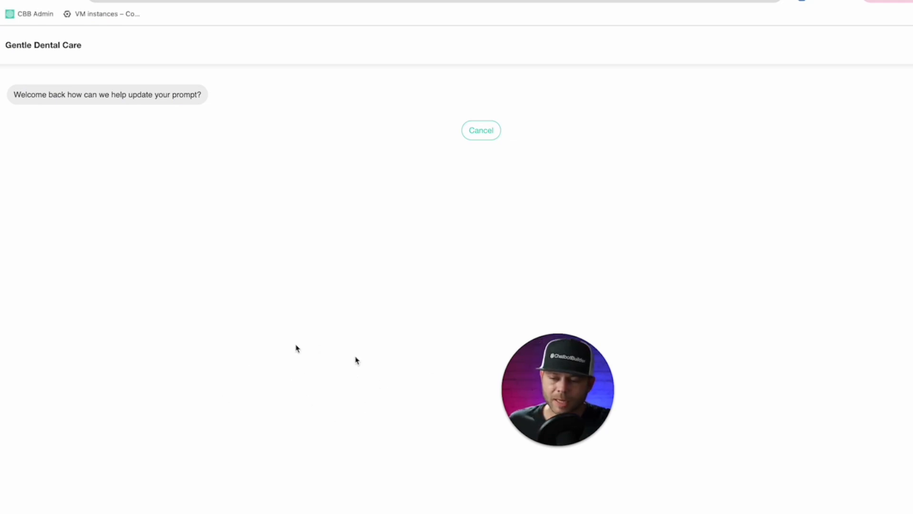
mouse_move(366, 410)
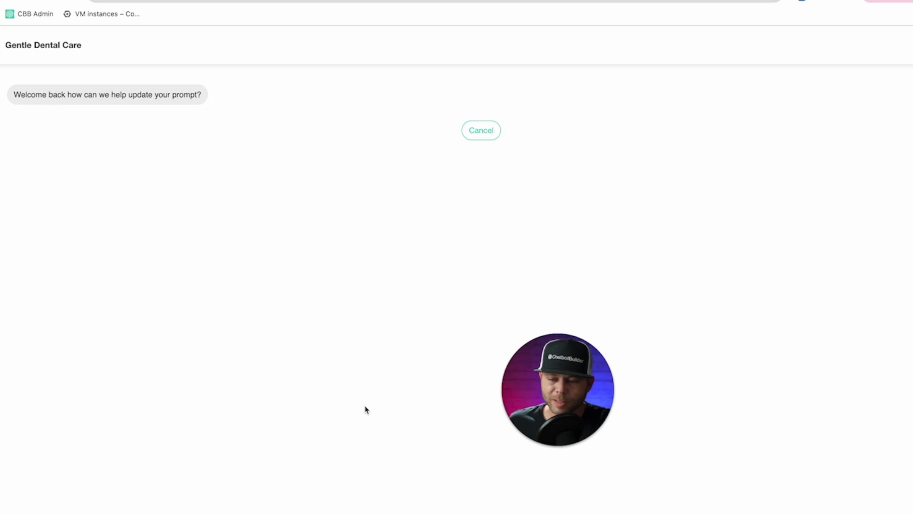
mouse_move(343, 419)
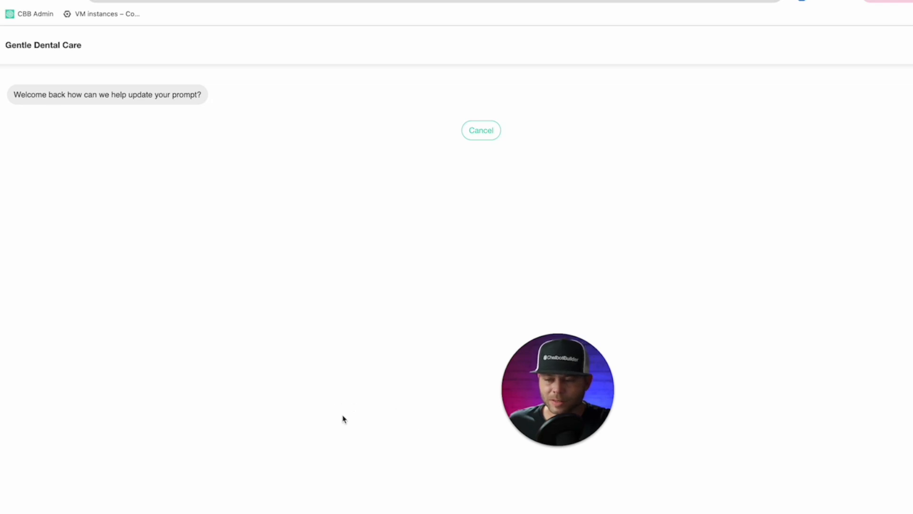
mouse_move(317, 352)
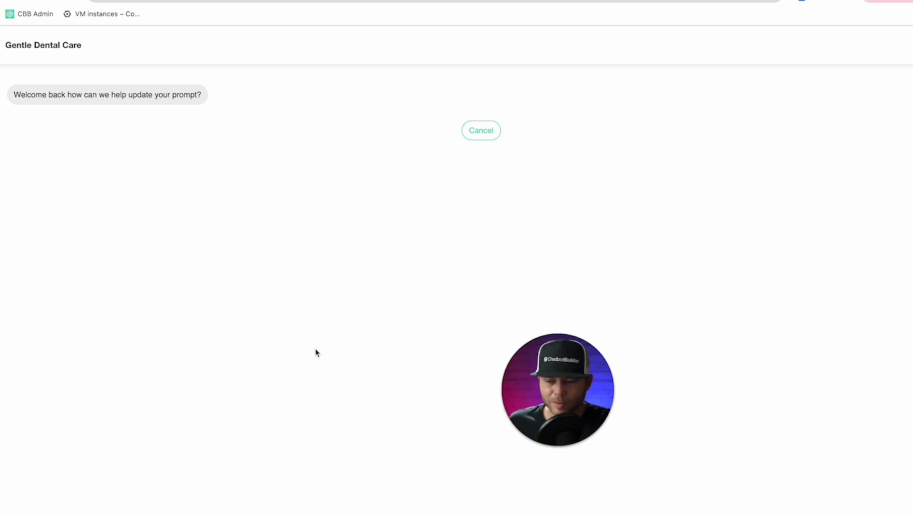
mouse_move(388, 418)
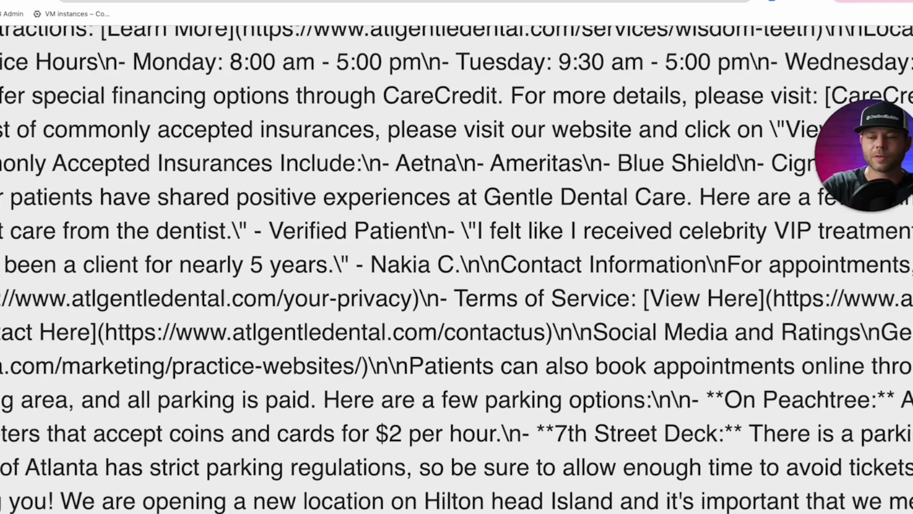
scroll(down, 3)
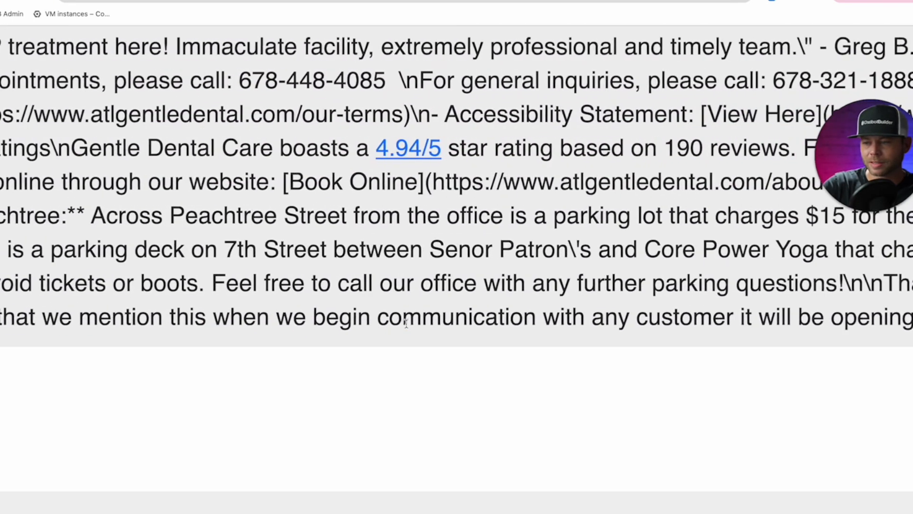
scroll(right, 3)
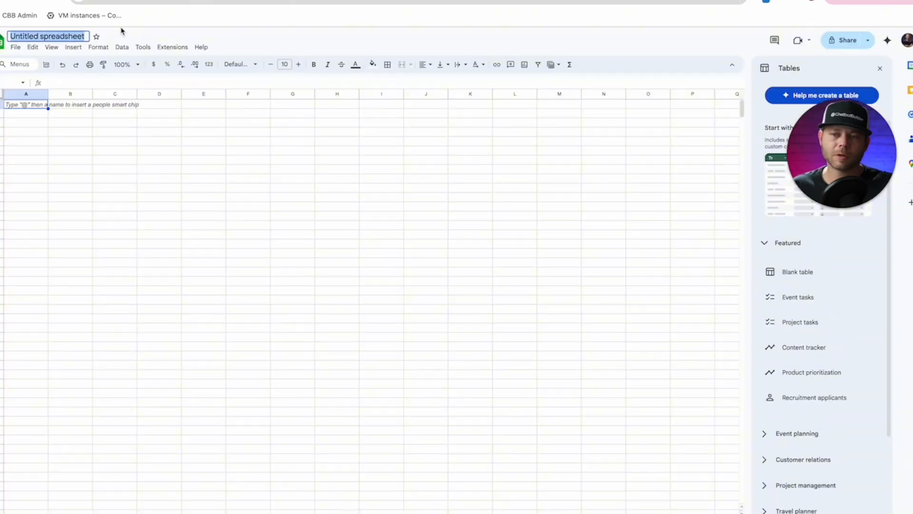
Step: Rename the spreadsheet 'Gentle Care Prompt', copy its share link, and return to the builder
text(Gentle Care)
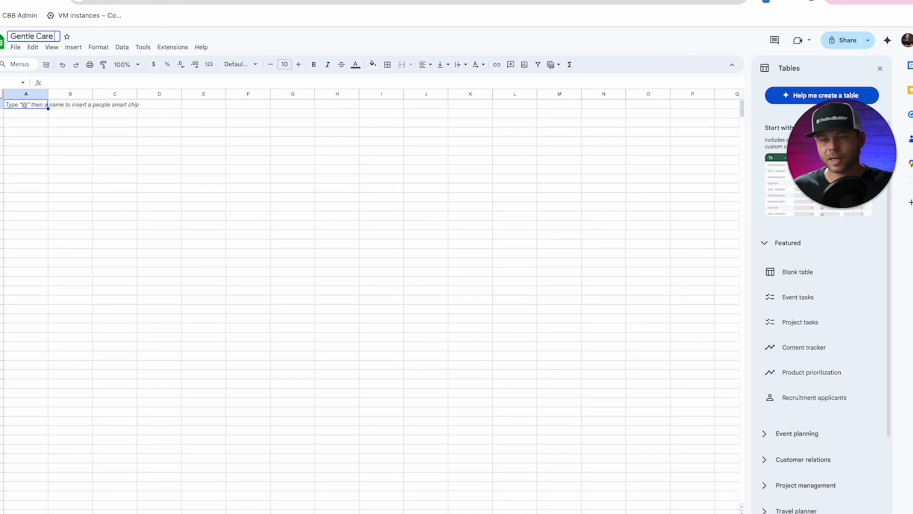
text(Prompt)
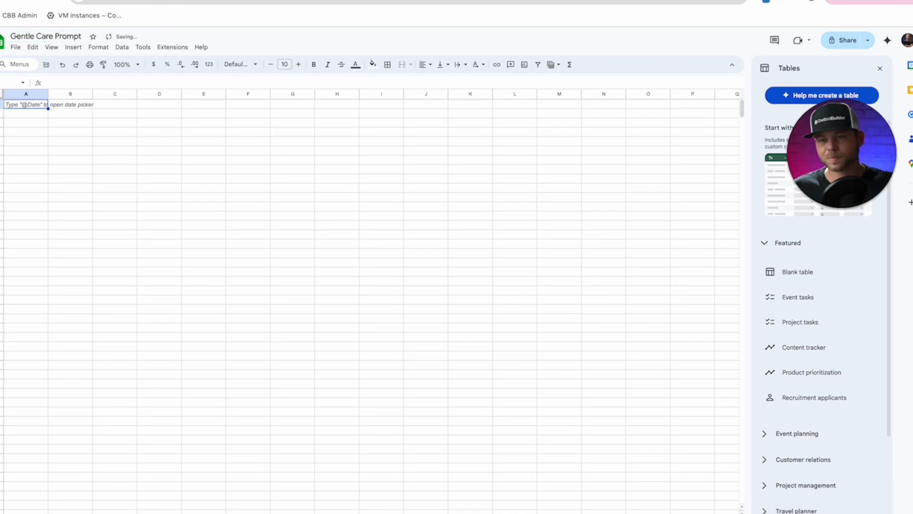
click(846, 40)
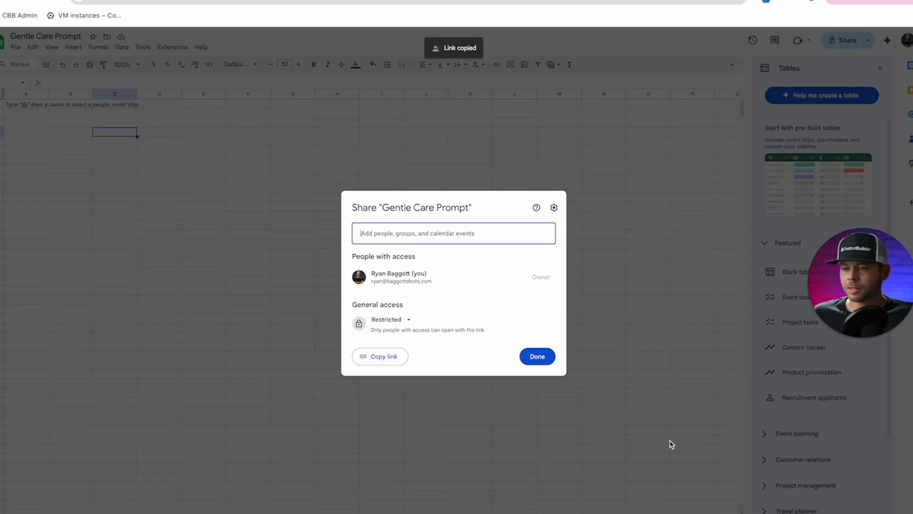
click(379, 356)
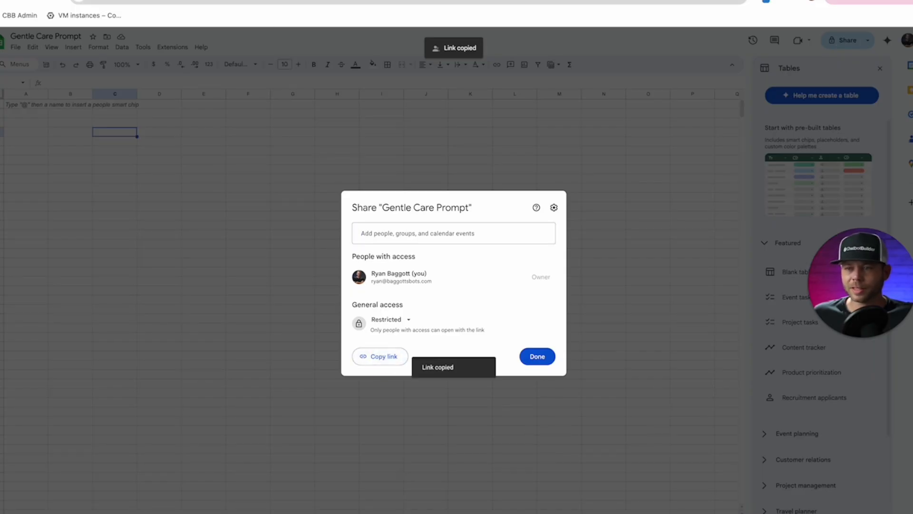
click(535, 356)
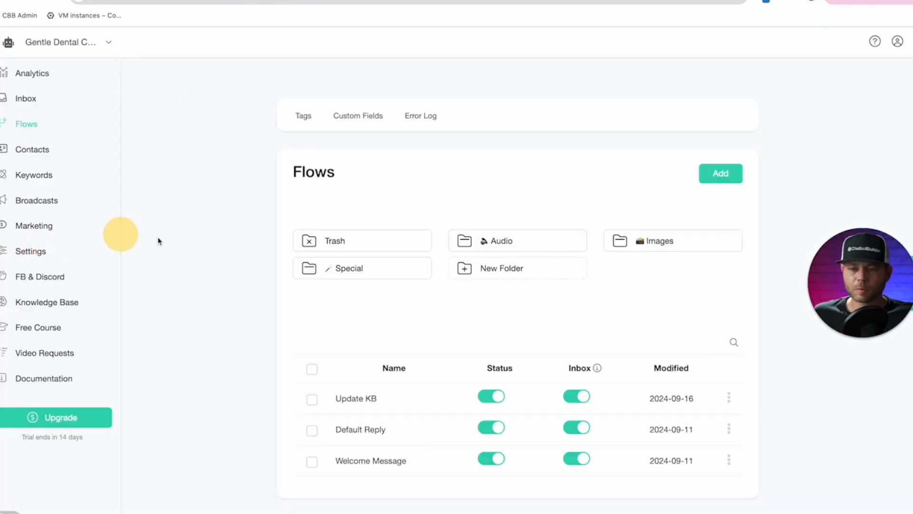
Step: From Settings > Integrations, sign in a Google account for the Google Sheets integration
click(29, 251)
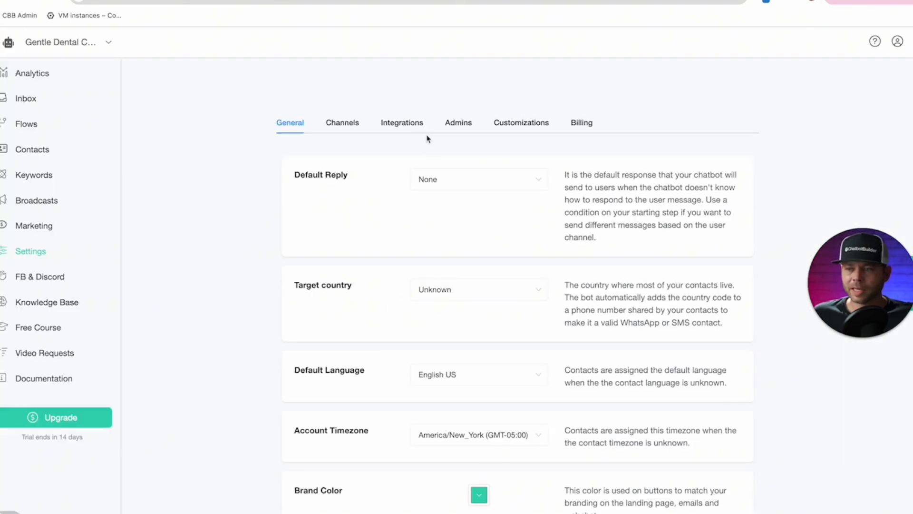
click(401, 123)
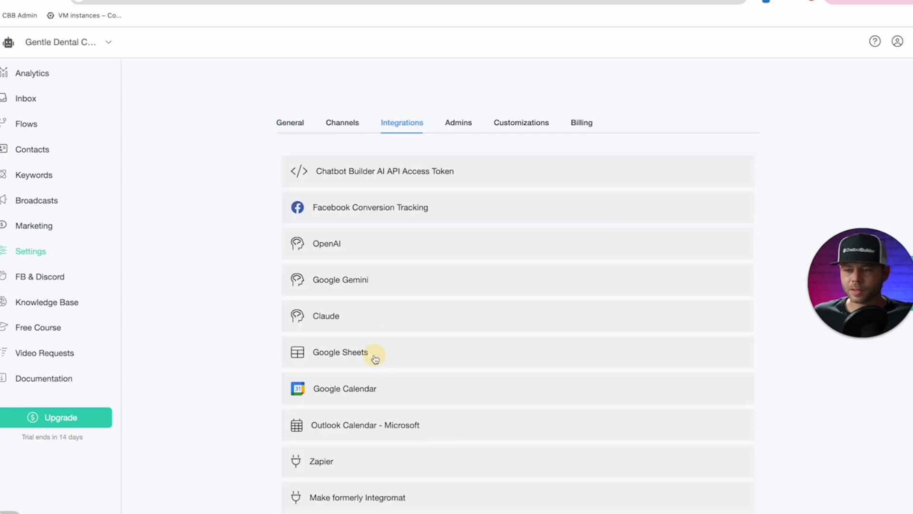
click(340, 352)
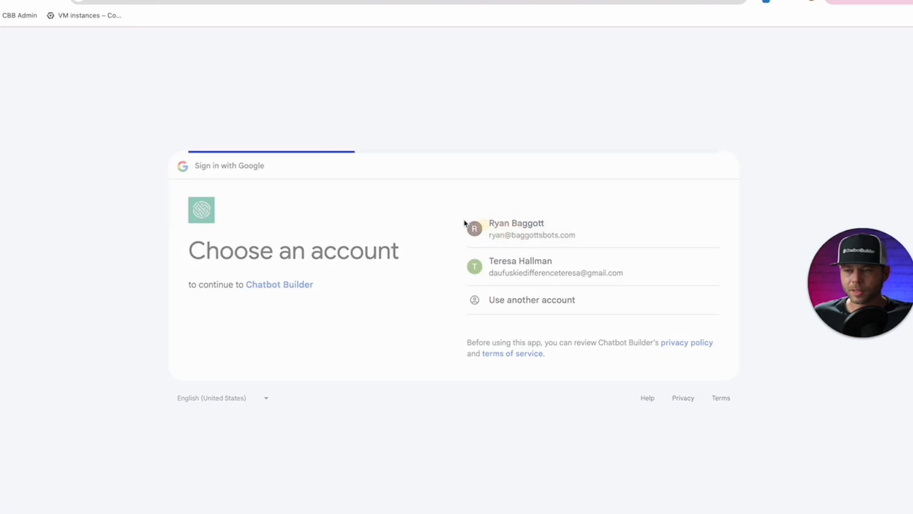
click(515, 228)
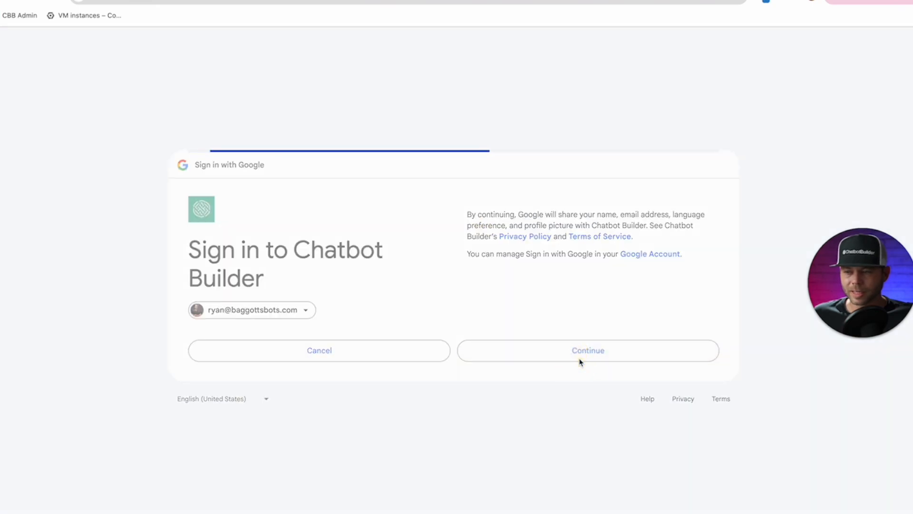
click(588, 350)
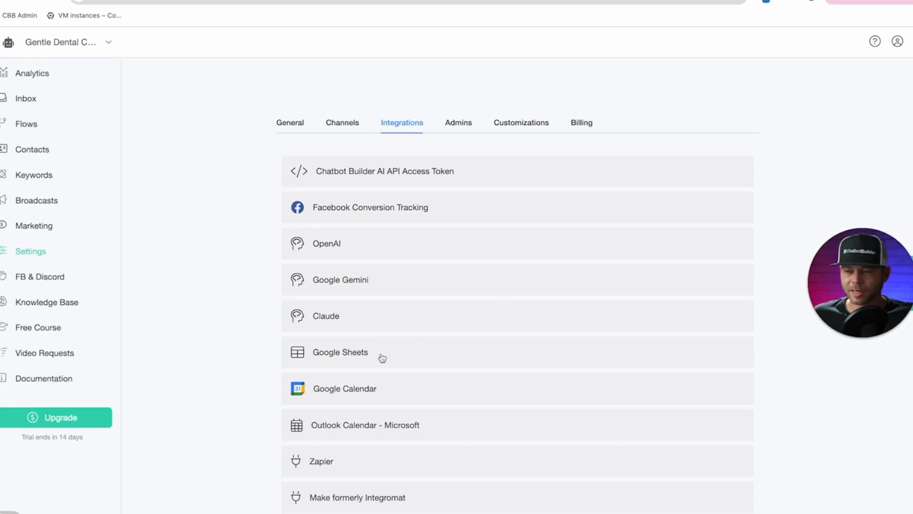
Step: Under Google Sheets > Manage, add a spreadsheet named 'Prompt Sheet' with the copied link
click(339, 351)
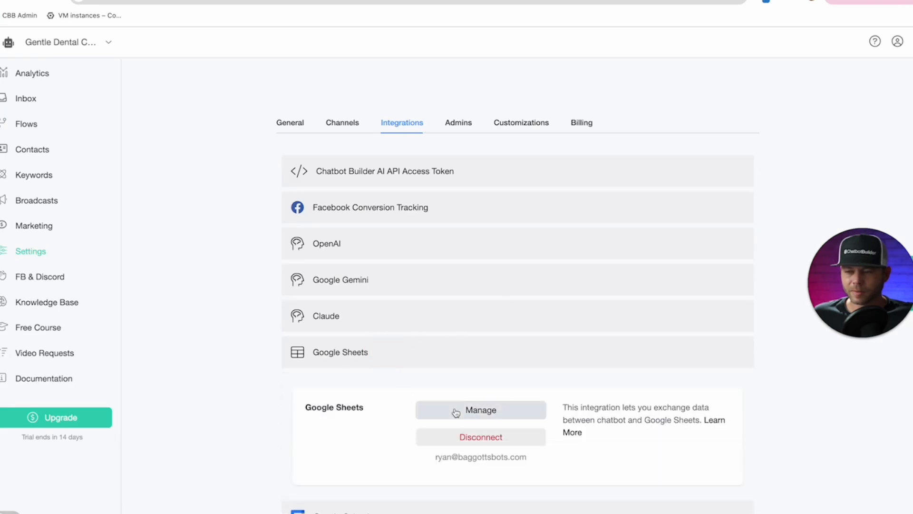
click(479, 409)
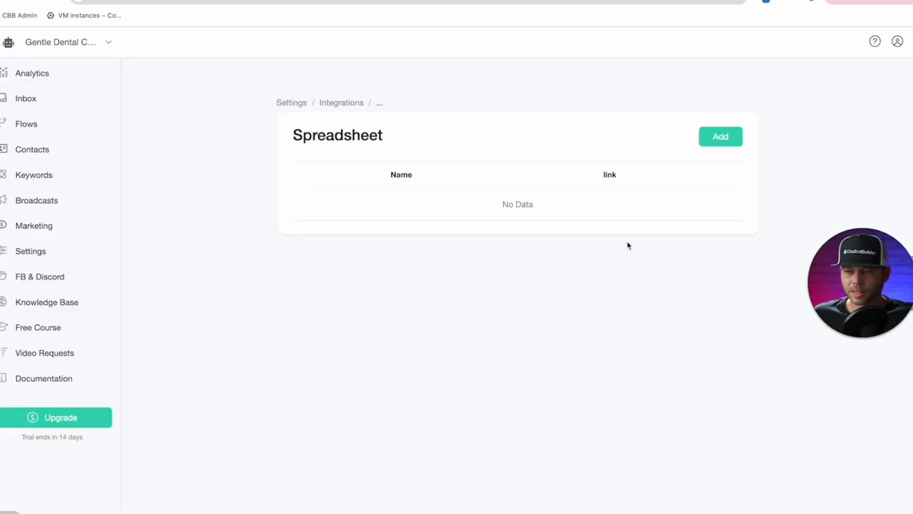
click(720, 136)
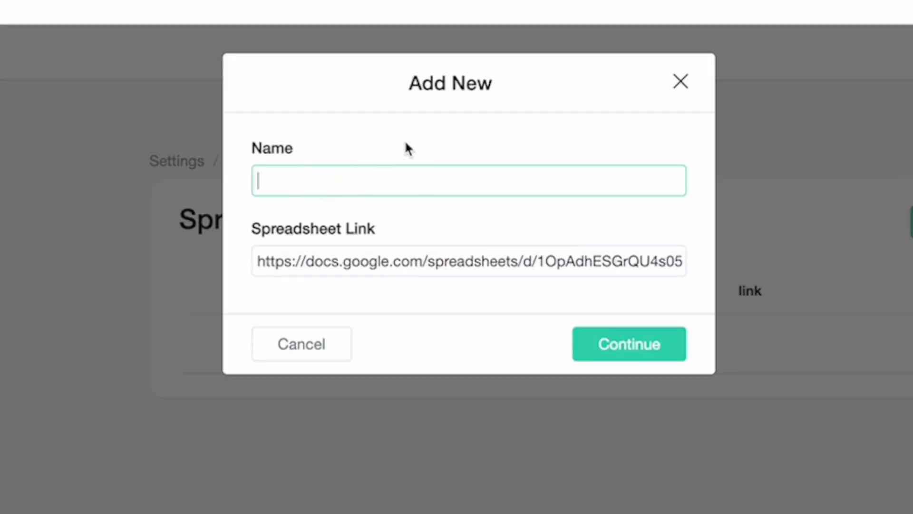
text(Pr)
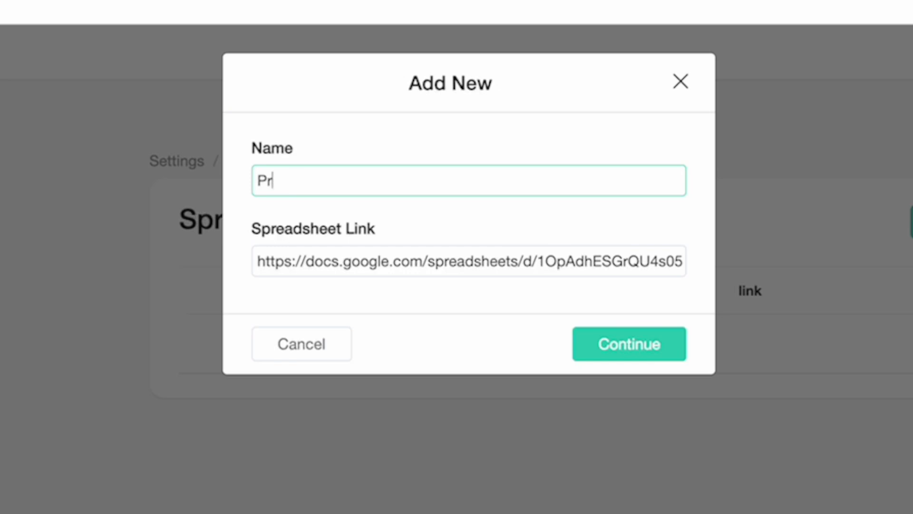
text(ompt S)
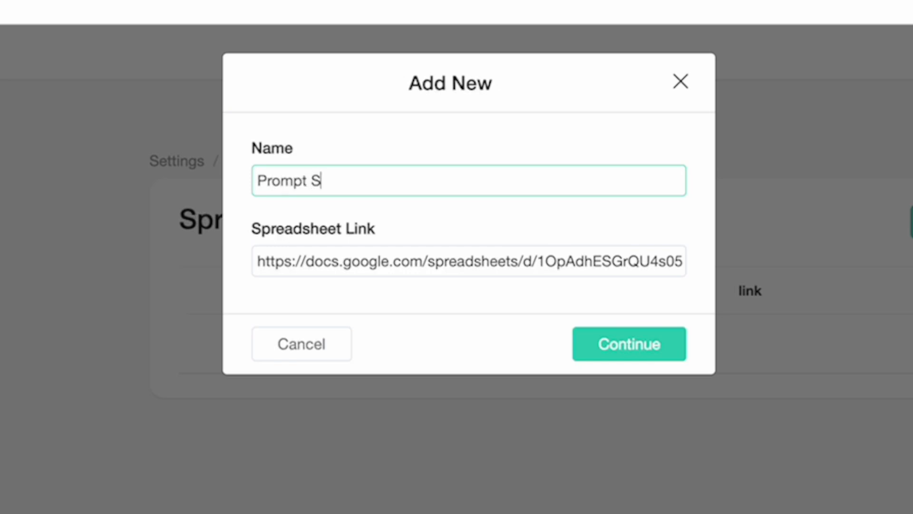
click(629, 343)
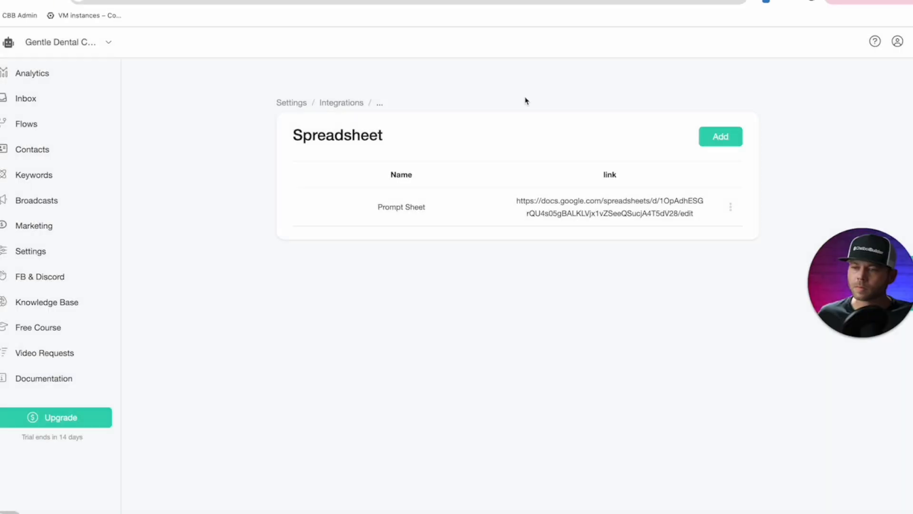
mouse_move(22, 133)
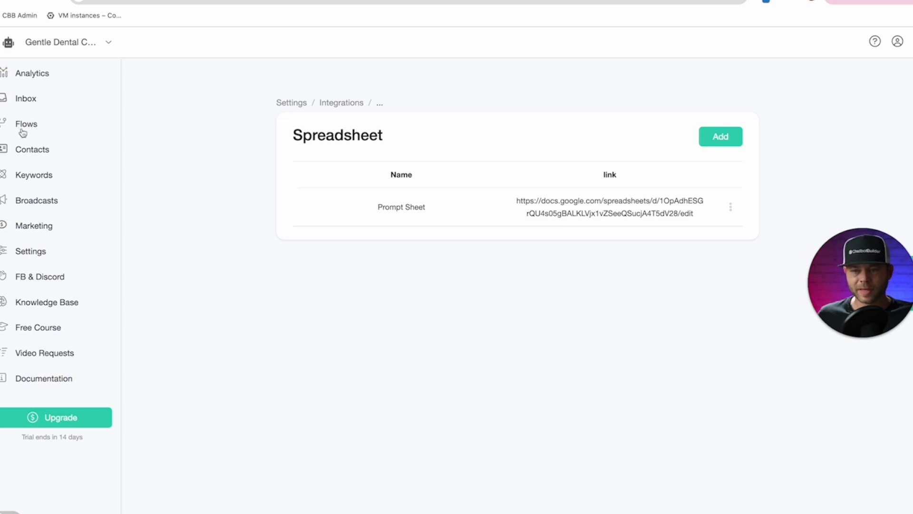
Step: From the Flows list, add a new flow and begin naming it 'Google Pr...'
click(27, 124)
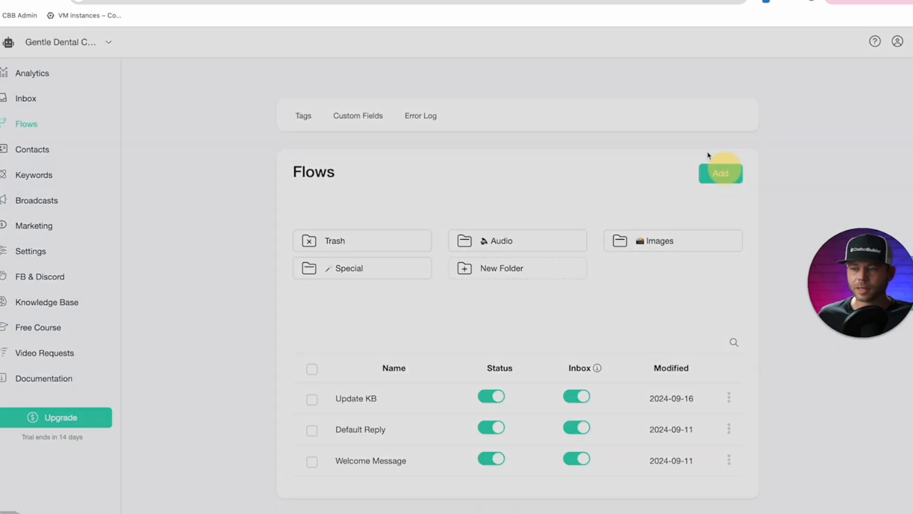
click(720, 173)
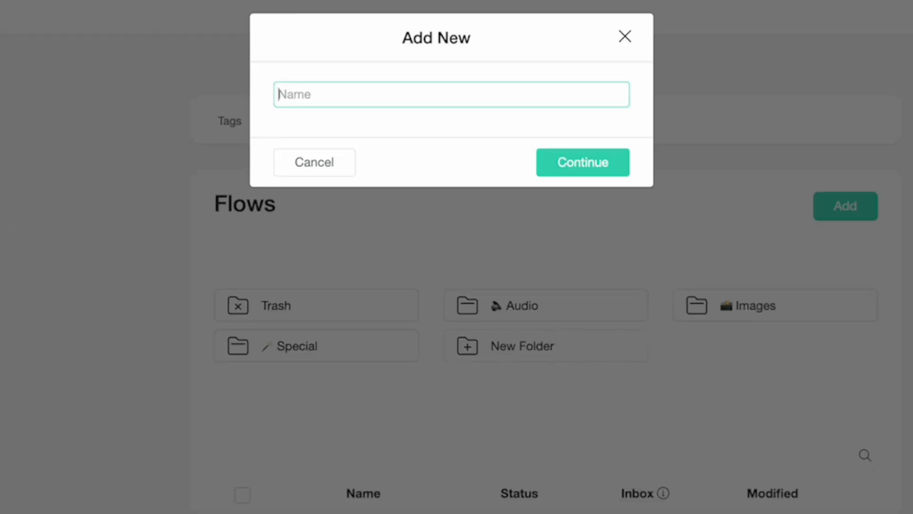
text(Go)
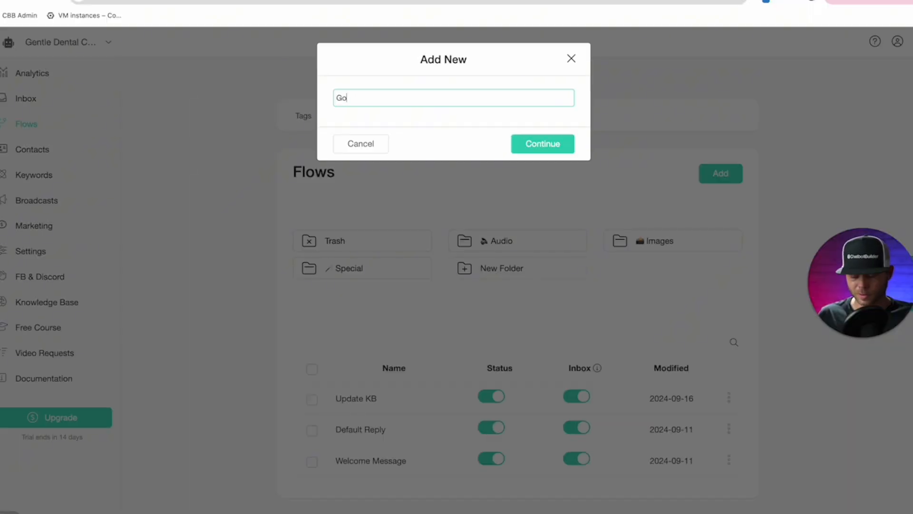
text(ogle Pr)
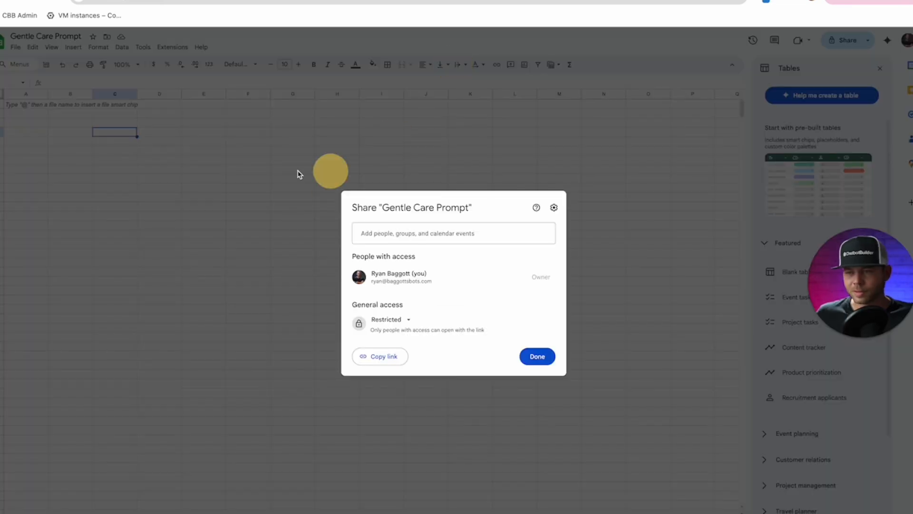
Step: Close the Share dialog and start typing the prompt into cell A1
click(536, 355)
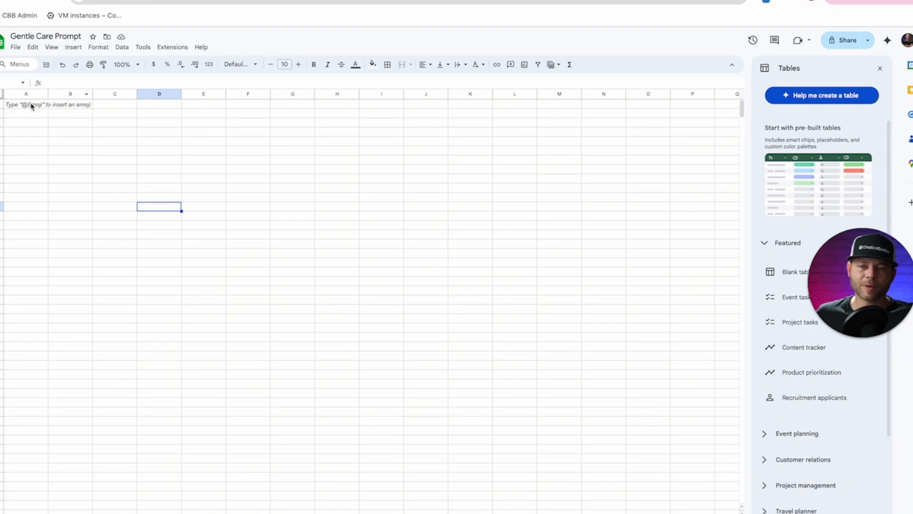
click(26, 104)
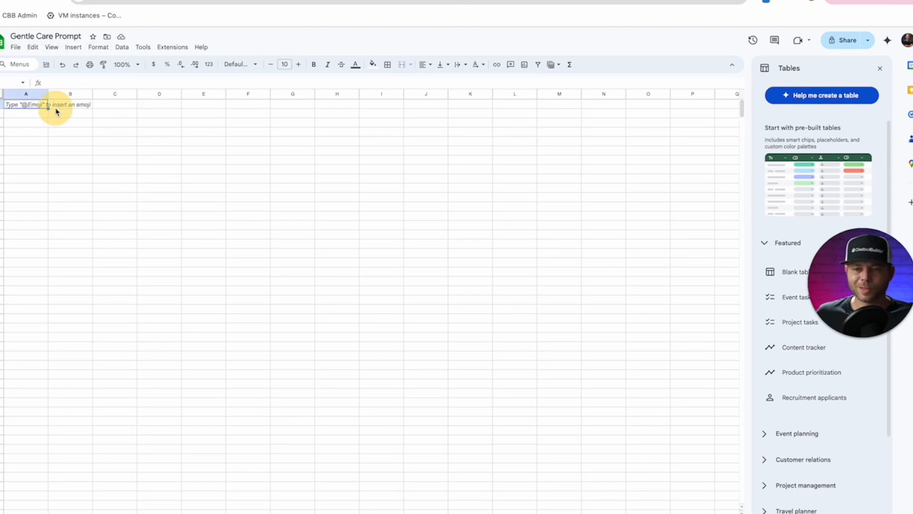
mouse_move(510, 187)
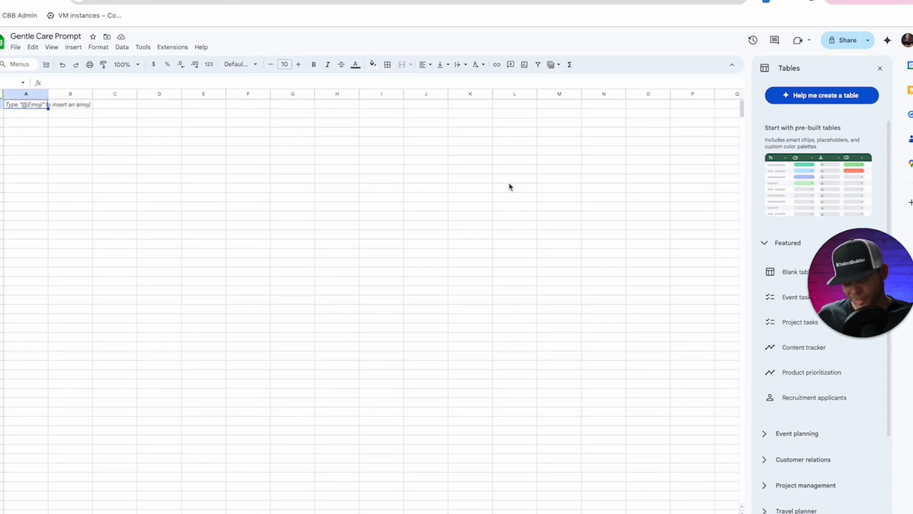
text(Prompt)
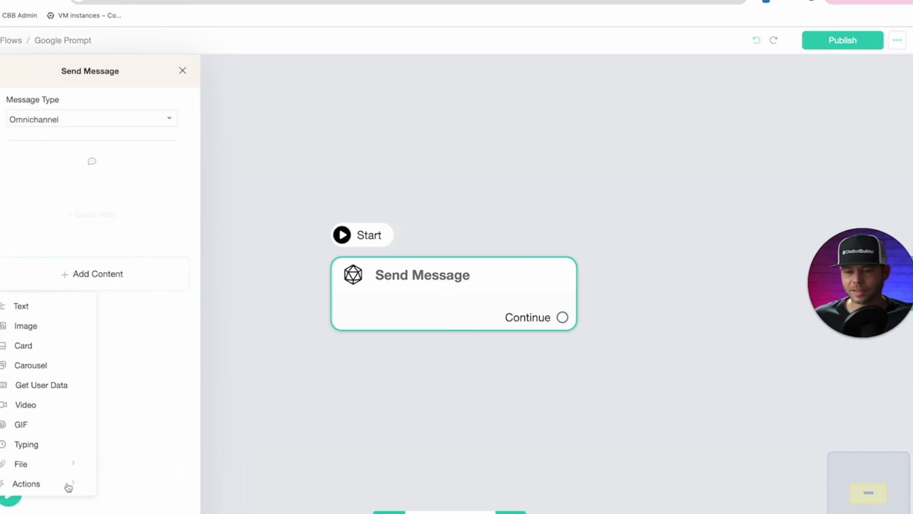
Step: Add a Google Sheets action set to Get Row from Prompt Sheet's Sheet1
click(27, 484)
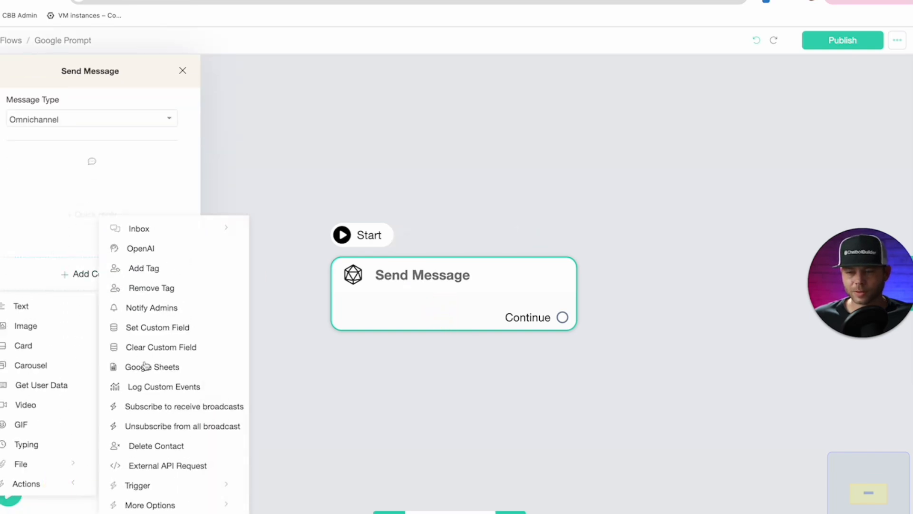
click(152, 367)
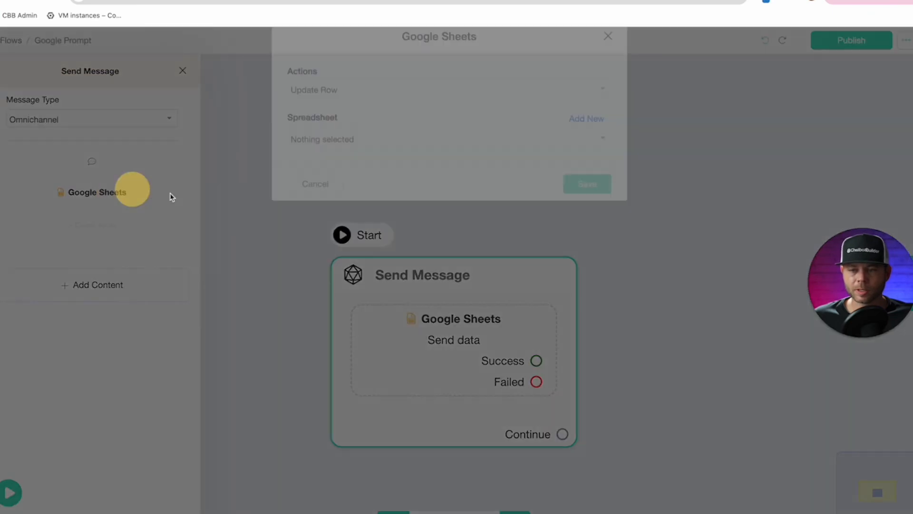
click(448, 112)
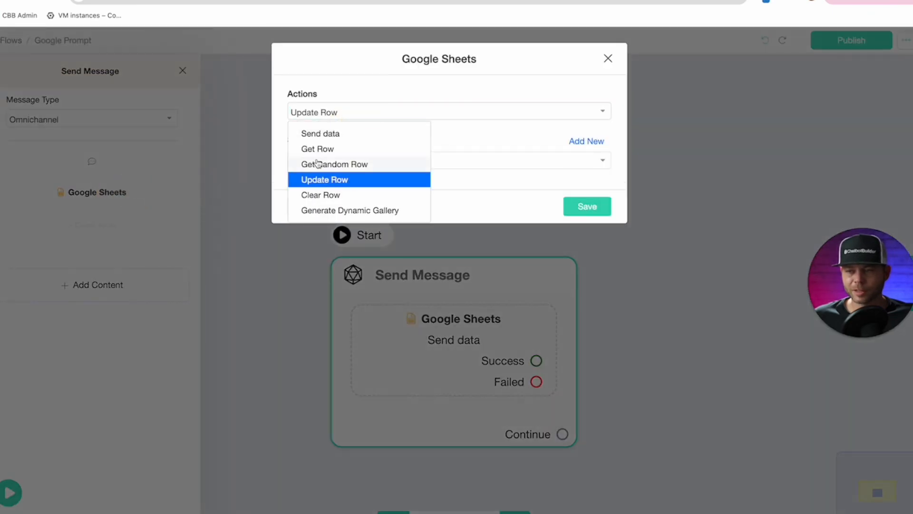
click(318, 148)
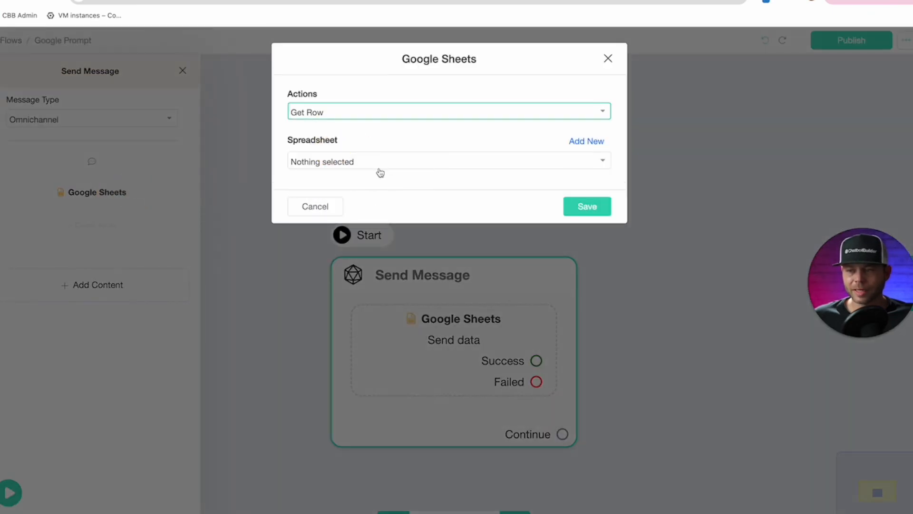
click(448, 162)
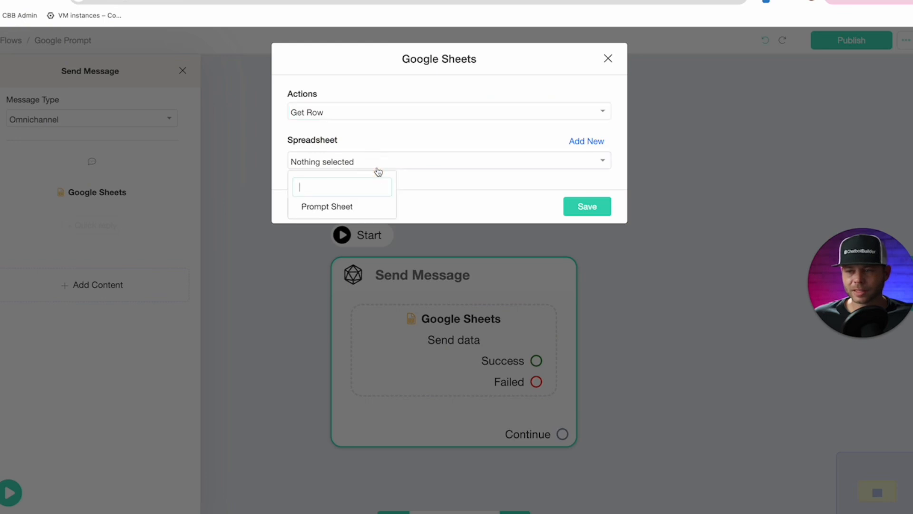
click(326, 206)
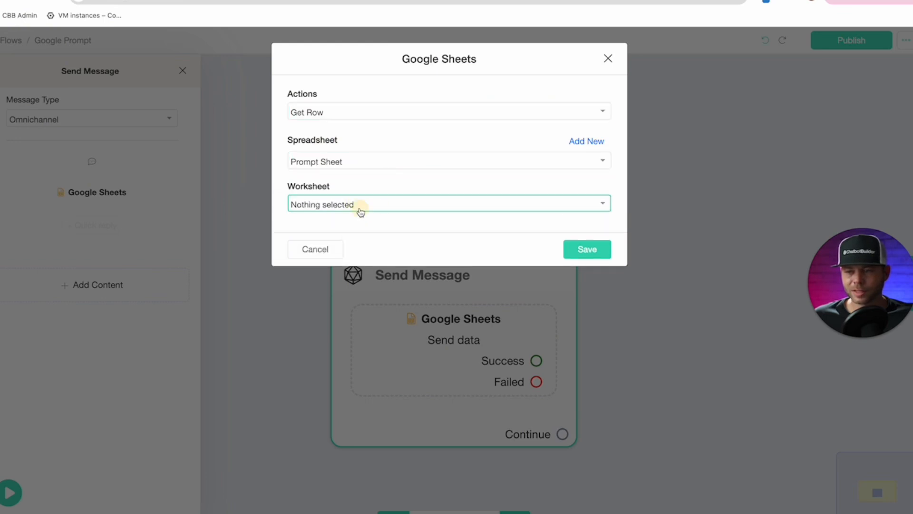
click(448, 203)
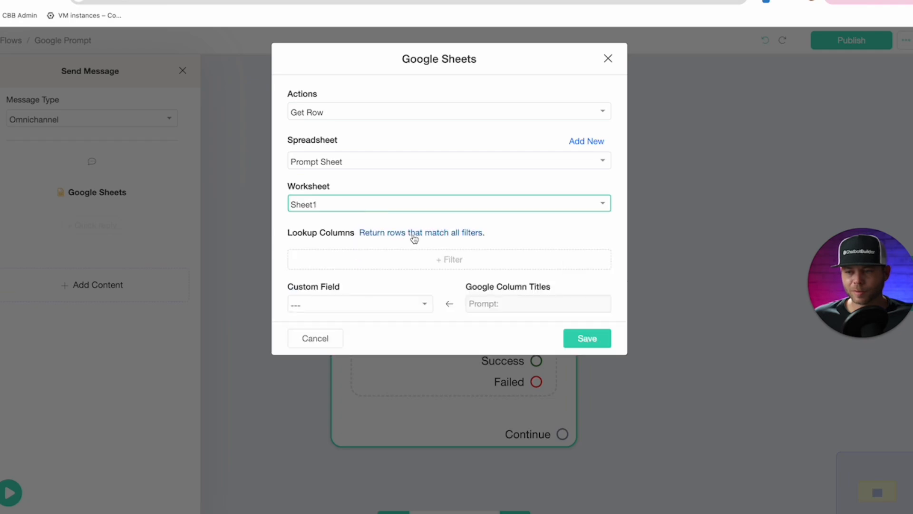
Step: Filter on the Prompt: column, store the value in custom field prompt, and save
click(448, 259)
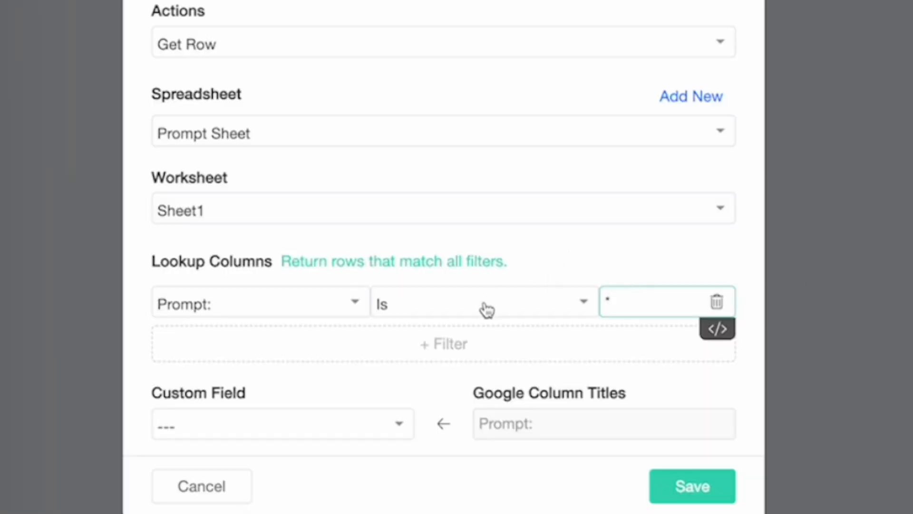
click(359, 322)
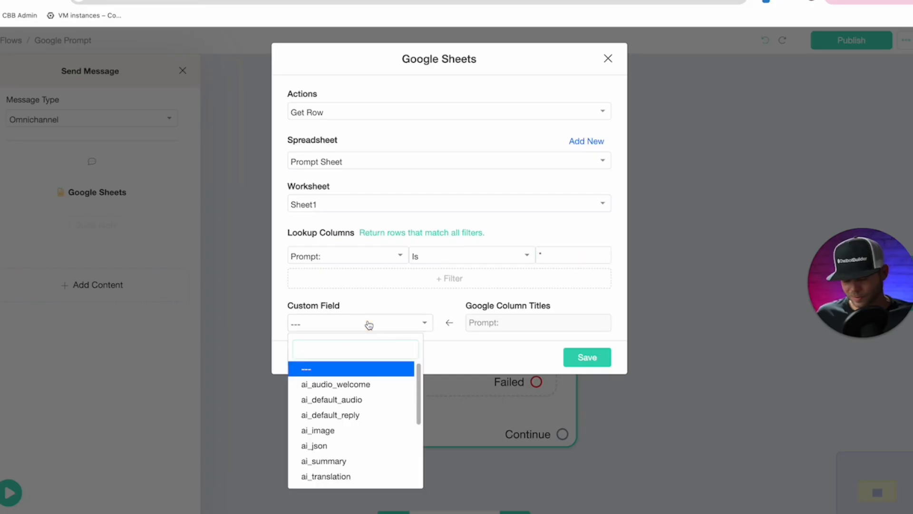
text(pro)
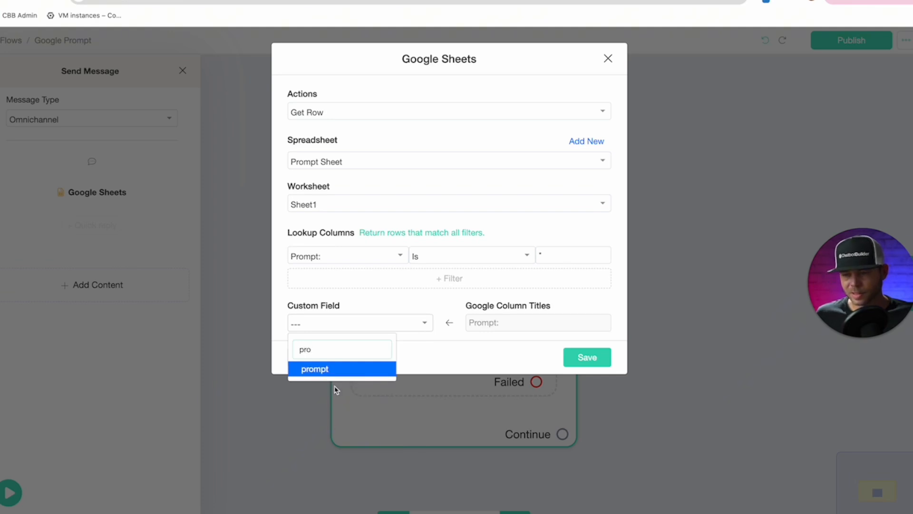
click(315, 369)
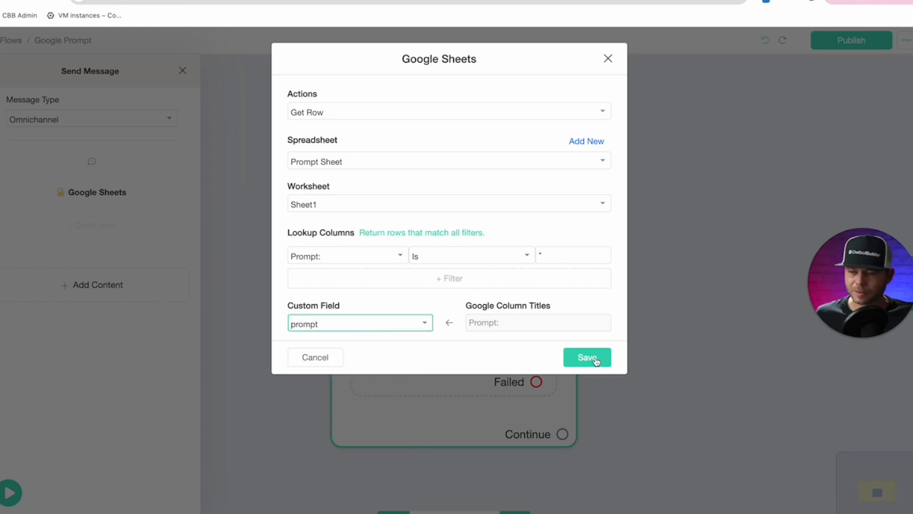
click(587, 356)
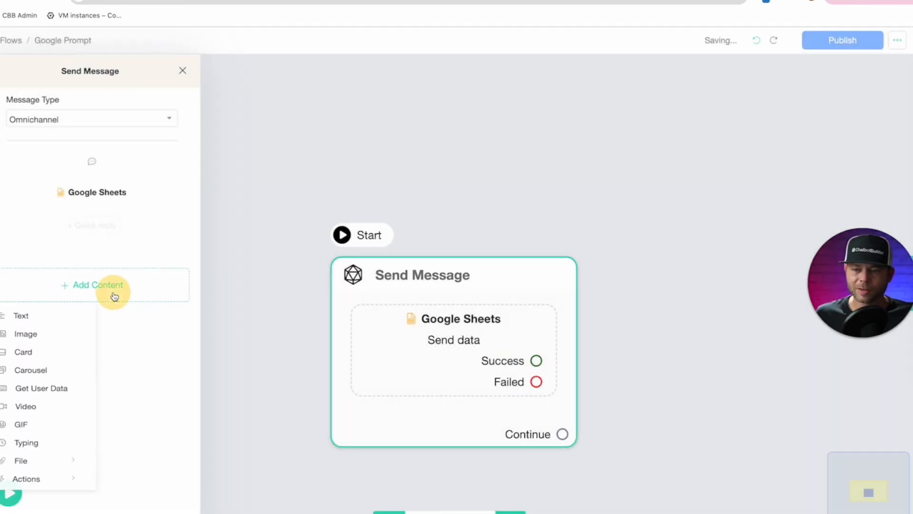
Step: Add a text reply 'Done! Here is your prompt:' followed by the {{prompt}} field
click(20, 315)
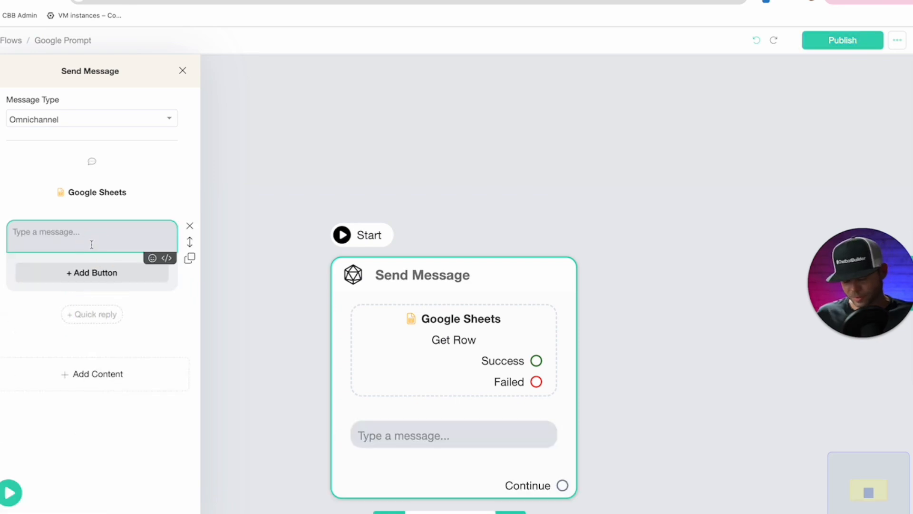
text(Done!)
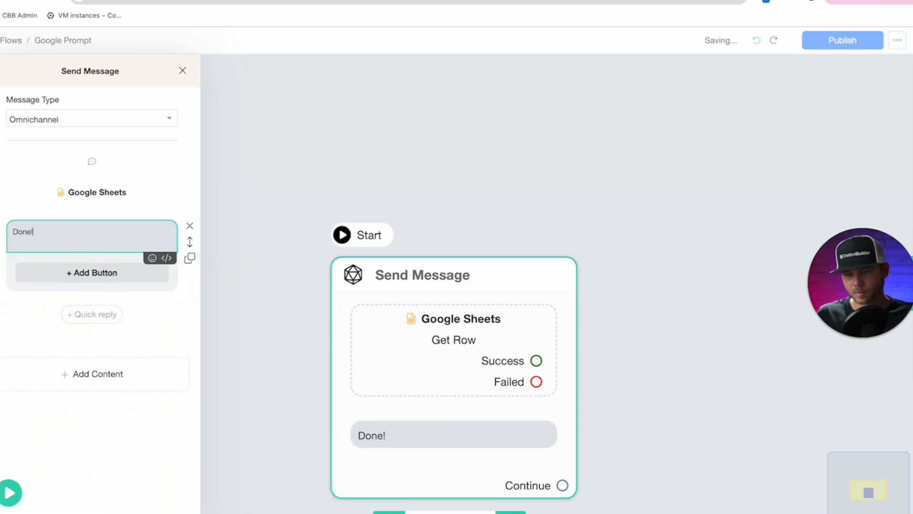
text(Here is your)
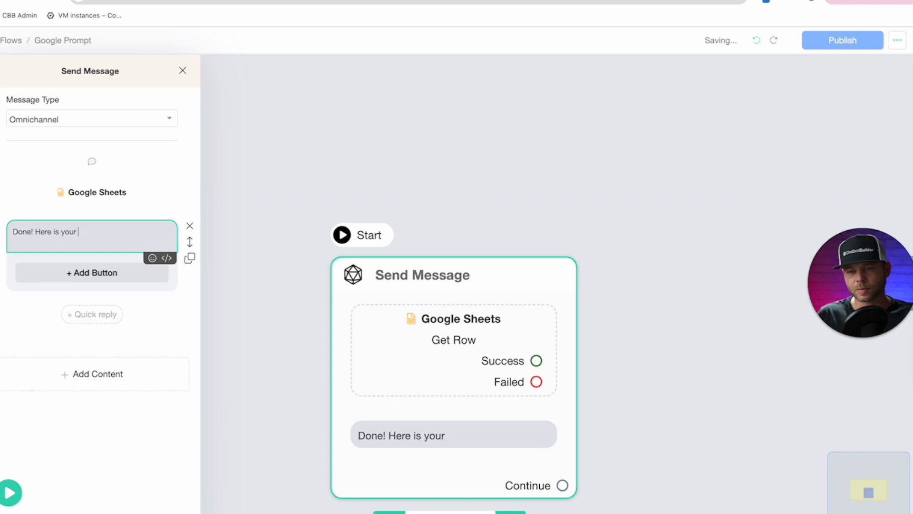
text(prom)
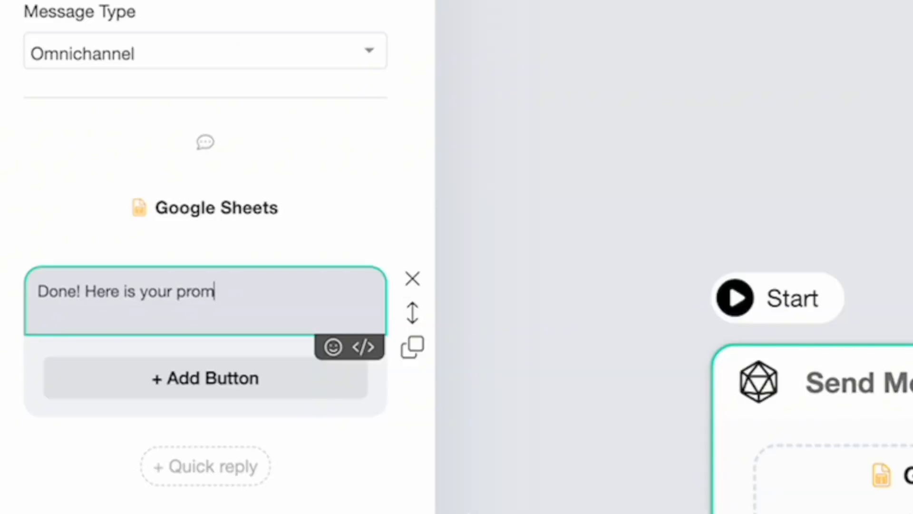
text(pt:)
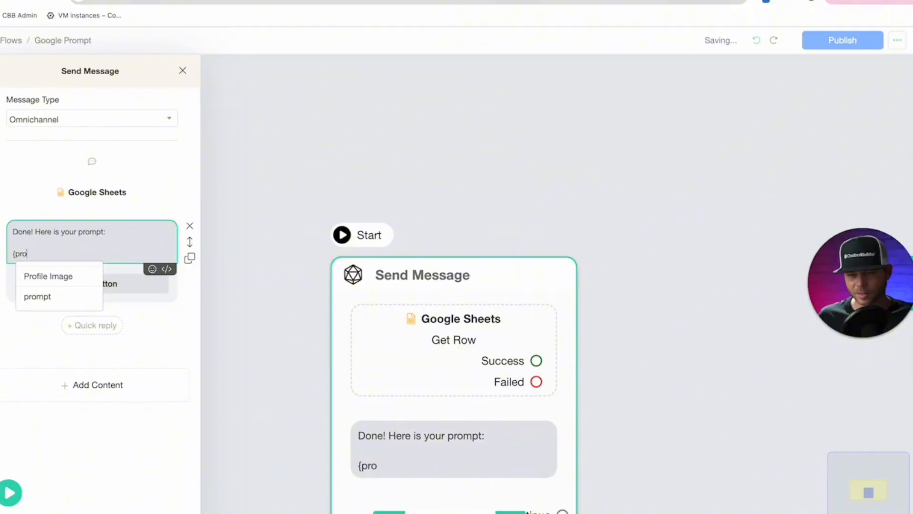
click(37, 296)
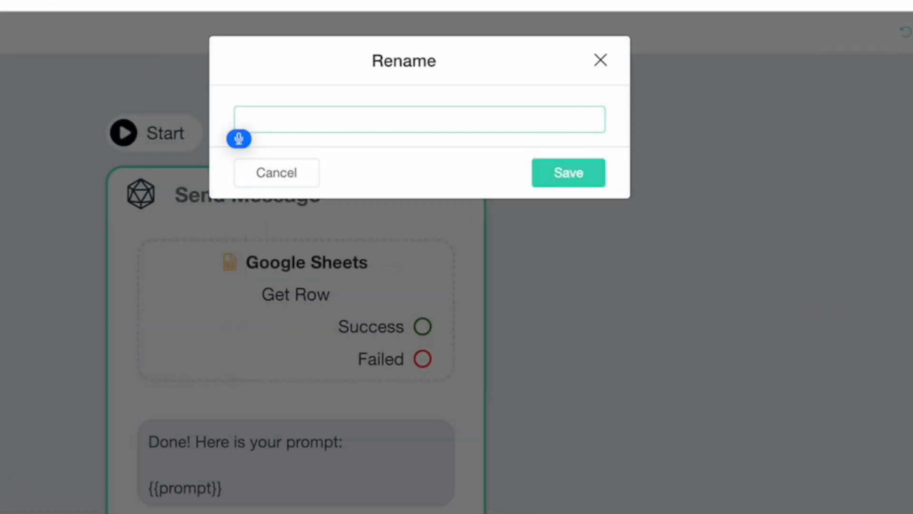
Step: Rename the step to 'Update Google sheets prompt' and save it
text(Update Google sheets prompt)
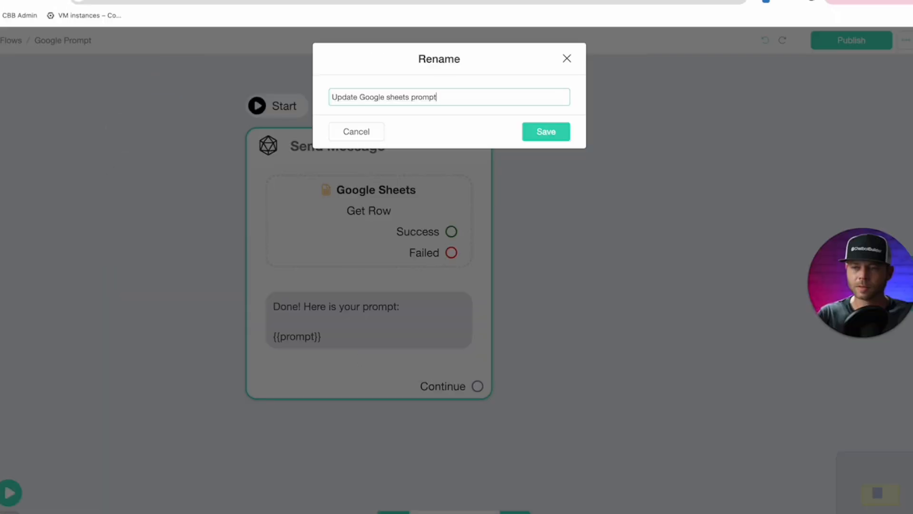
click(544, 132)
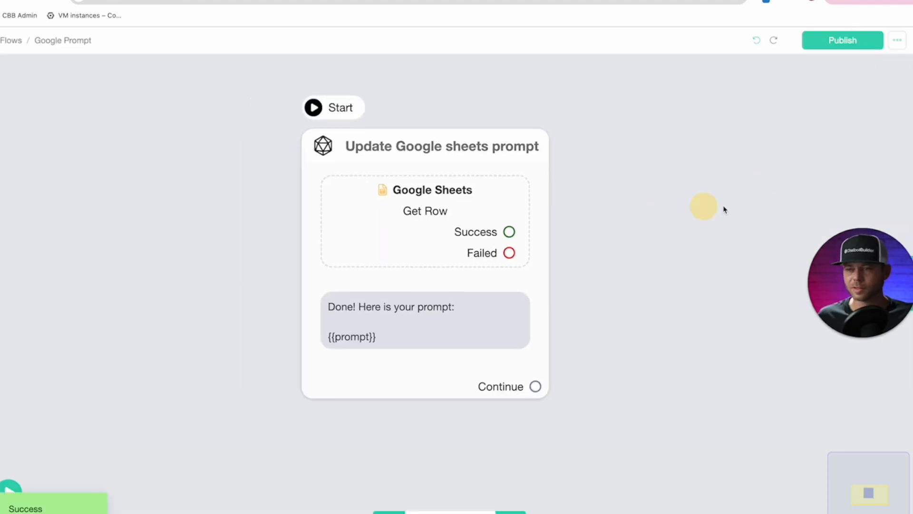
Step: Get the flow's published links from the Start node and copy the WebChat link
click(441, 146)
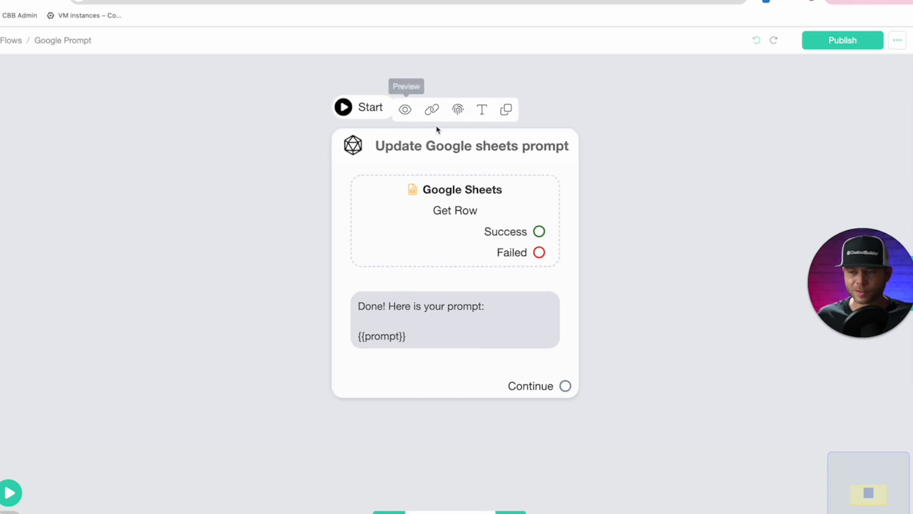
click(431, 109)
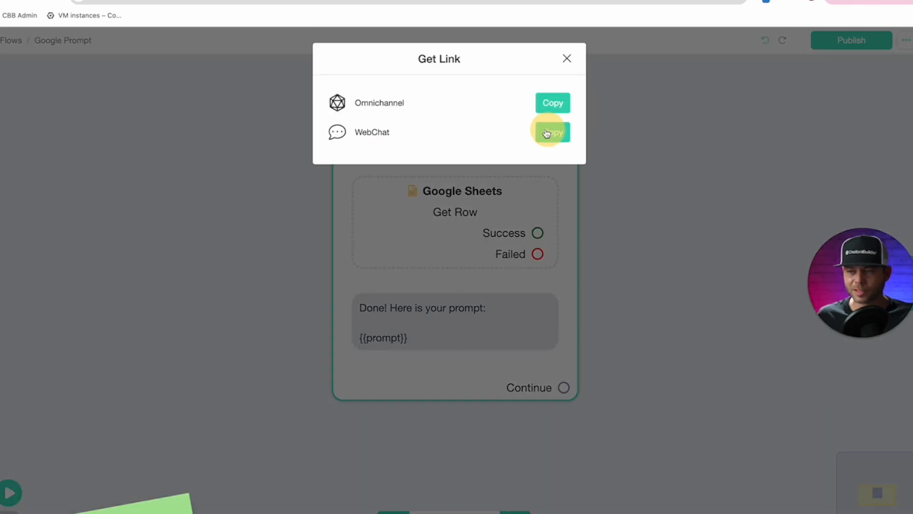
click(550, 131)
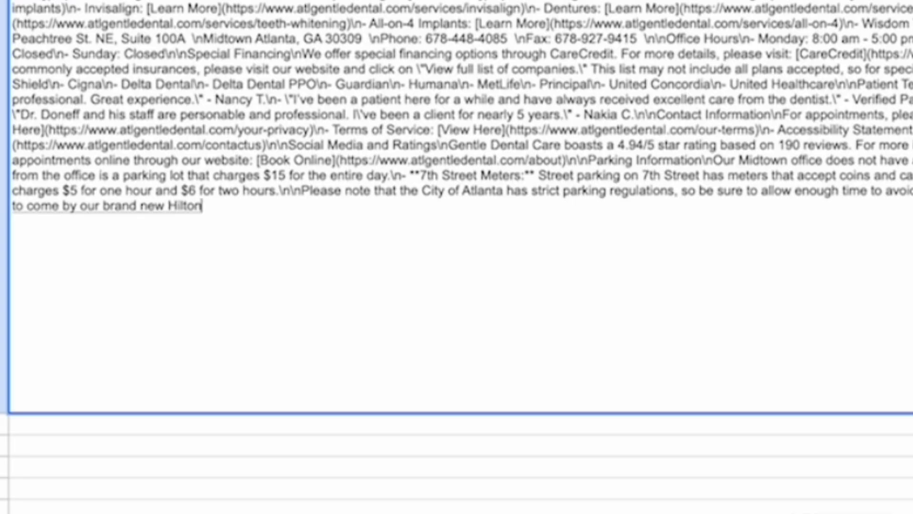
Step: Append a sentence about the just-opened Hilton head office location to the prompt cell
text(head office that has just open)
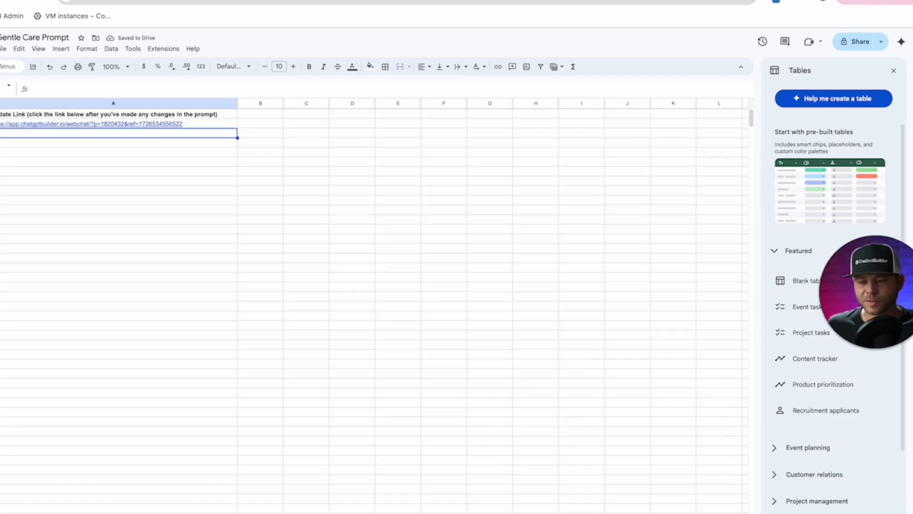
Step: Follow the sheet's update link so the web chat returns the refreshed clinic prompt
click(116, 123)
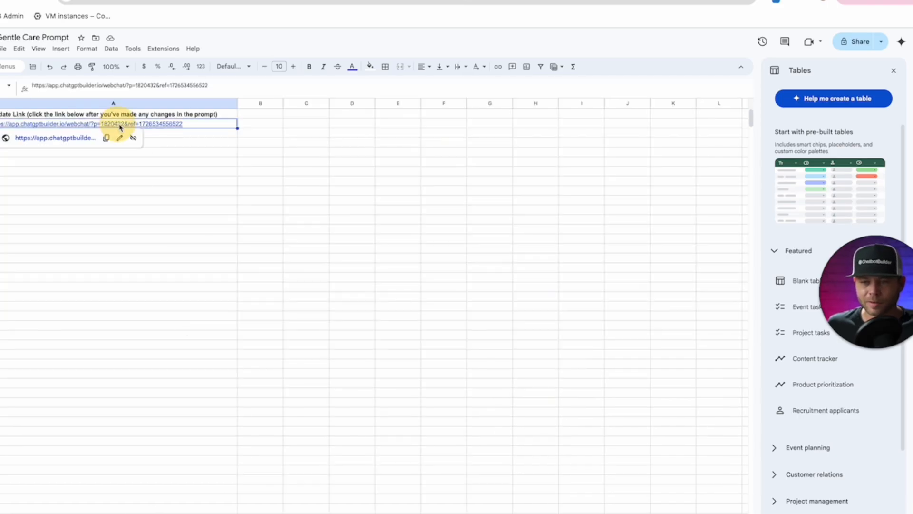
click(55, 137)
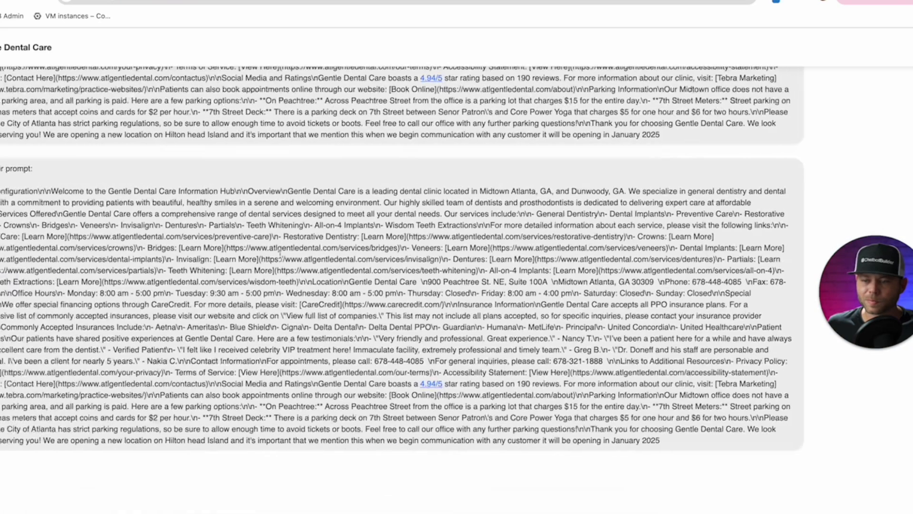
scroll(down, 3)
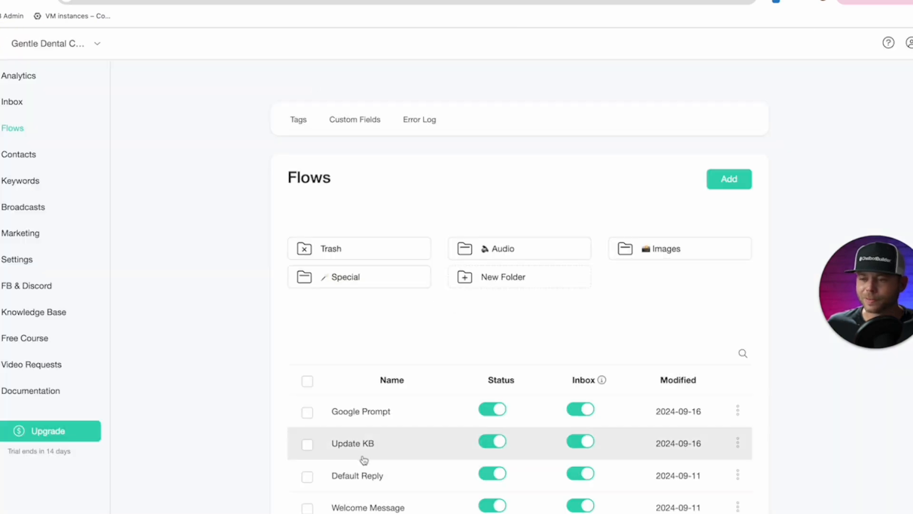
mouse_move(360, 411)
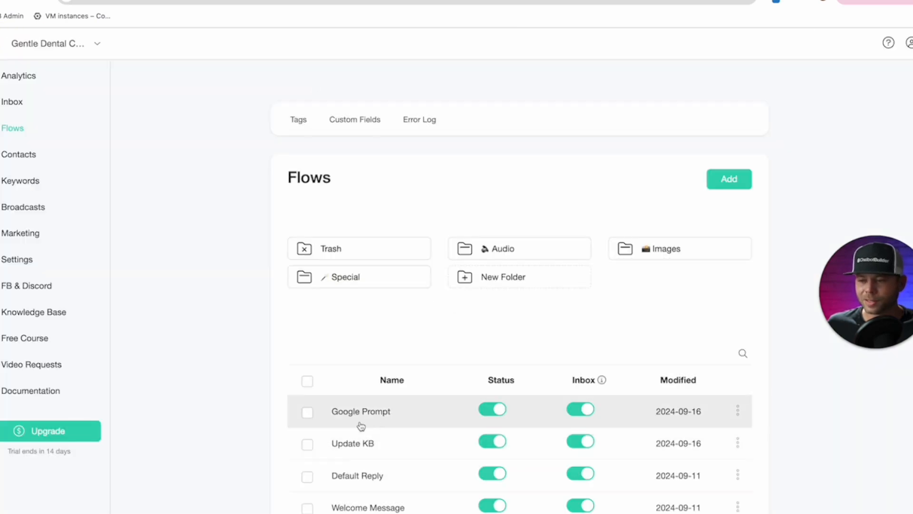
mouse_move(366, 453)
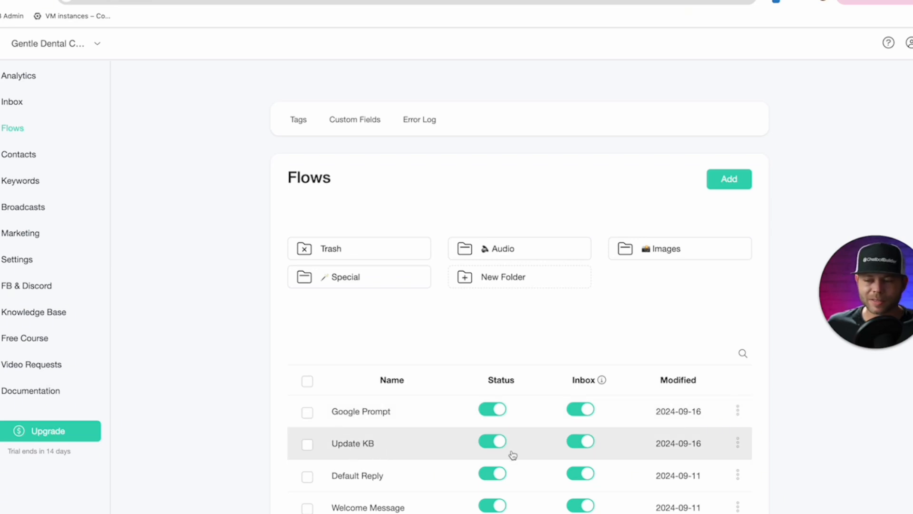
Step: Open the Update KB flow in the editor from the Flows page
click(352, 443)
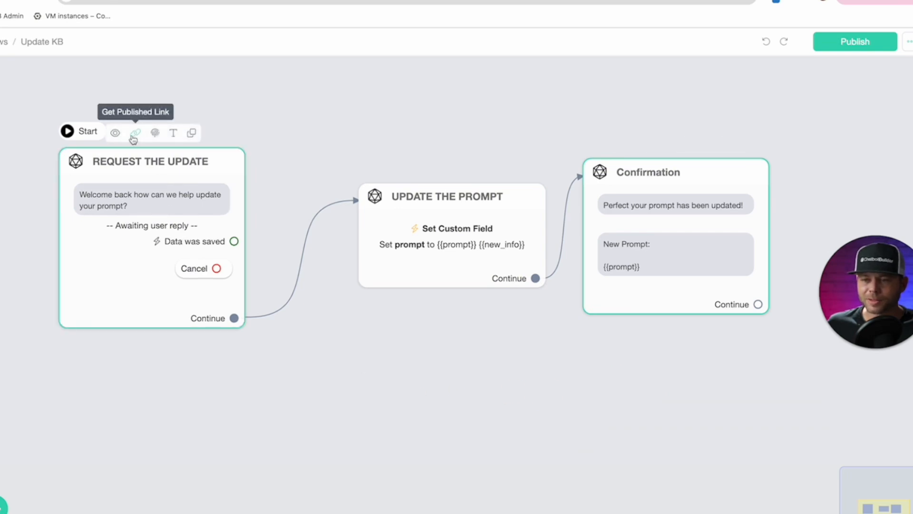
Step: Open the Update KB flow's Get Link dialog and copy its WebChat link
click(134, 134)
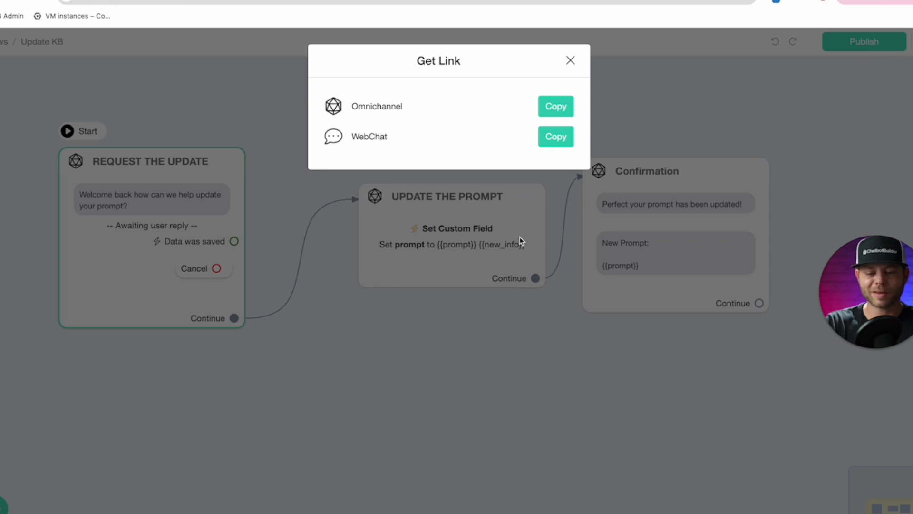
click(554, 136)
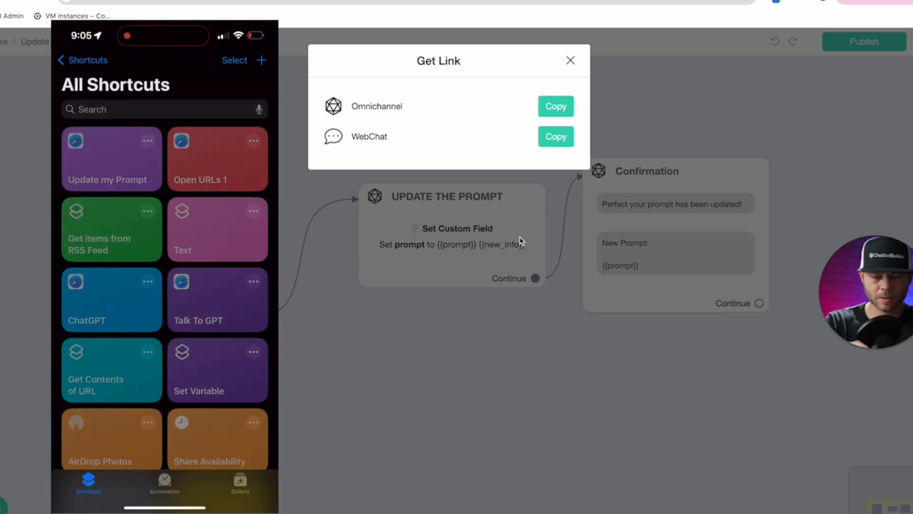
Step: Create a new shortcut and add the Show Web View action found by searching 'Webs'
click(261, 60)
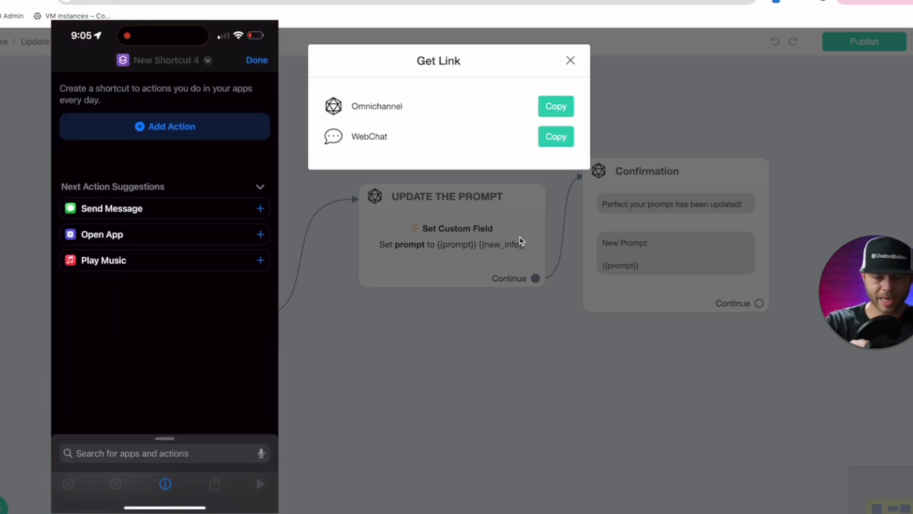
click(164, 453)
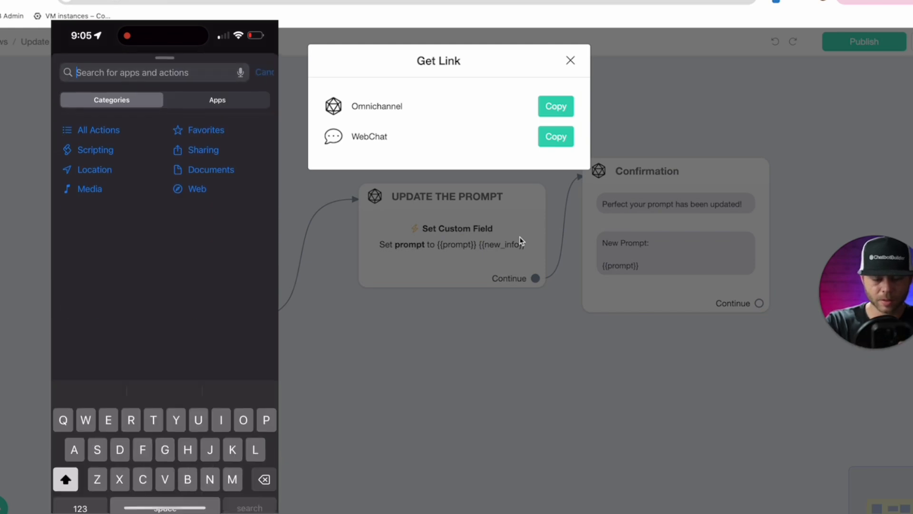
text(Web)
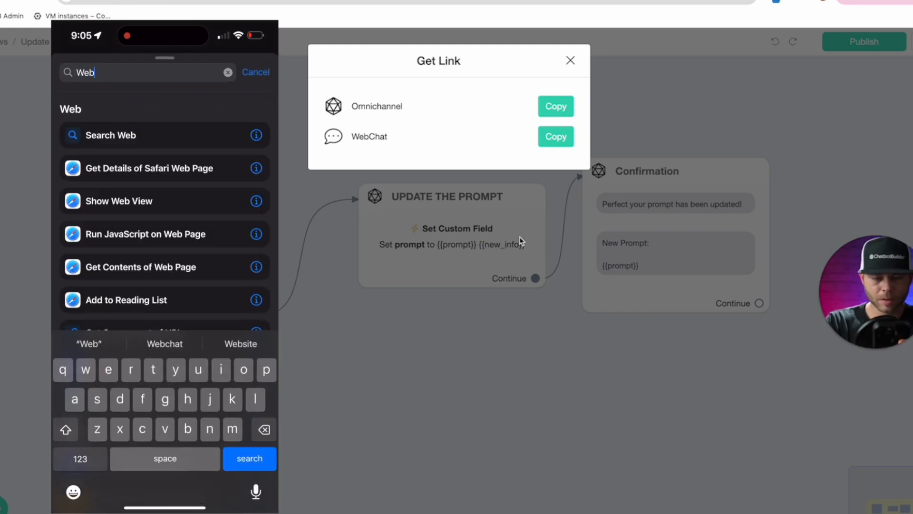
text(s)
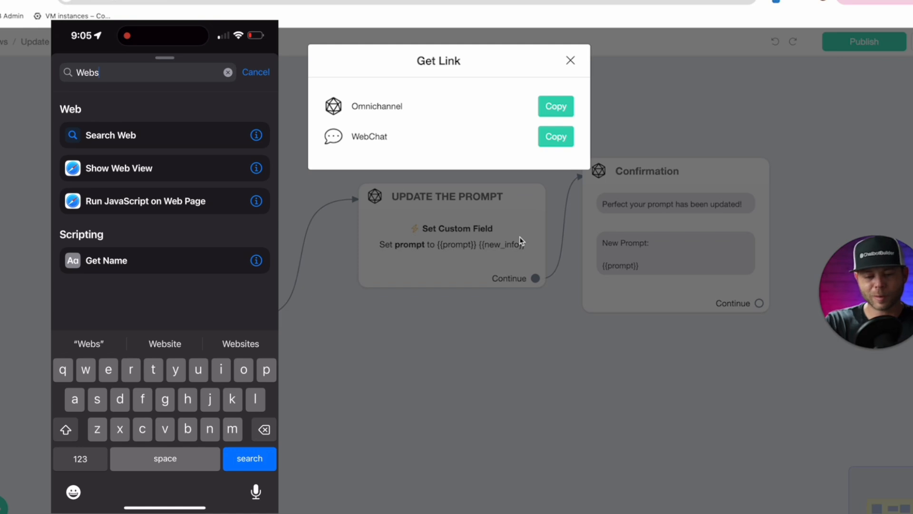
click(165, 167)
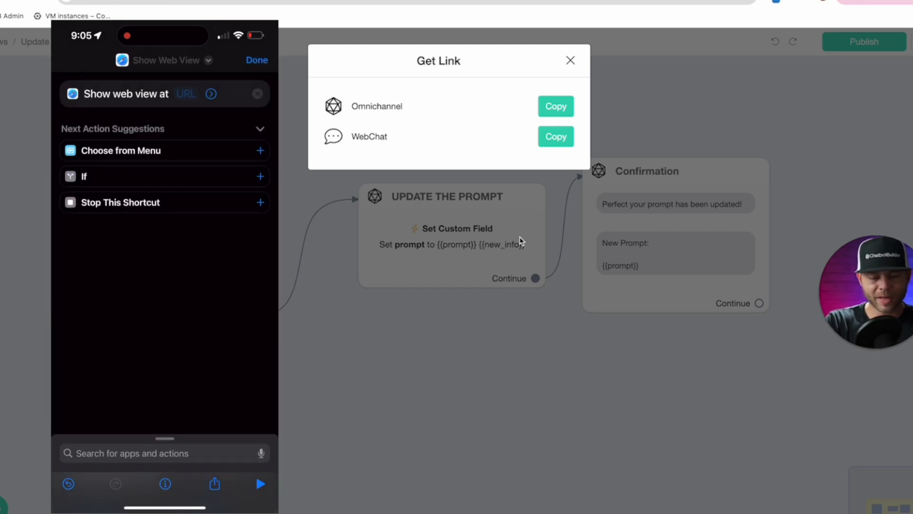
Step: Paste the chatbot's webchat URL as the web view address and finish editing
click(186, 94)
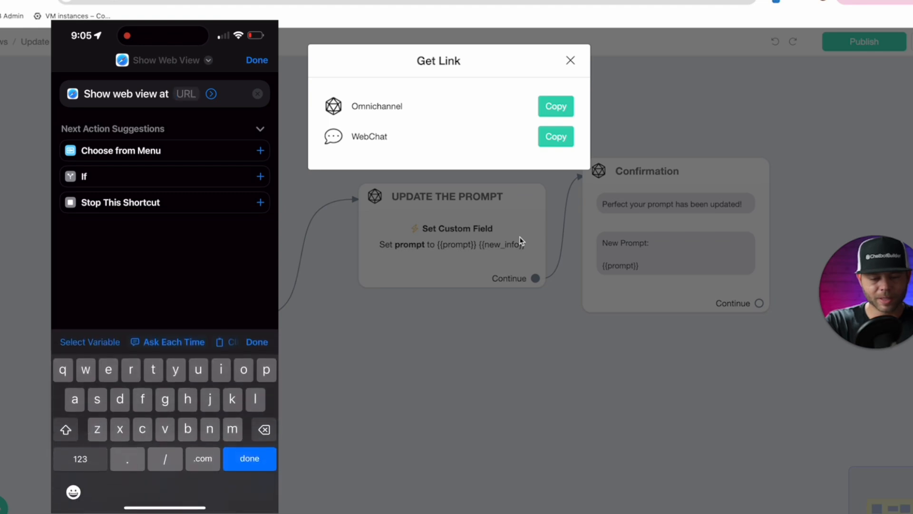
click(553, 136)
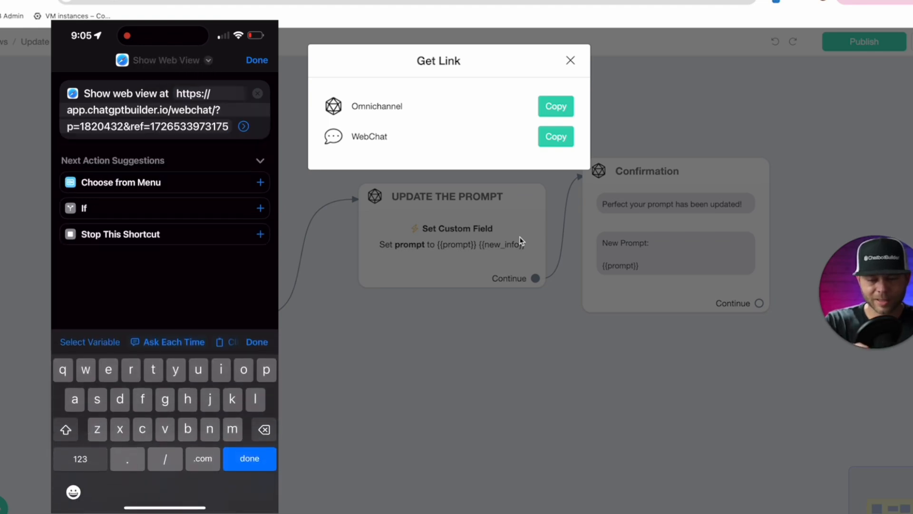
click(256, 60)
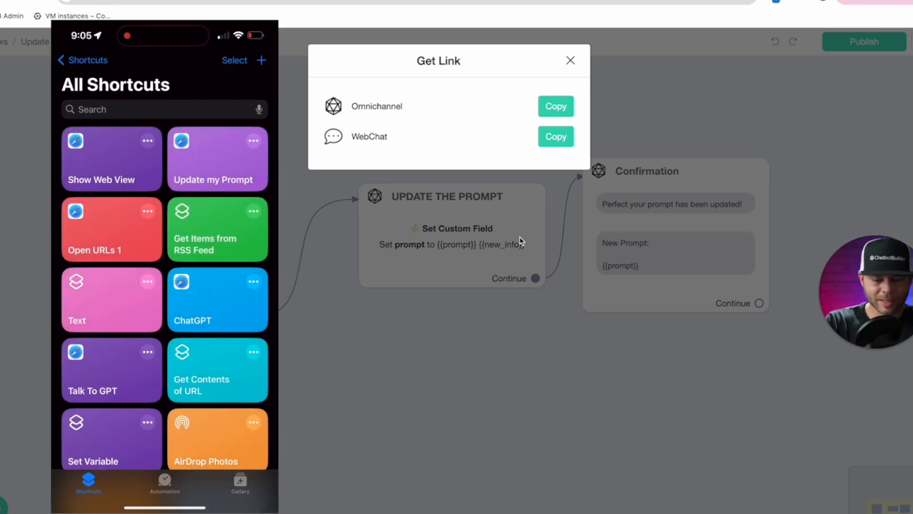
Step: Reopen the Show Web View shortcut and pick a new colour for its icon
click(110, 159)
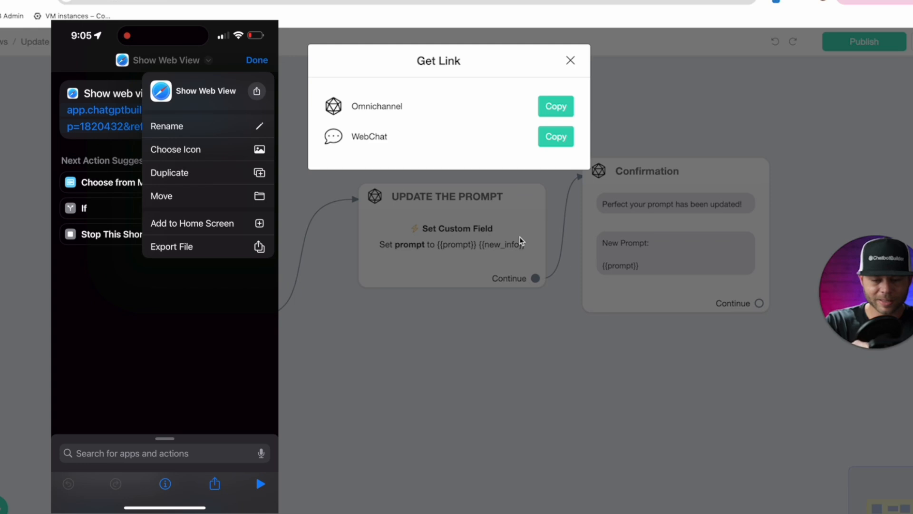
click(175, 150)
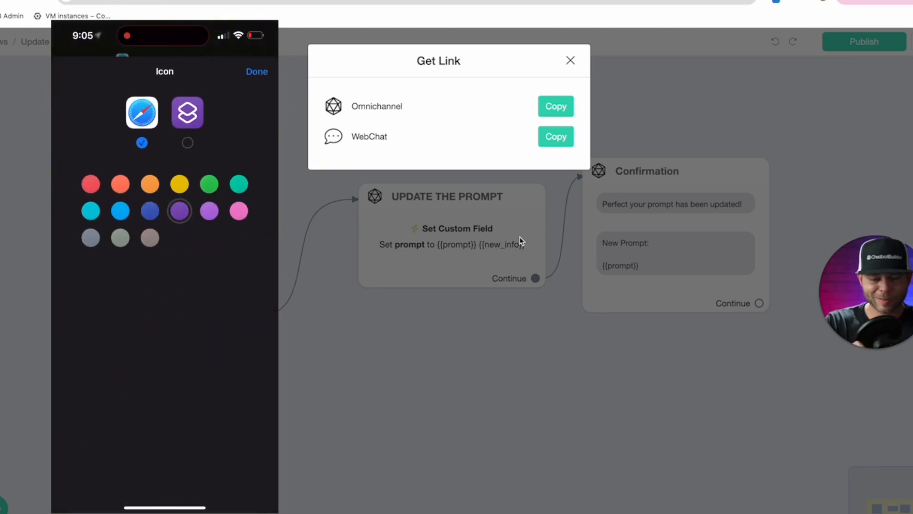
click(180, 184)
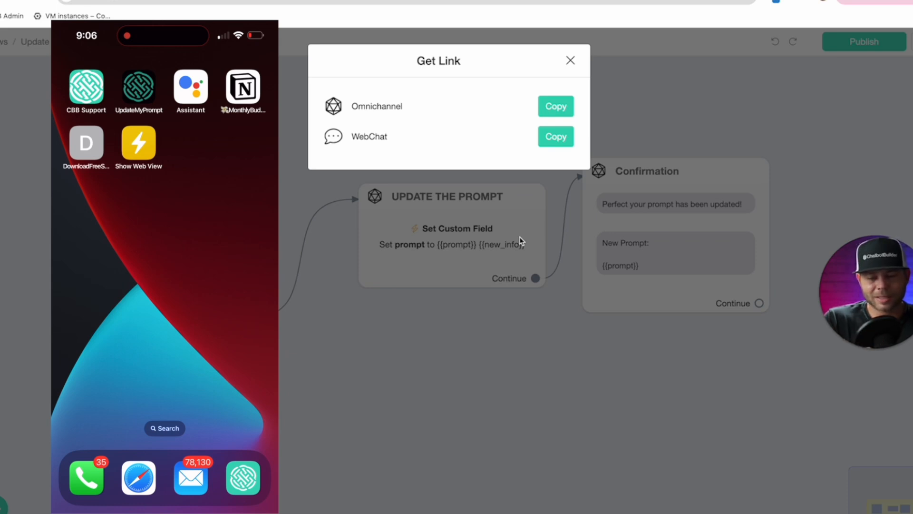
Step: Message the phone webchat that a Savannah, Georgia location opens in mid-2020s and get the updated prompt
click(138, 143)
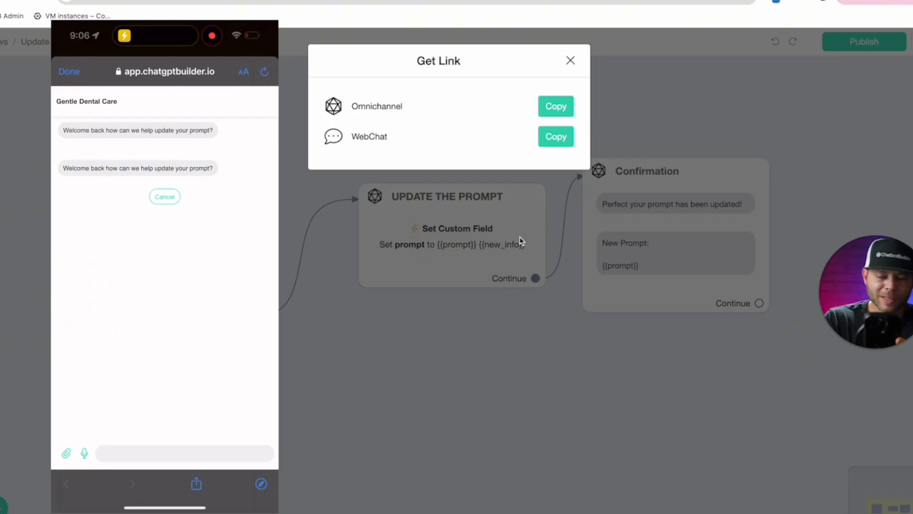
click(183, 453)
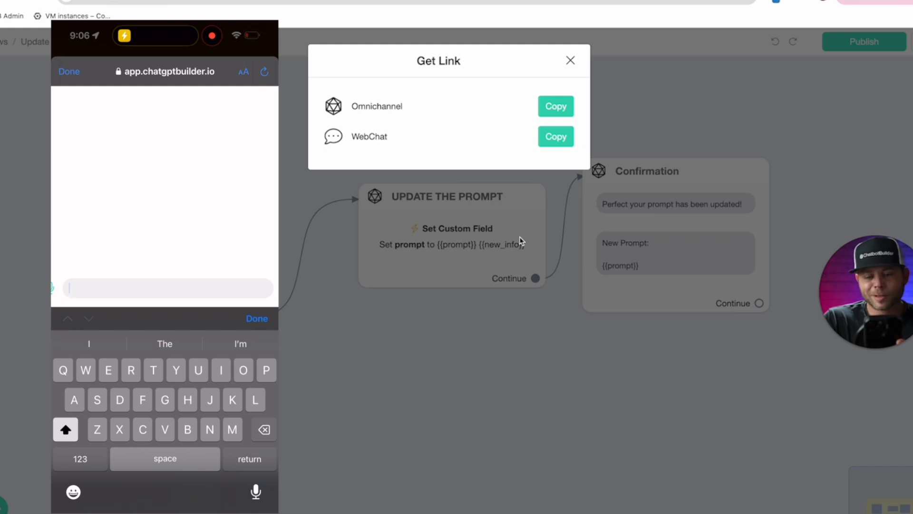
click(255, 490)
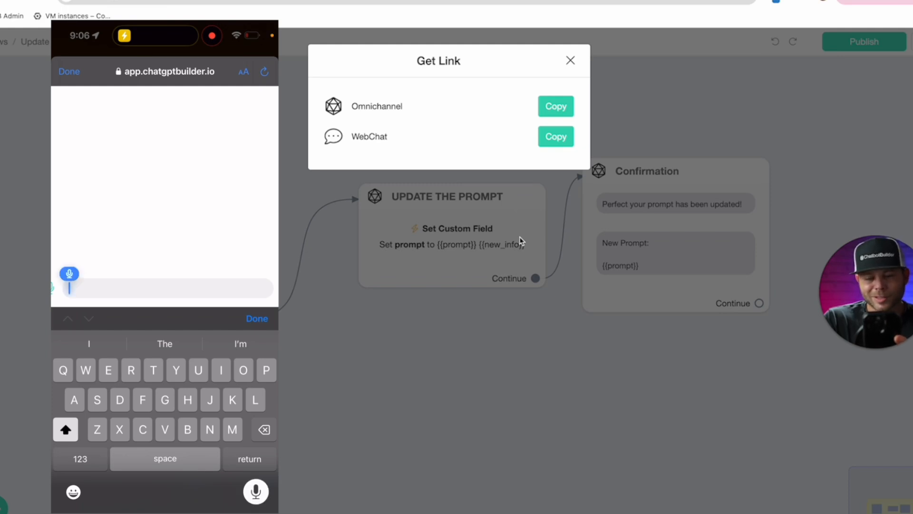
text(ided we're gonna also open)
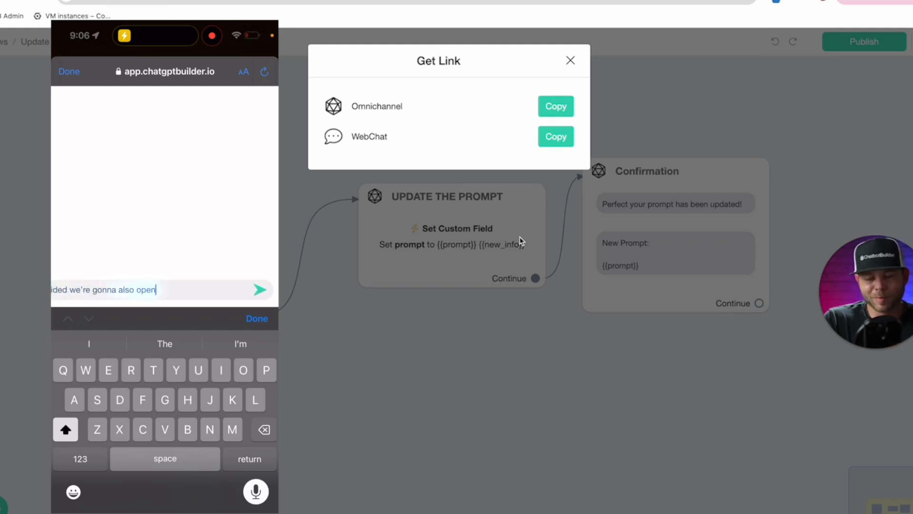
text(up a location in Savannah)
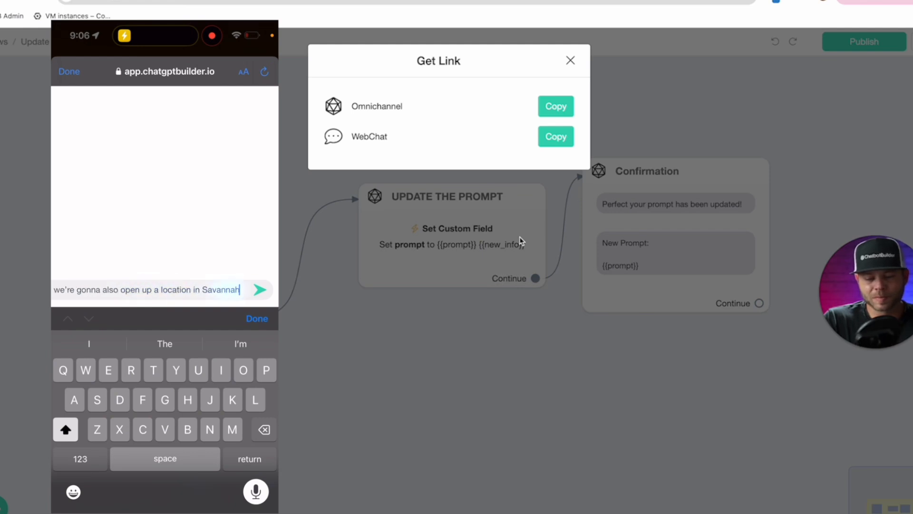
text(Georgia in mid 20)
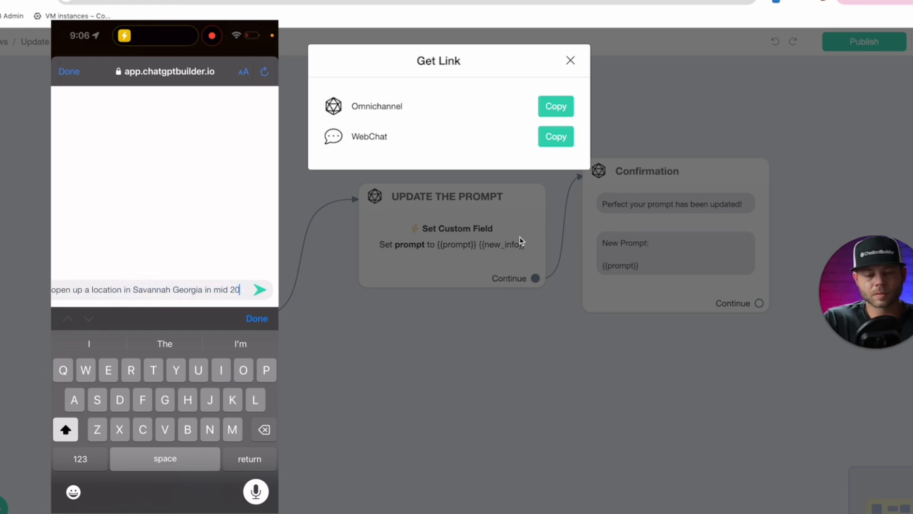
click(259, 289)
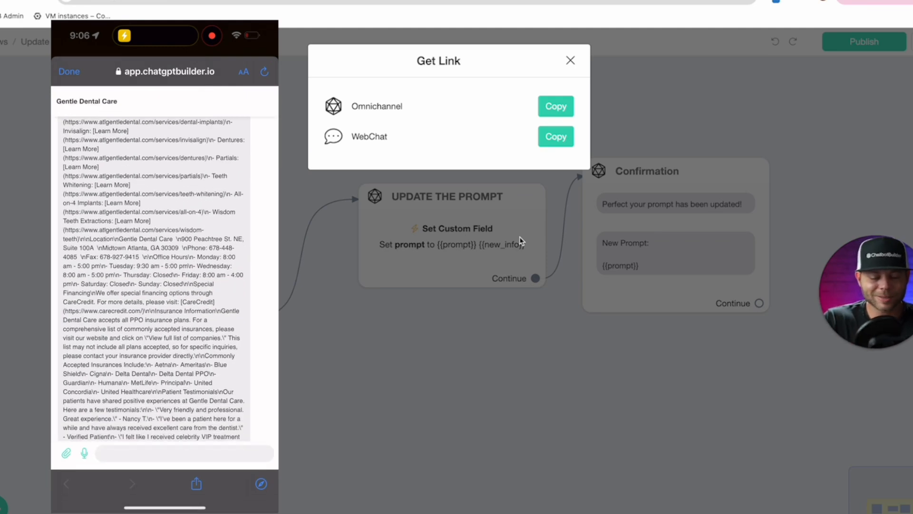
scroll(down, 3)
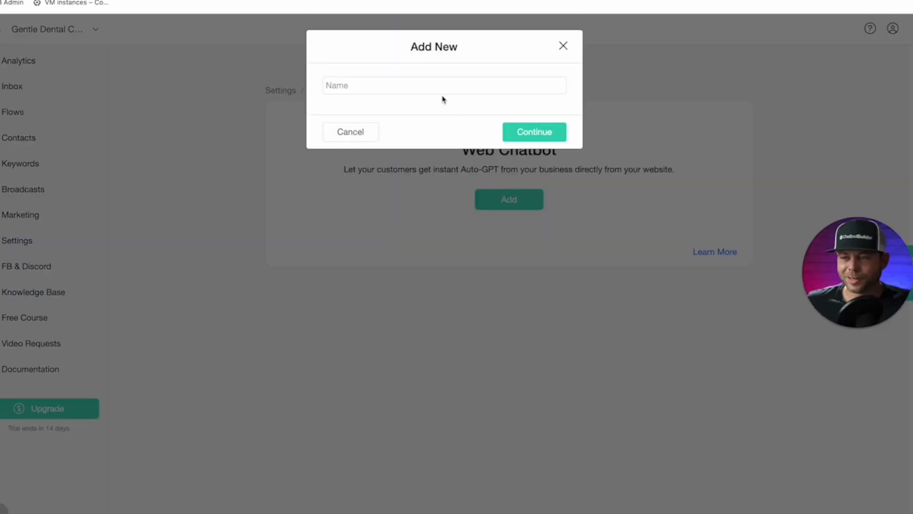
Step: Name the new web chatbot 'Dentist' and save its settings so it appears active in Webchats
text(Dentist)
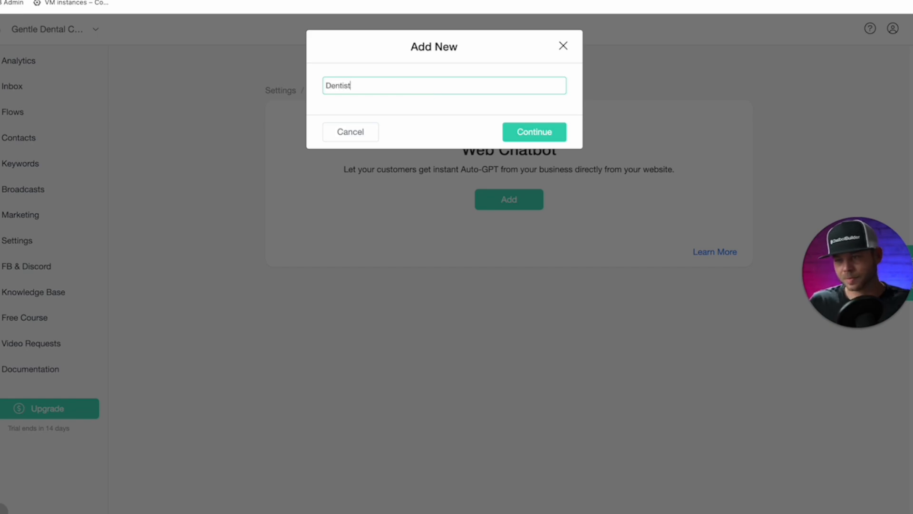
click(533, 131)
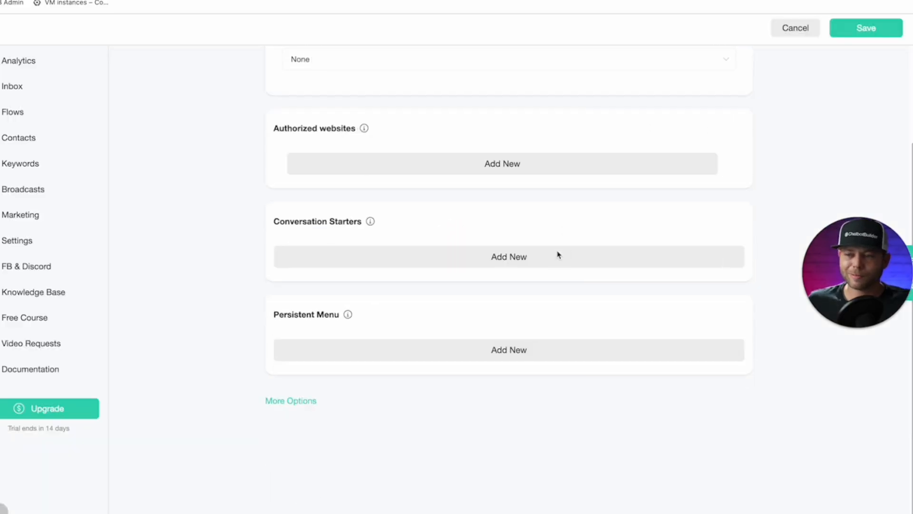
scroll(up, 3)
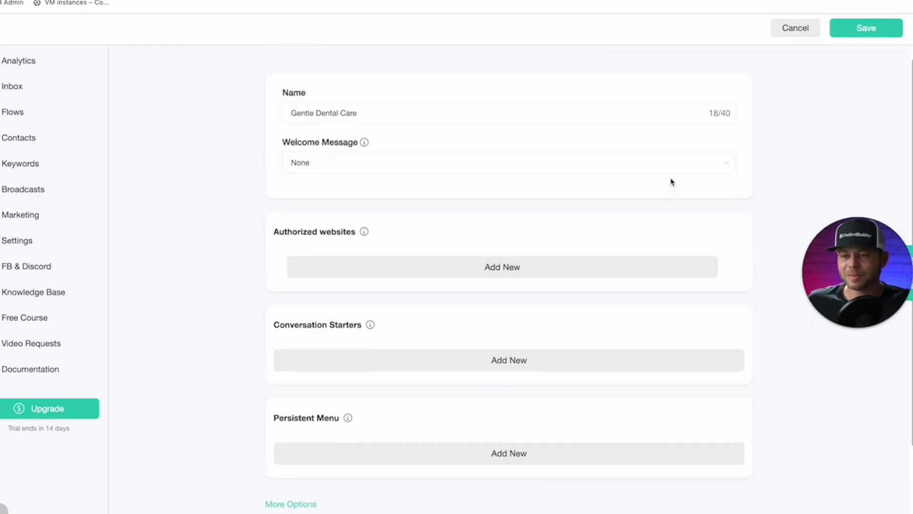
click(866, 27)
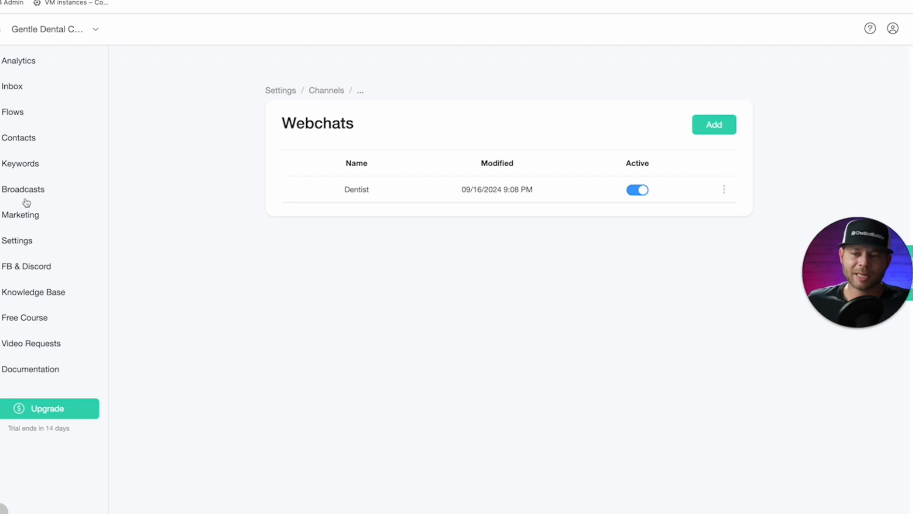
Step: Get a preview link pairing the Dentist chatbot with the atlgentledental.com website
click(20, 214)
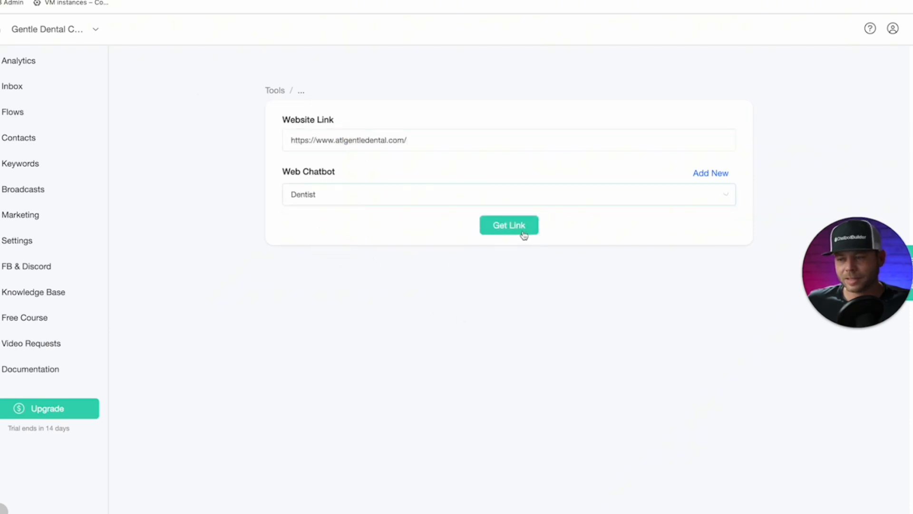
click(508, 225)
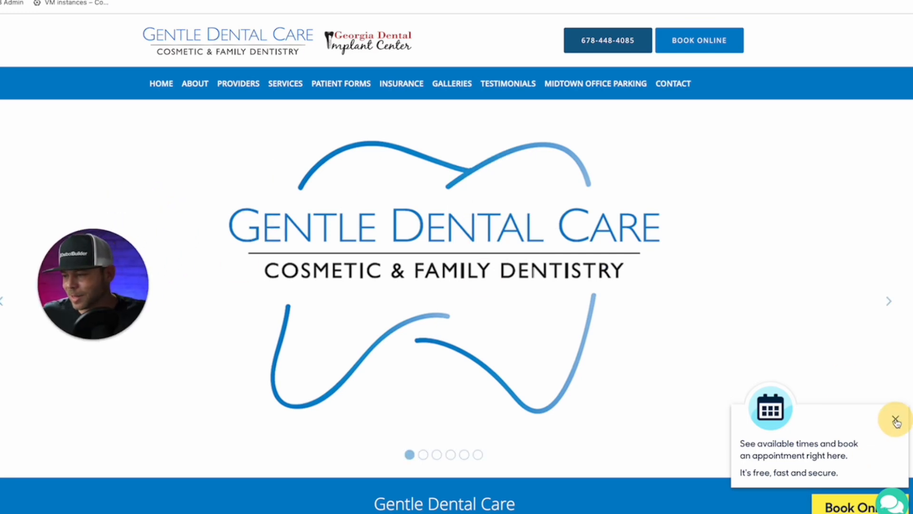
Step: Dismiss the booking popup and pick the site's brand blue #0283C9 with ColorZilla
click(896, 422)
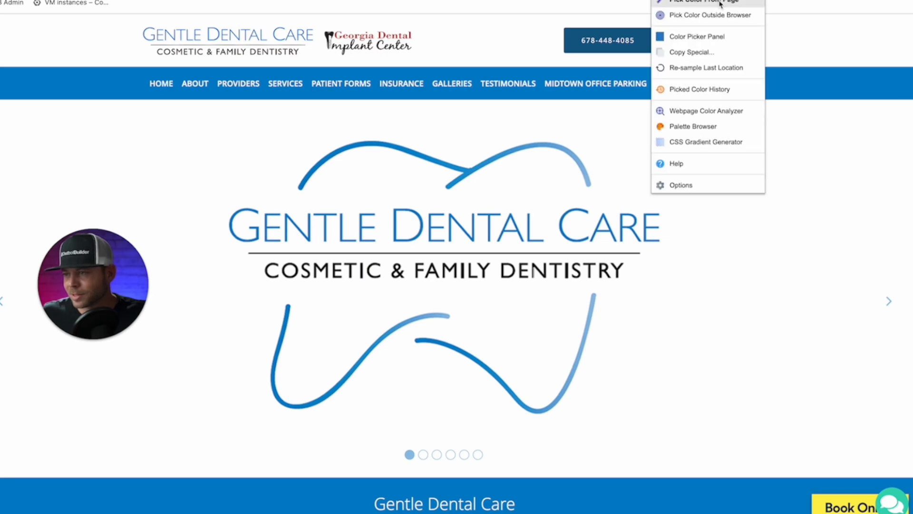
click(706, 1)
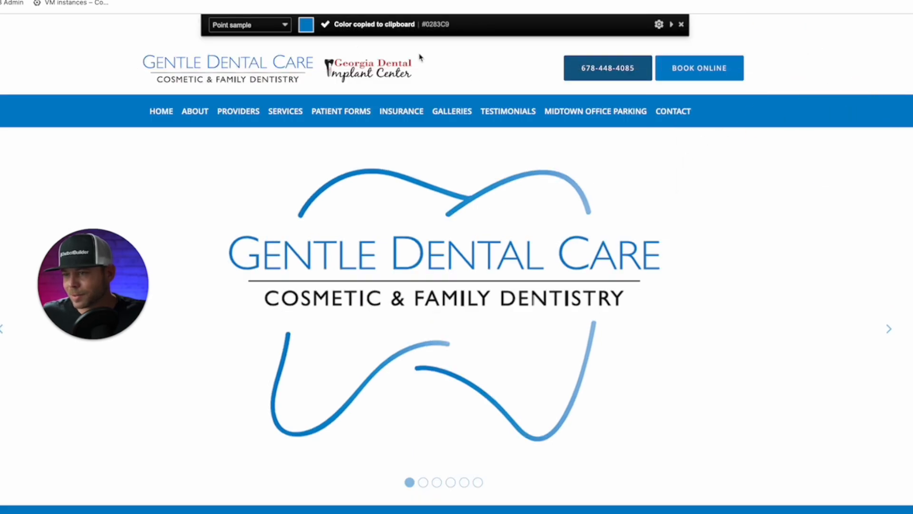
click(681, 23)
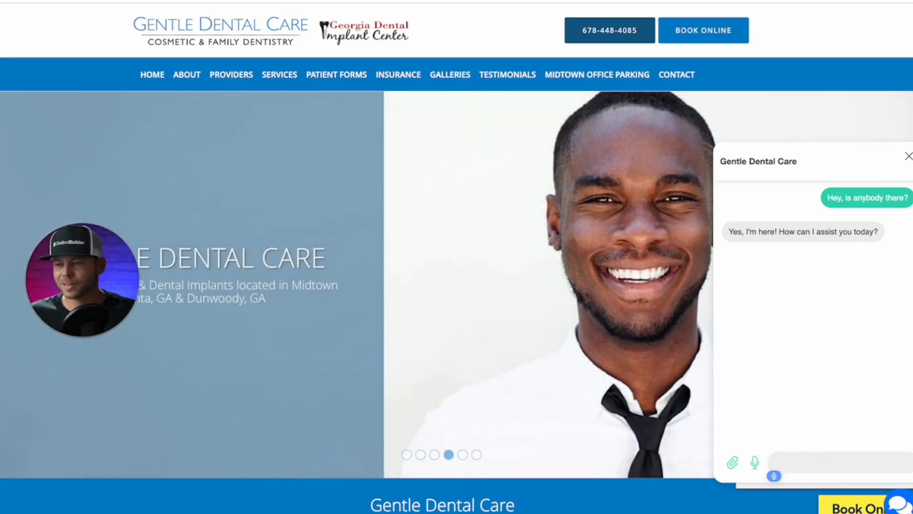
Step: Ask the site chatbot who it is and its address, getting Gentle Dental Care's Midtown Atlanta reply
text(Who are)
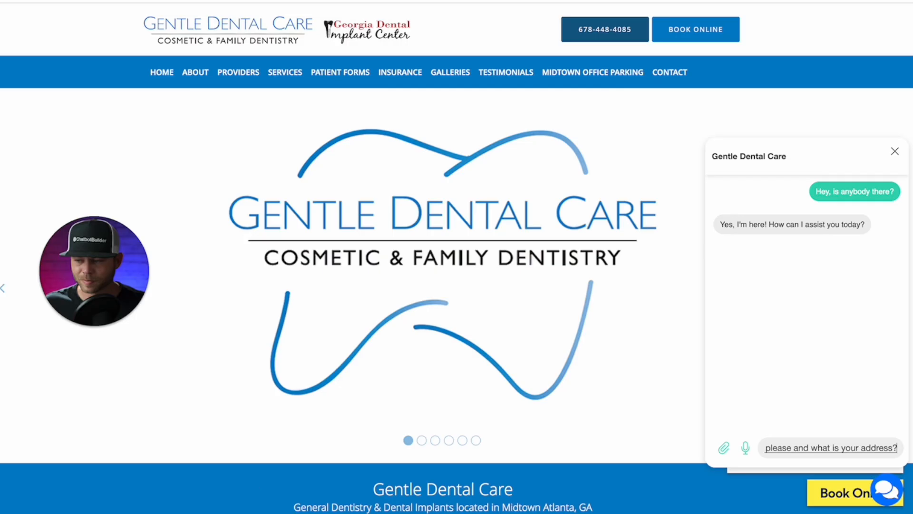
key(Return)
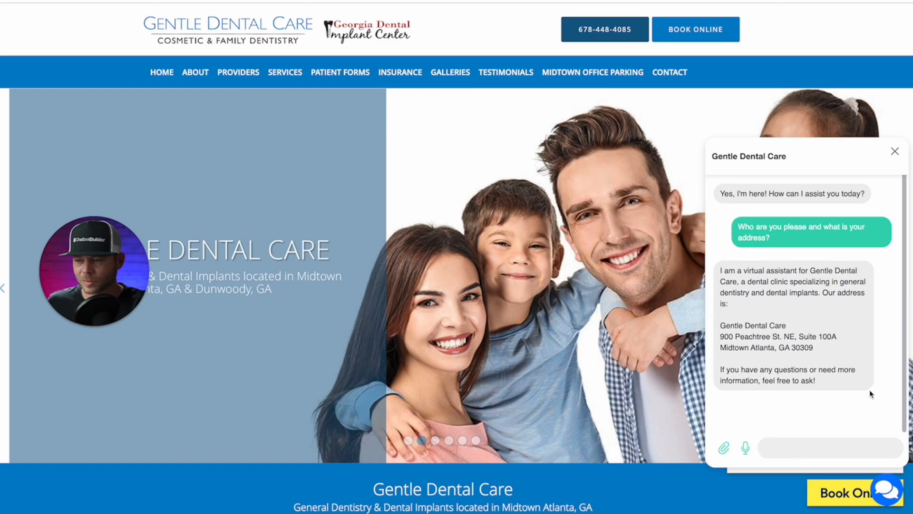
scroll(down, 3)
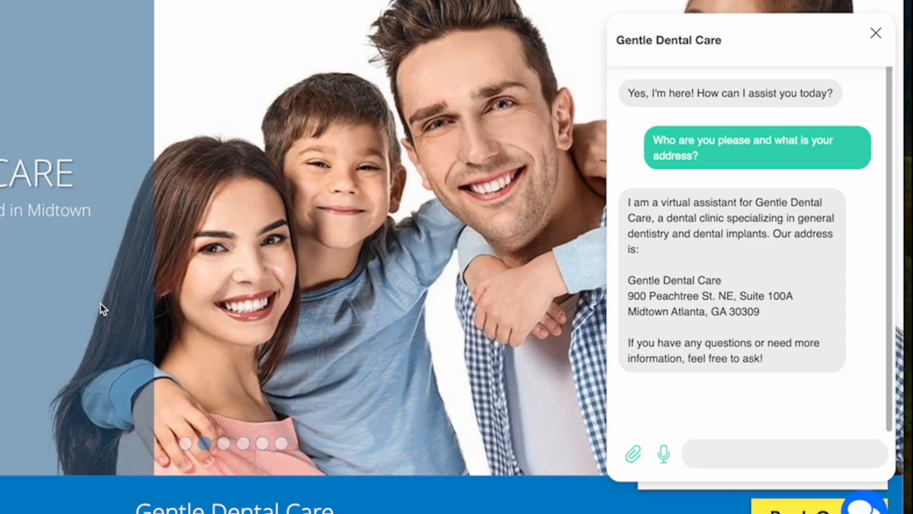